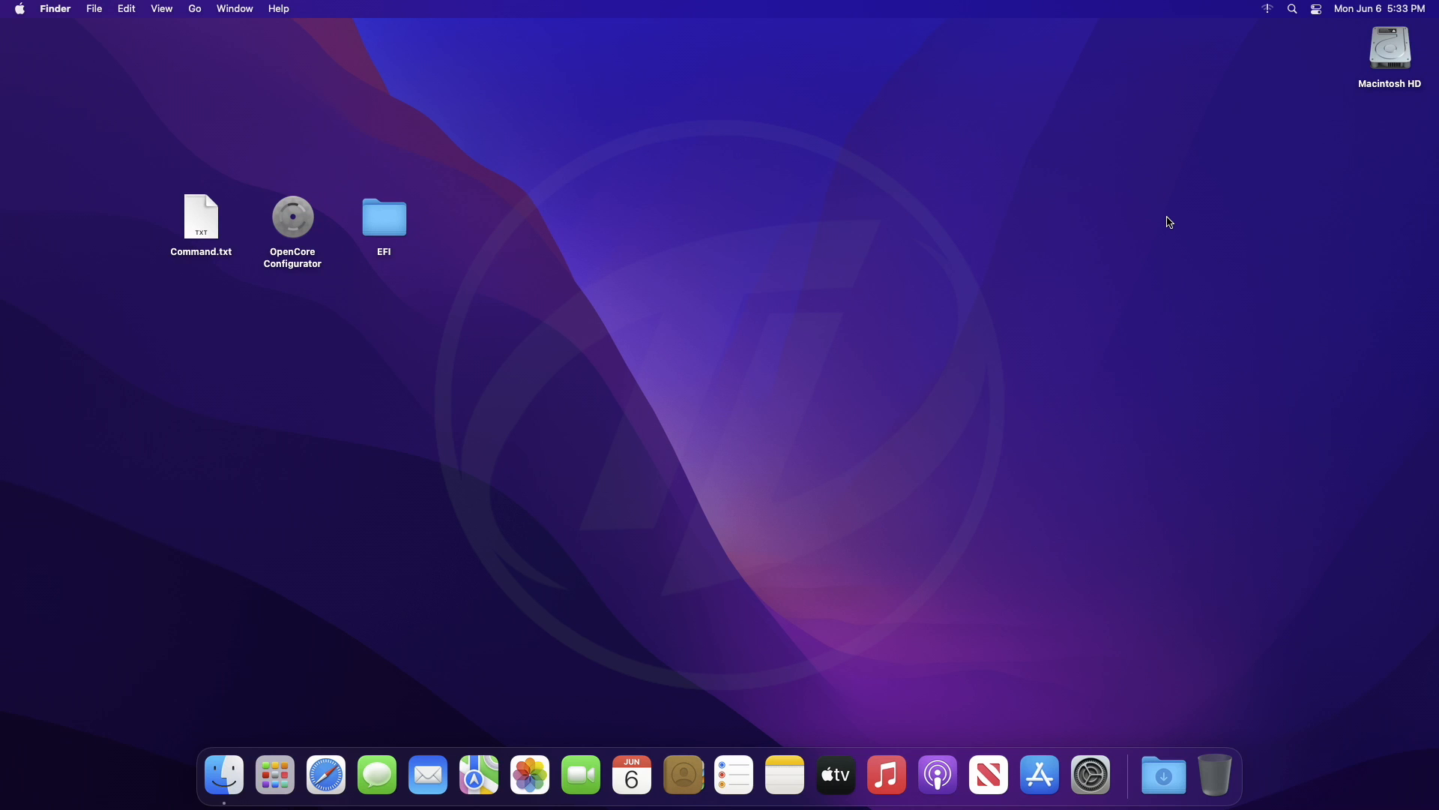
Step: Check Launchpad for the Install macOS 13 beta app and review the desktop files
click(274, 775)
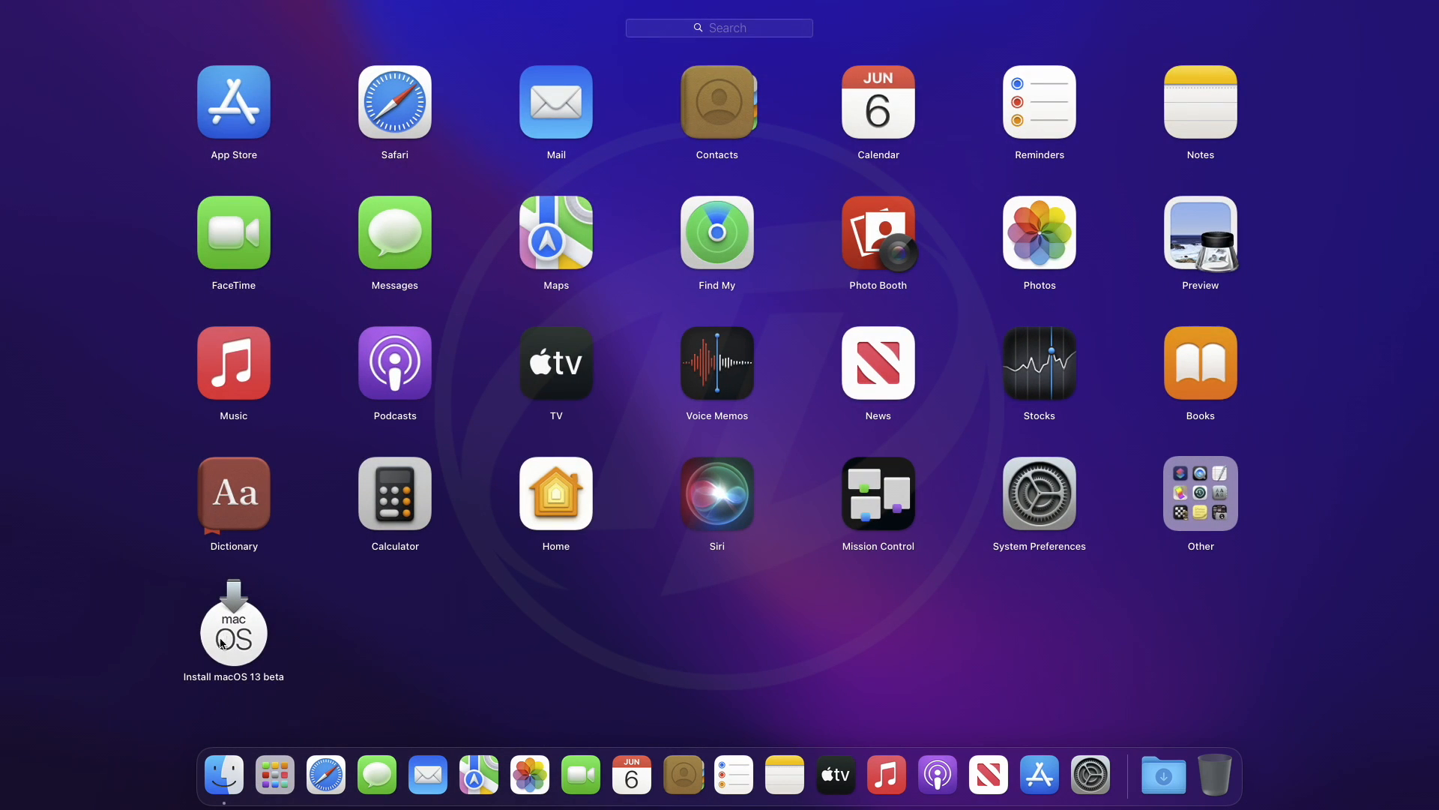
mouse_move(234, 643)
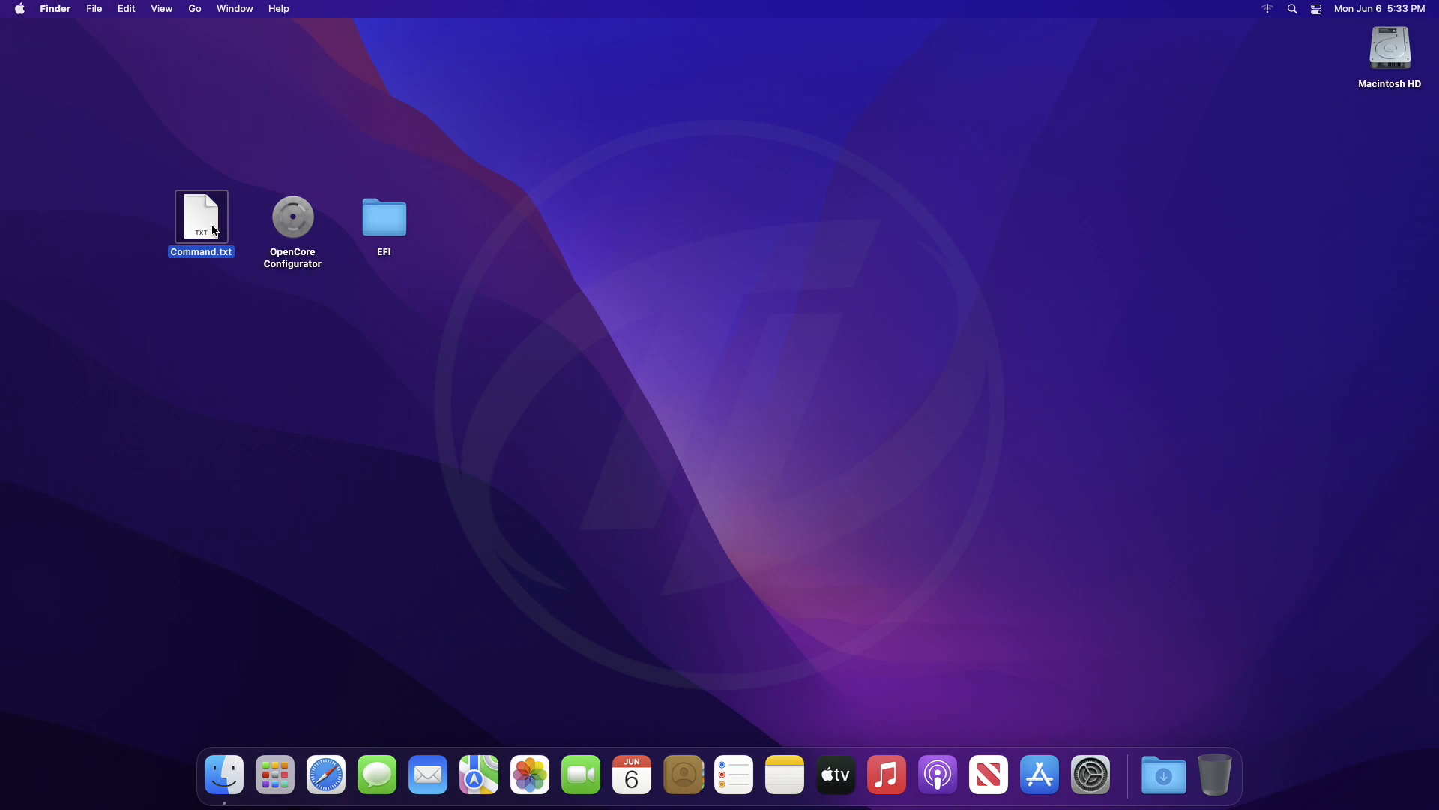
click(292, 218)
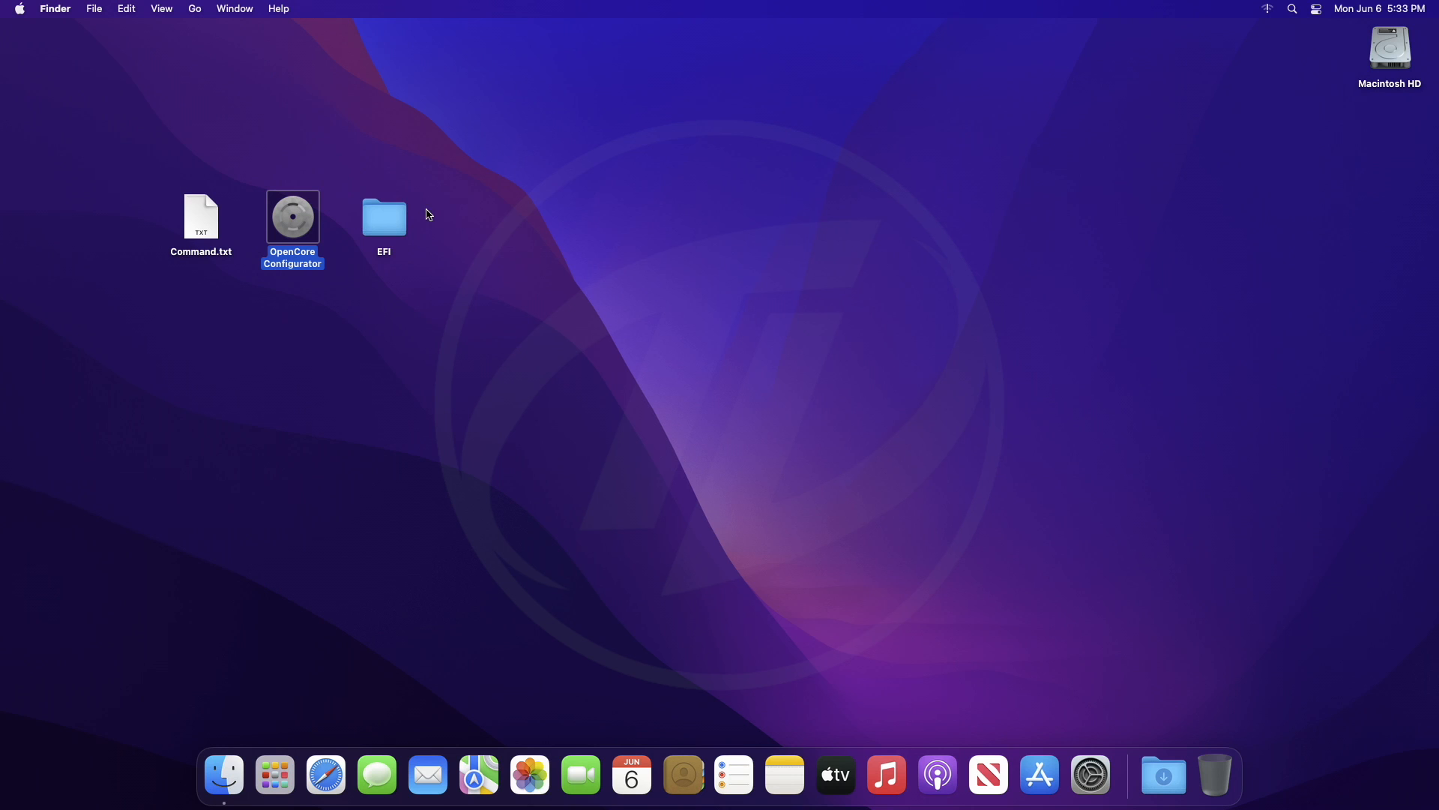
click(384, 219)
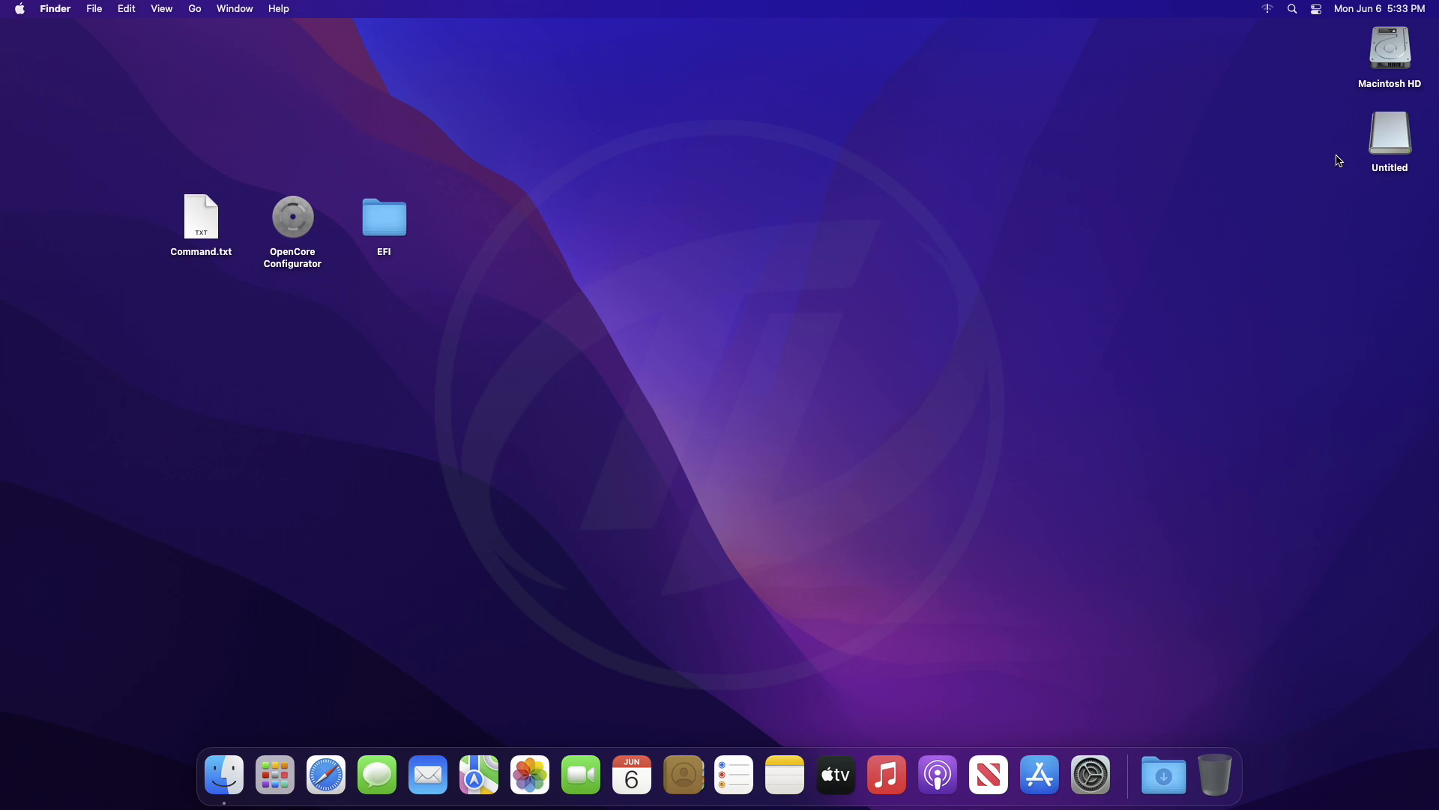
Step: Start erasing the SanDisk Dual Drive Media in Disk Utility, naming it USB
click(275, 774)
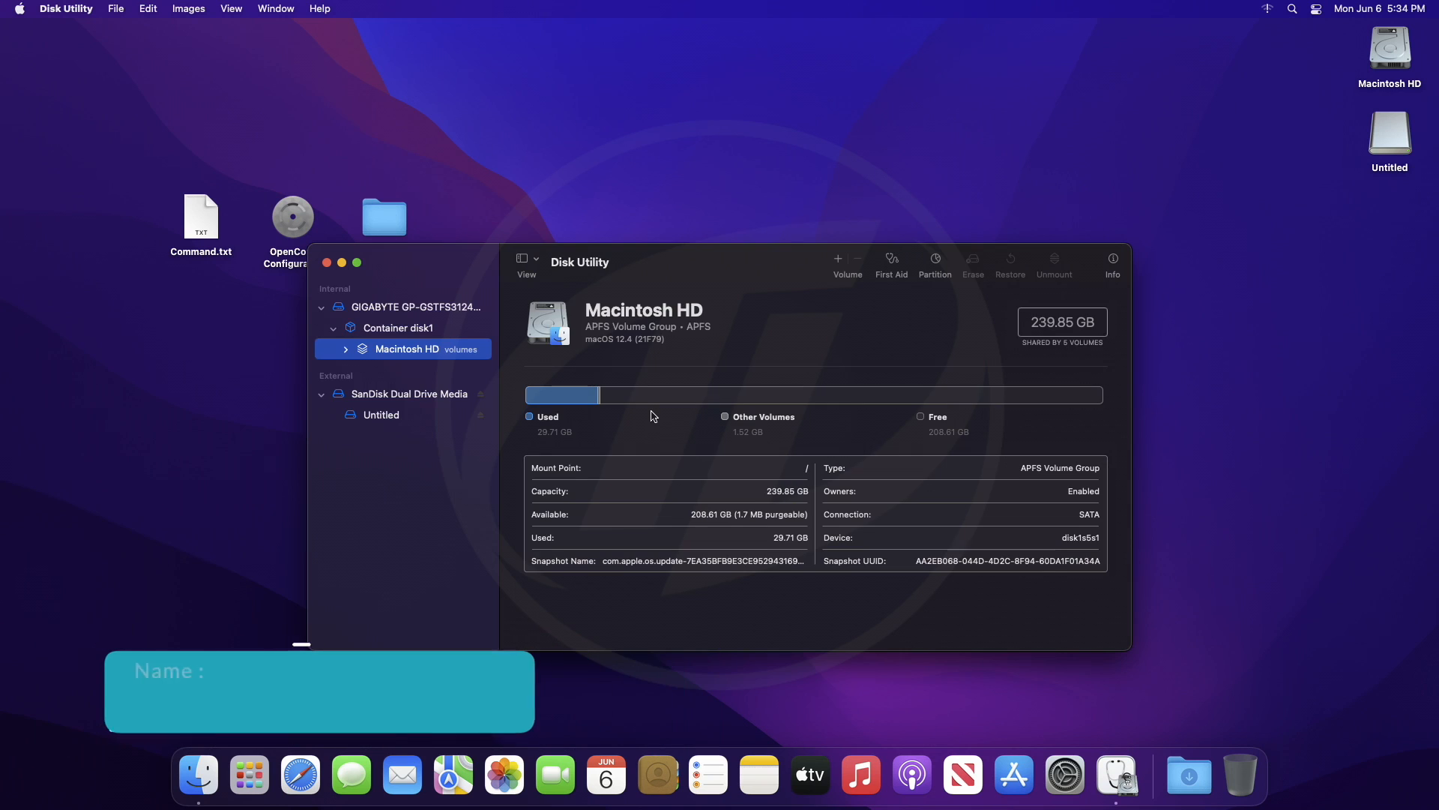
click(412, 392)
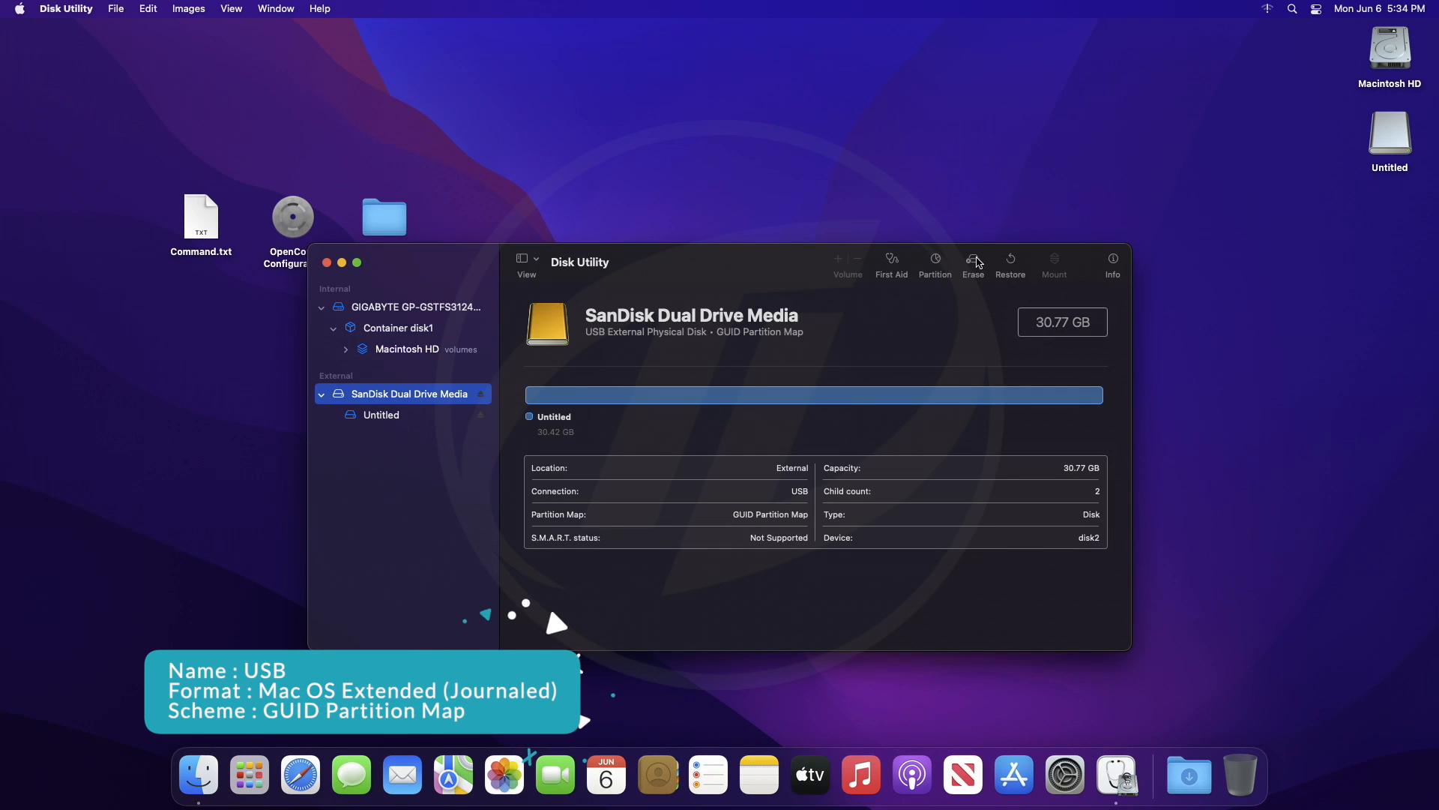
click(973, 261)
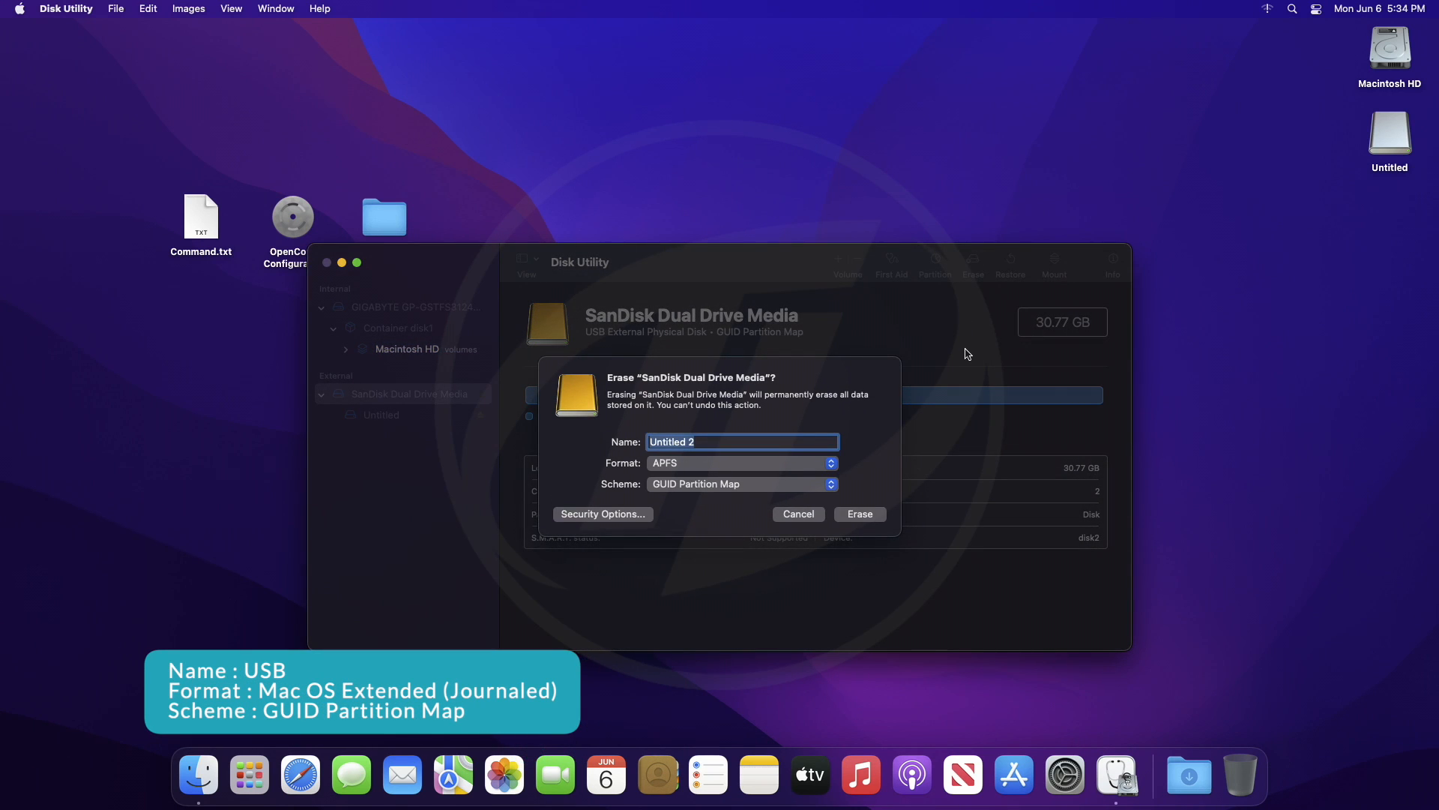
text(USB)
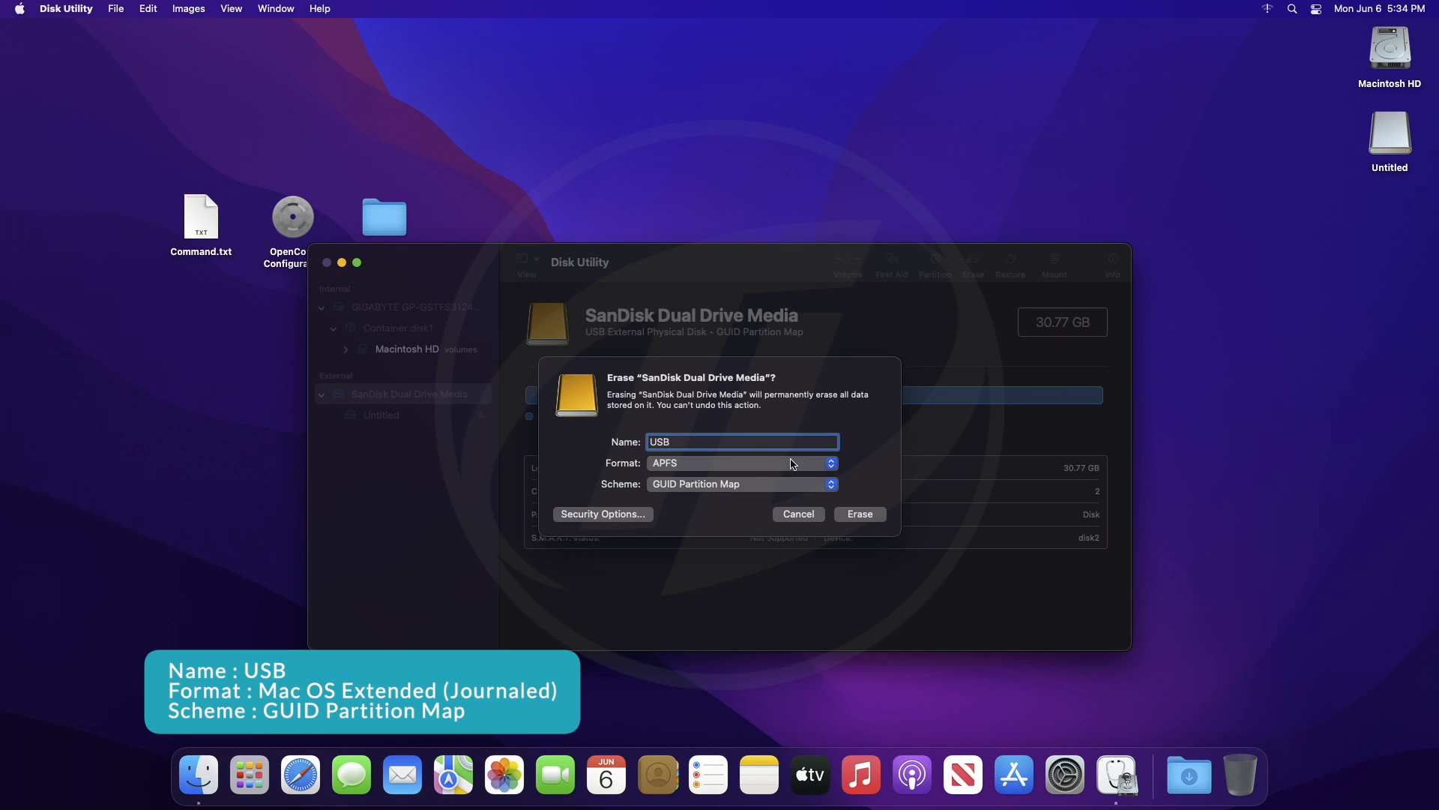
Step: Erase it as Mac OS Extended (Journaled), GUID Partition Map, then dismiss Disk Utility
click(741, 464)
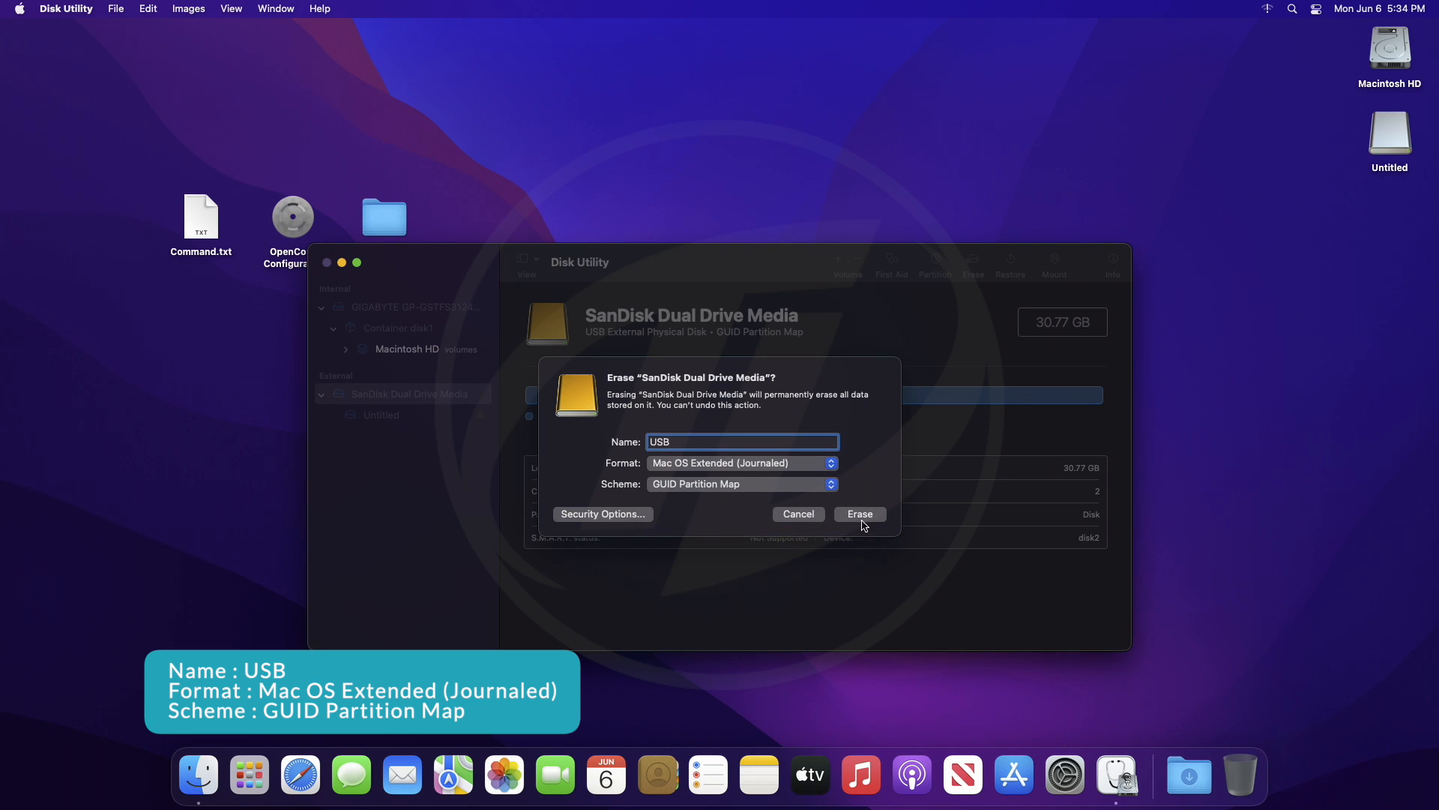
click(859, 513)
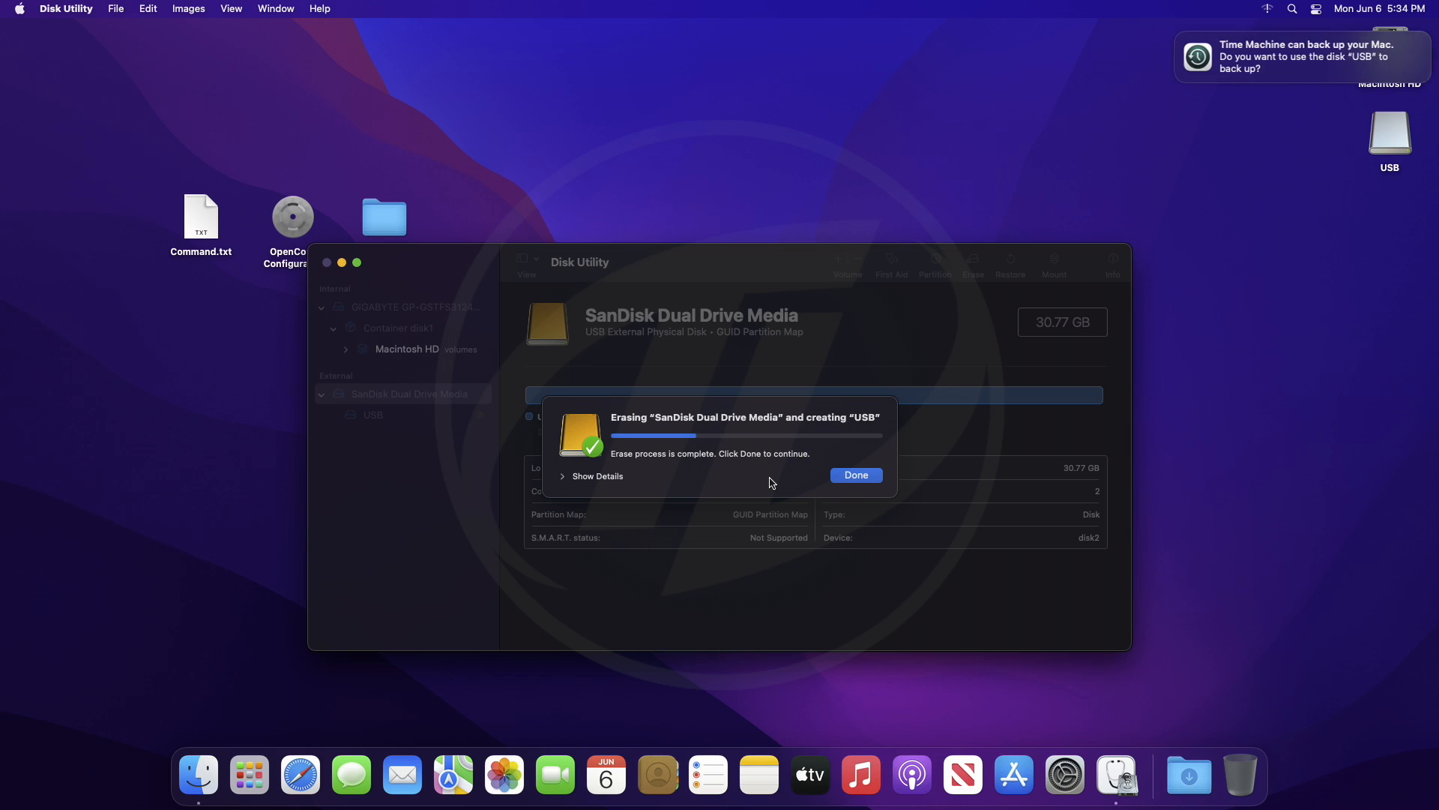
click(854, 475)
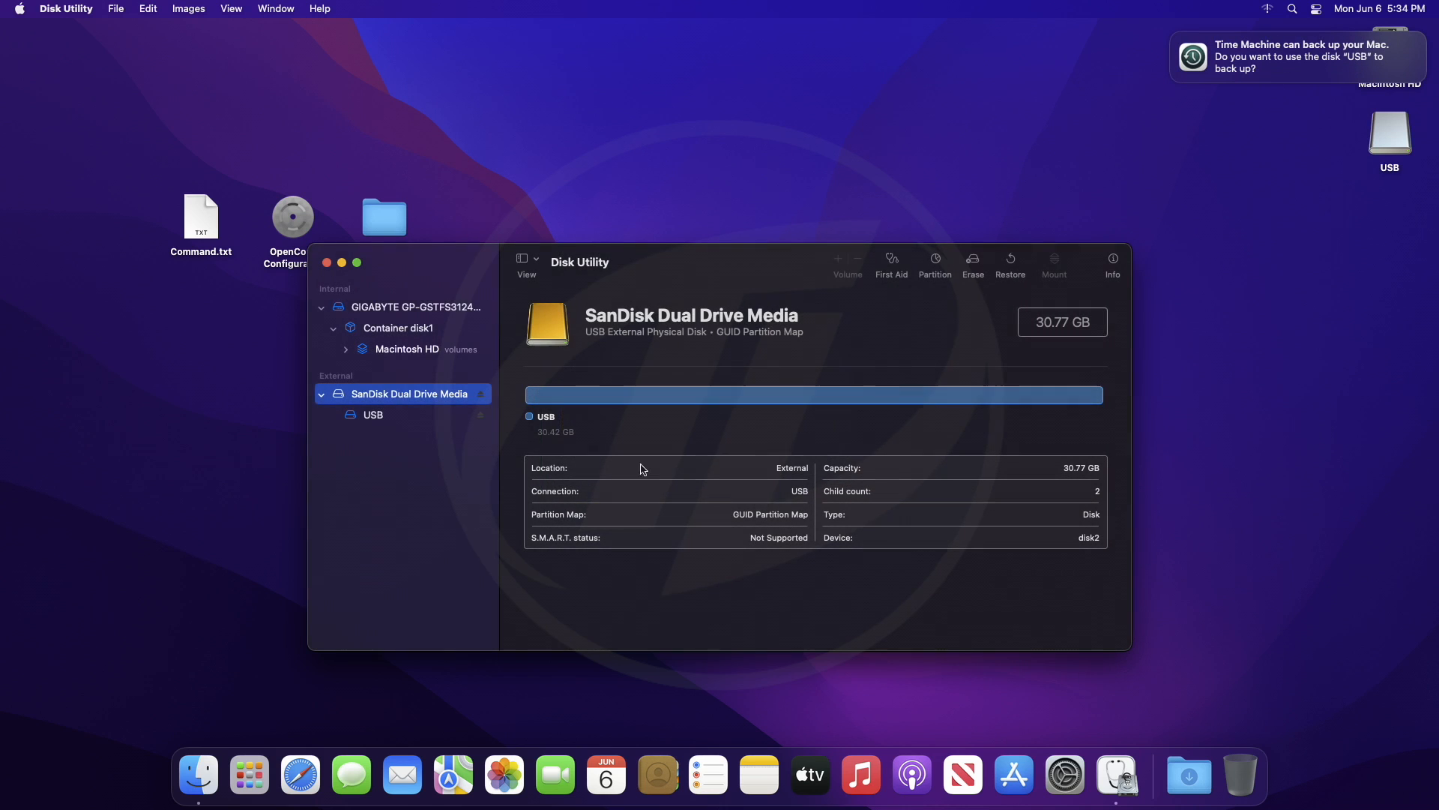
click(325, 262)
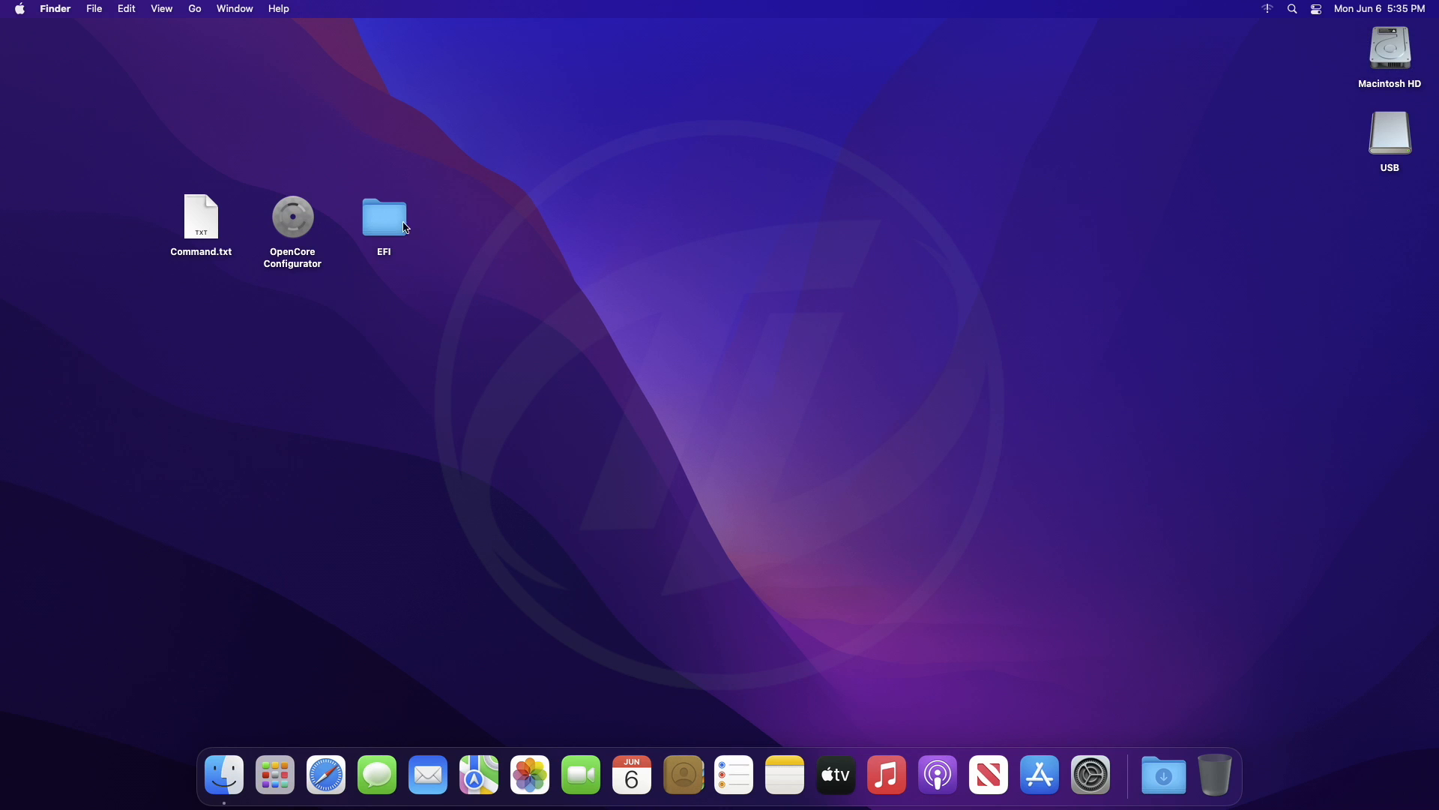
Step: Run the createinstallmedia command from Command.txt in Terminal with the password and y confirmation
double_click(199, 217)
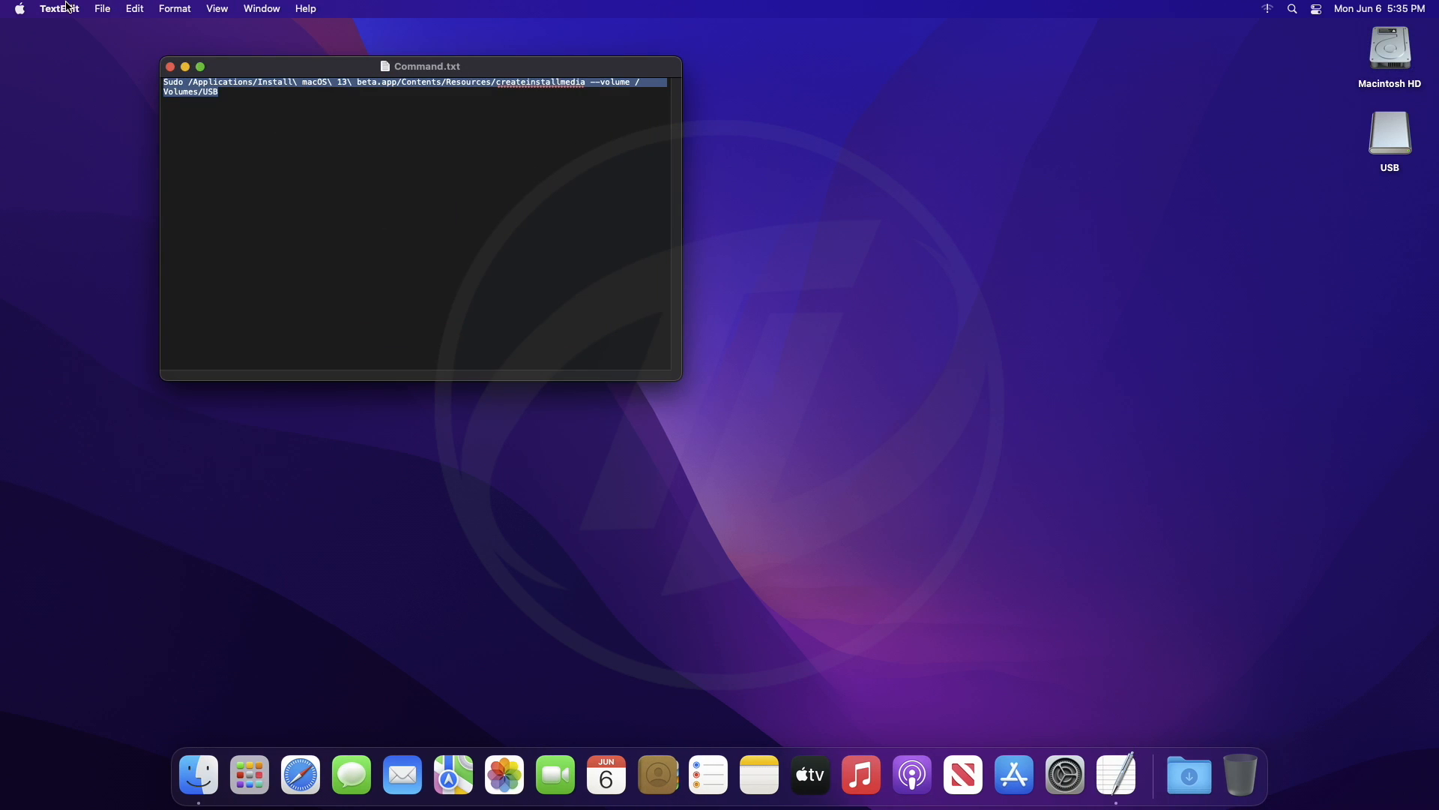
text(textEdit)
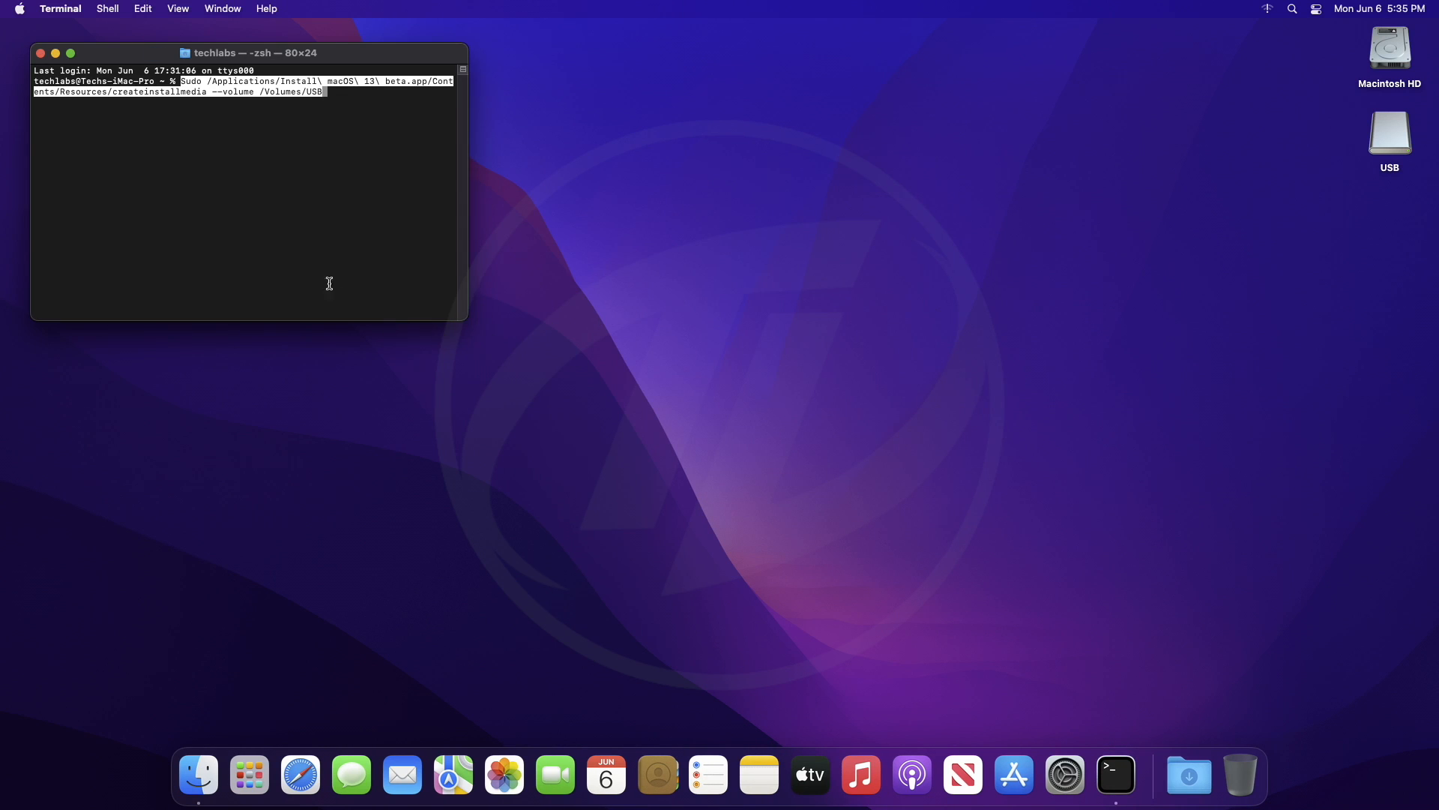
key(enter)
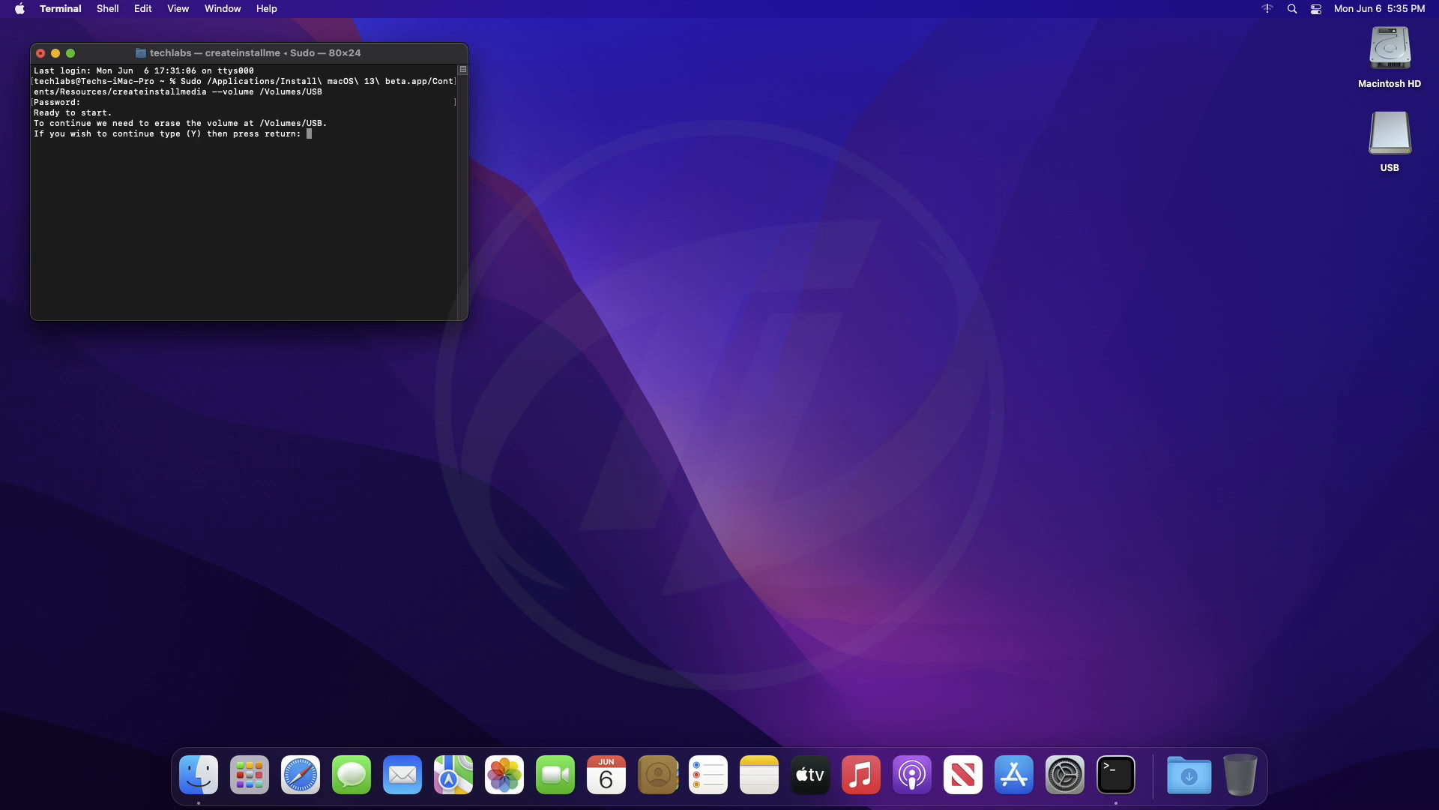
text(y)
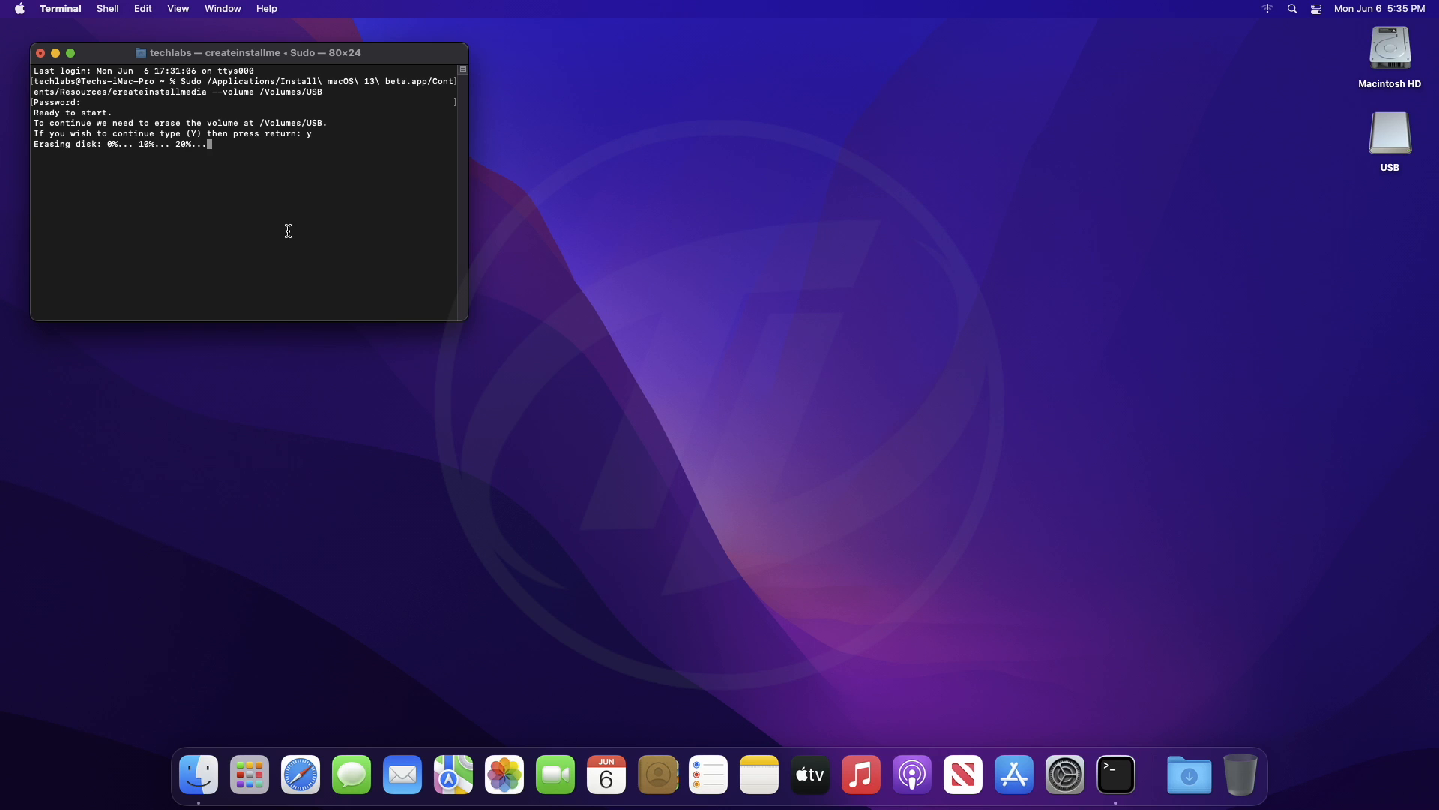
drag(248, 52, 739, 192)
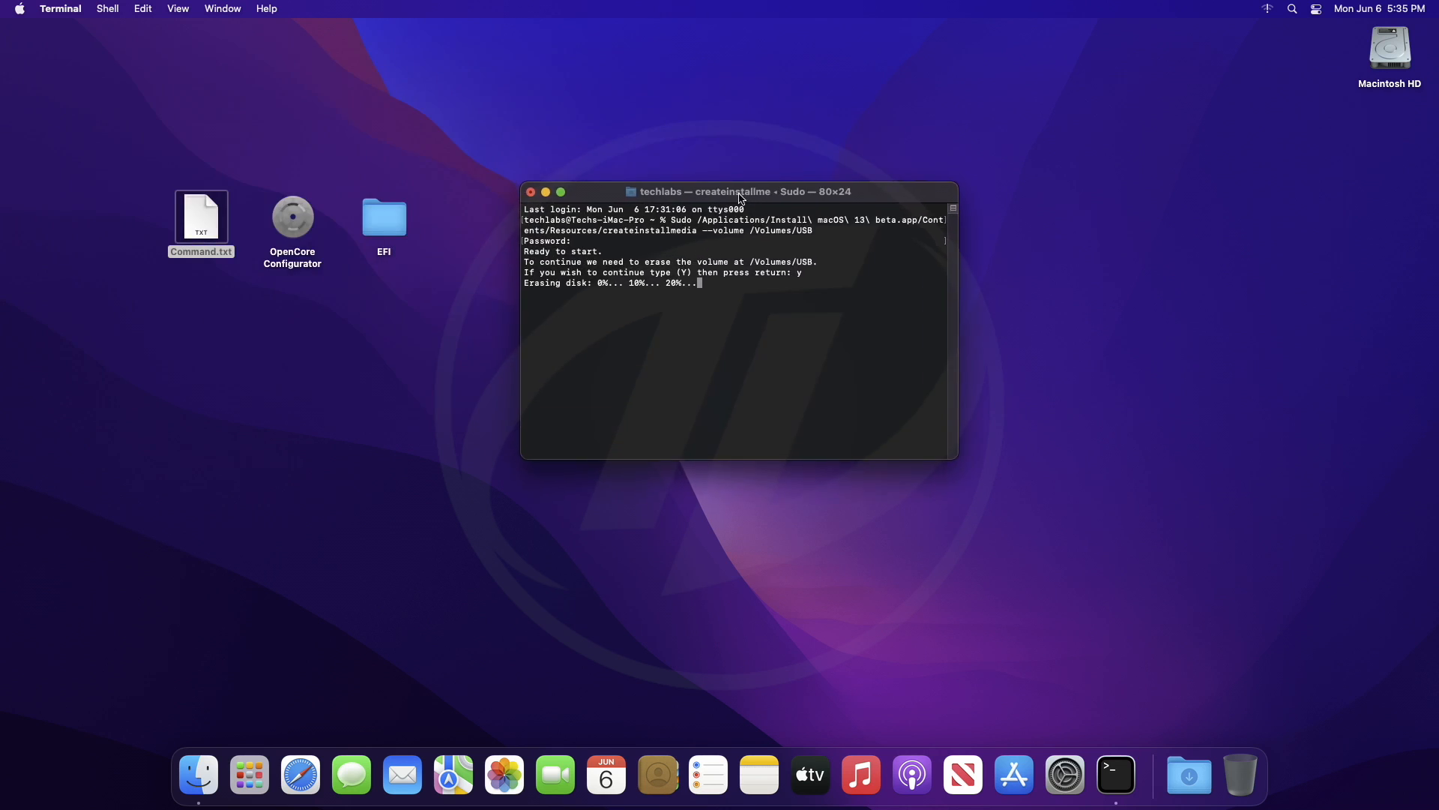
drag(739, 192, 714, 273)
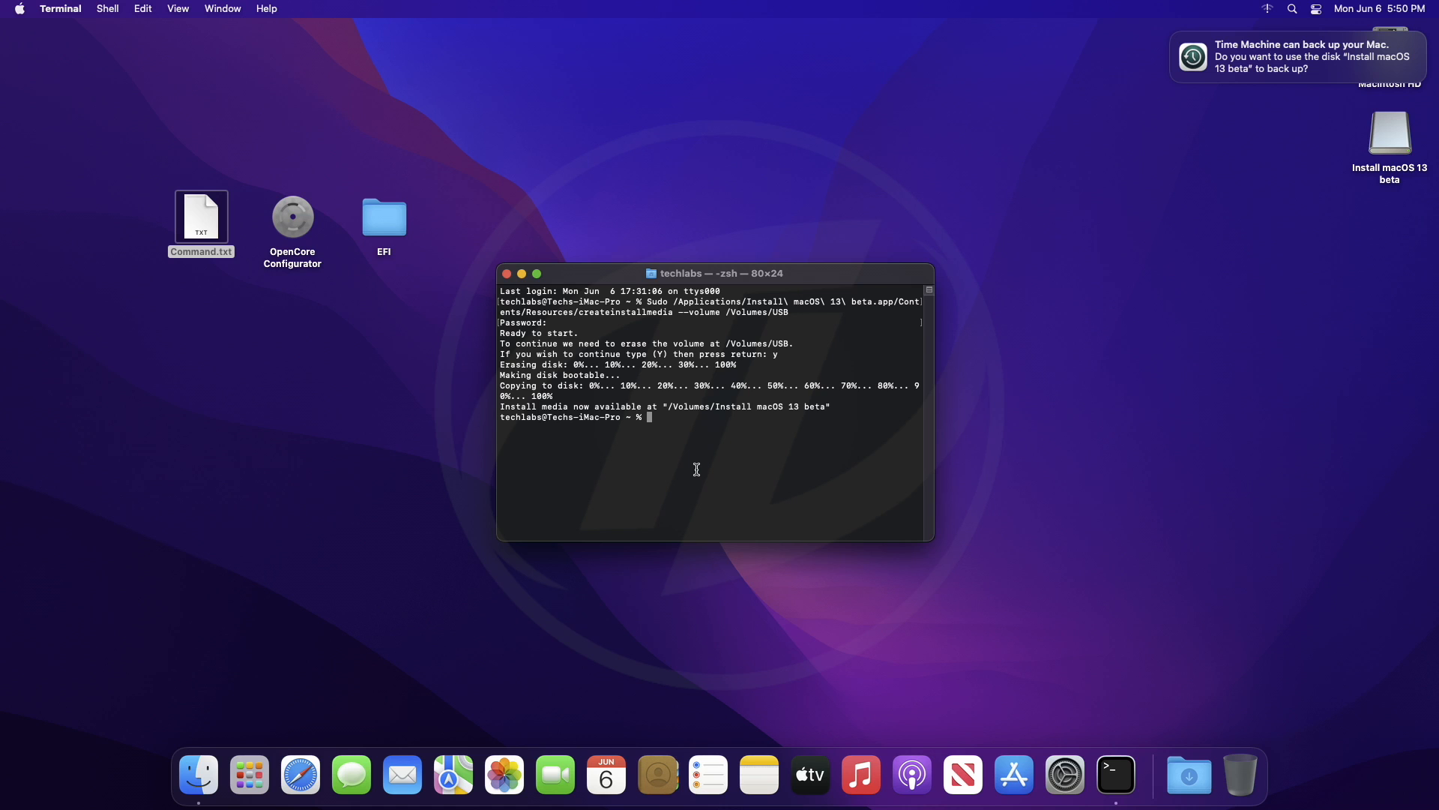
Step: Mount the Dual Drive EFI partition via OpenCore Configurator's mount tool with the password
click(60, 9)
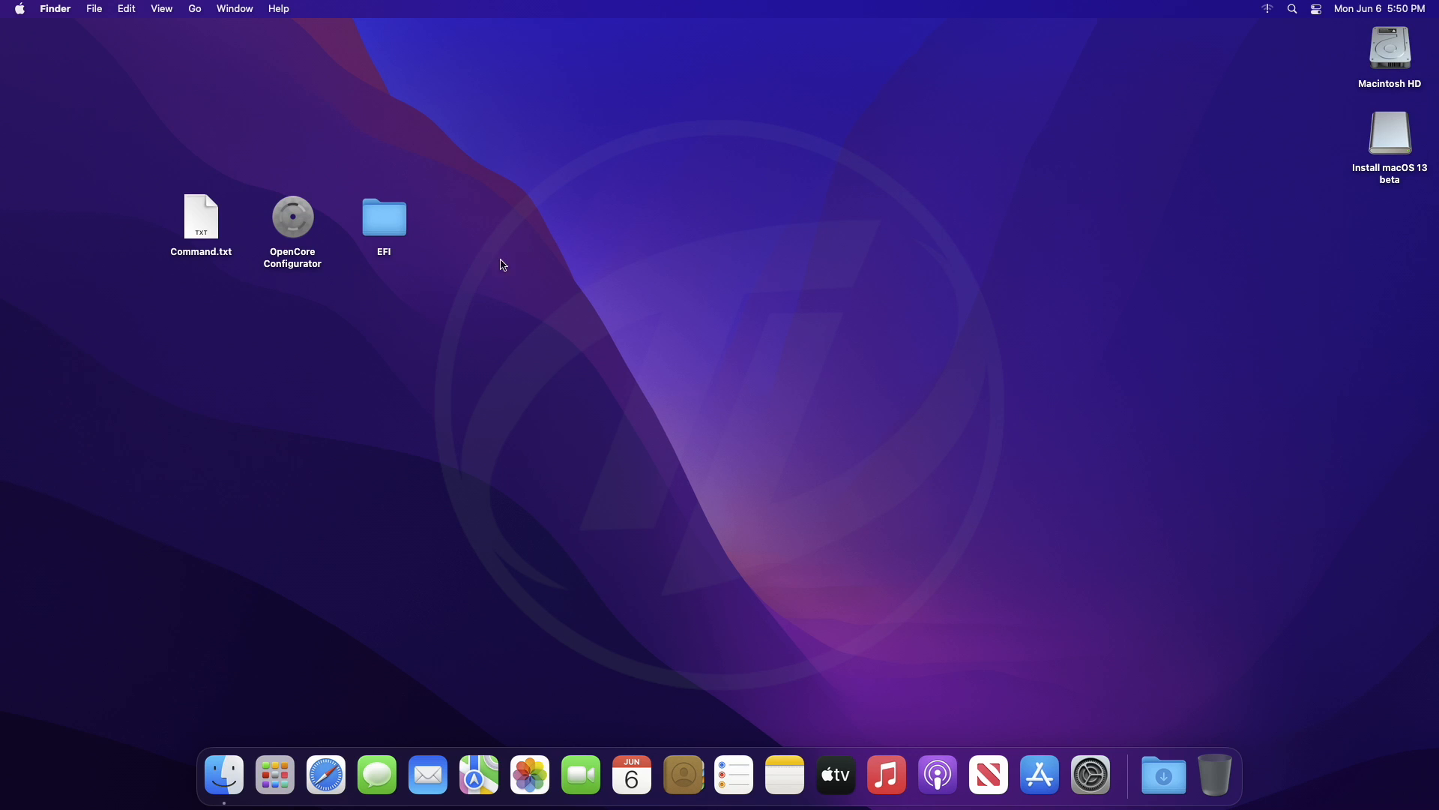
double_click(293, 218)
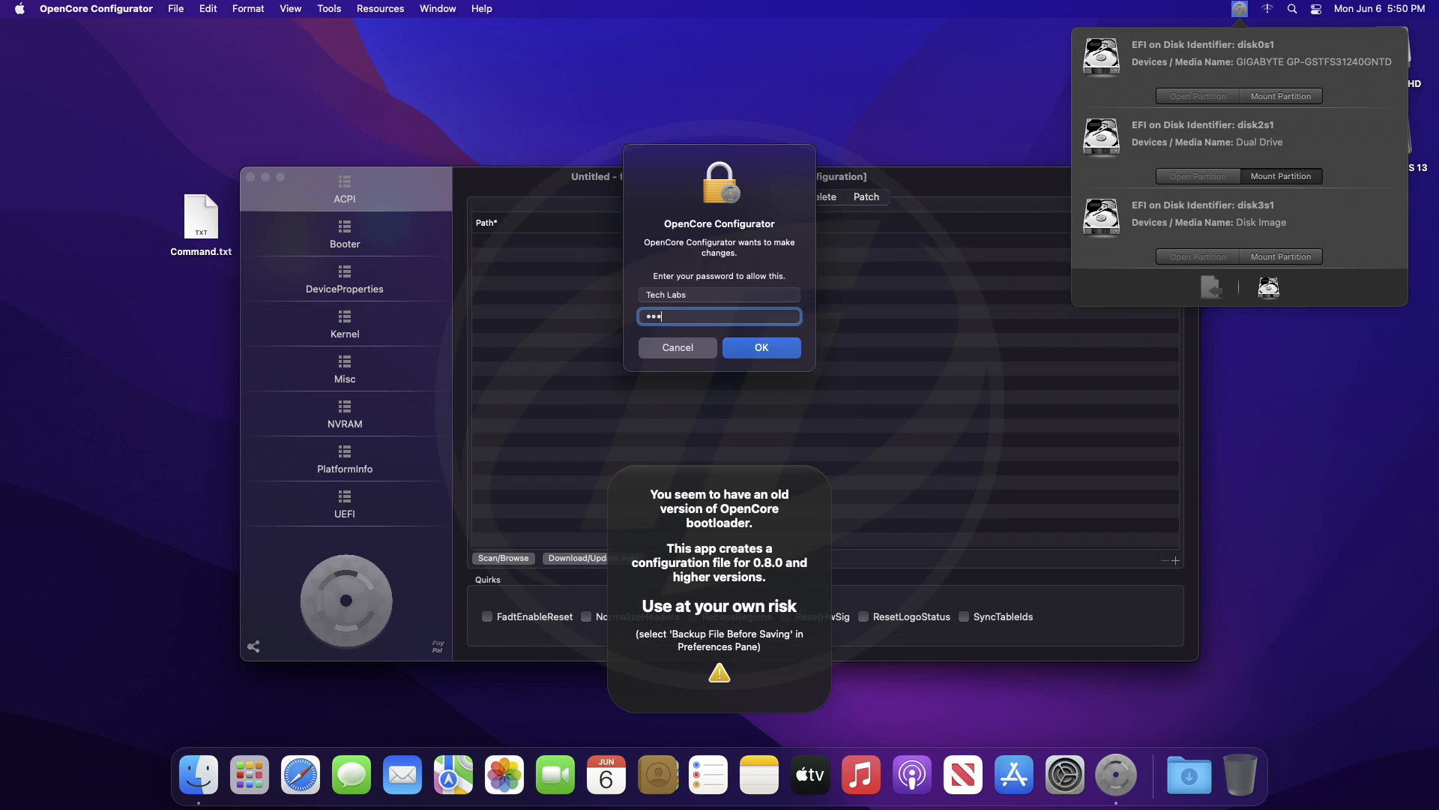
click(96, 9)
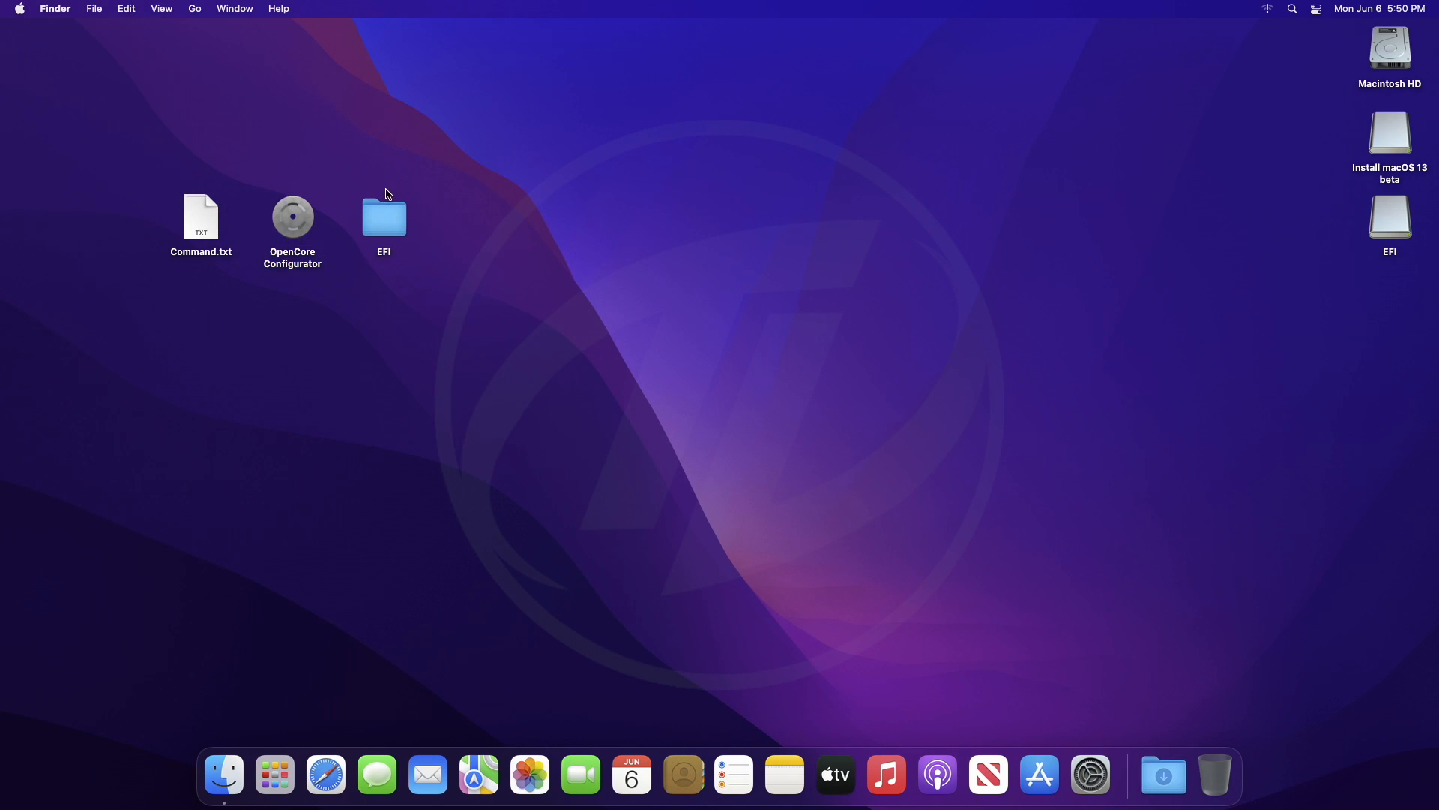
Step: Copy the EFI folder from the desktop into the mounted EFI partition
right_click(384, 217)
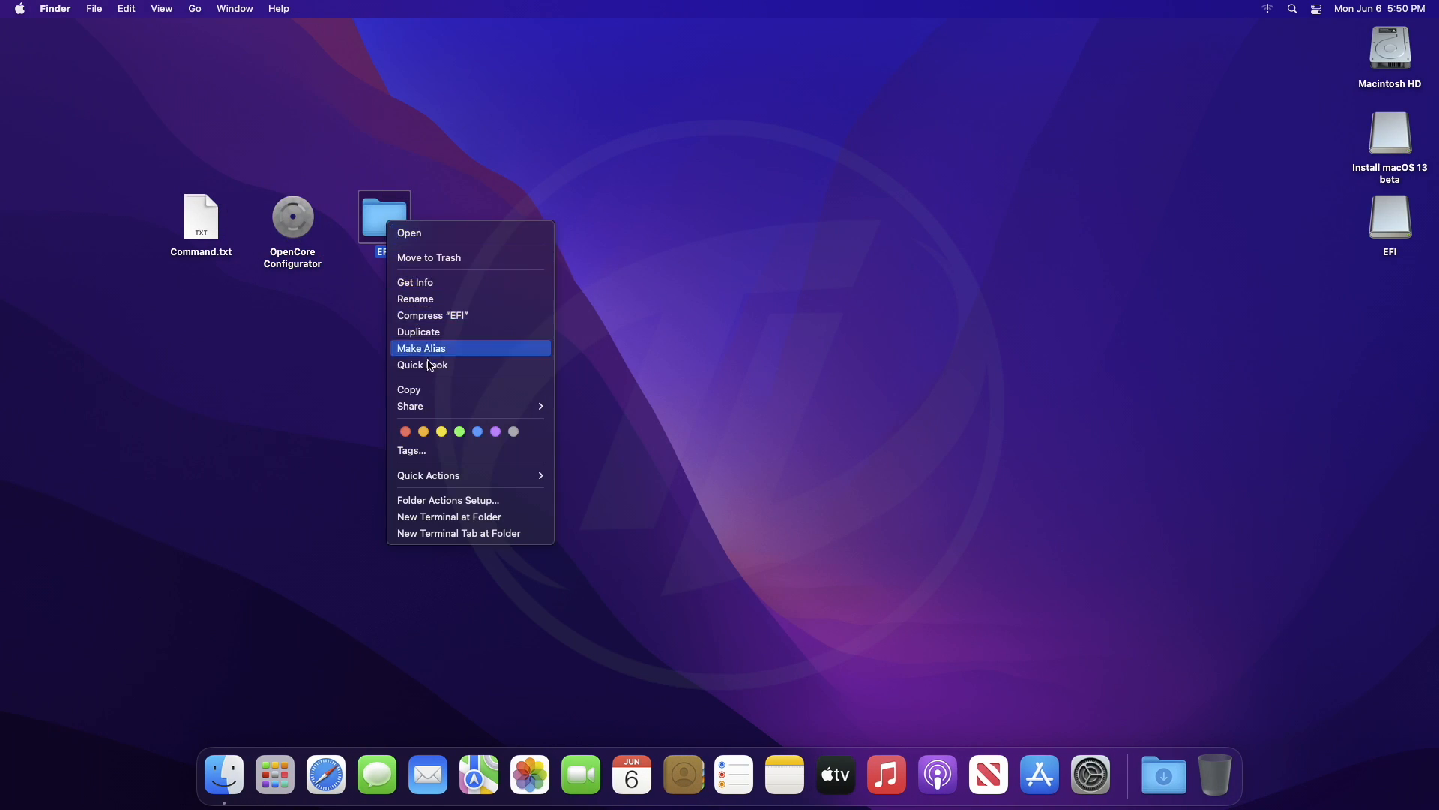
click(826, 413)
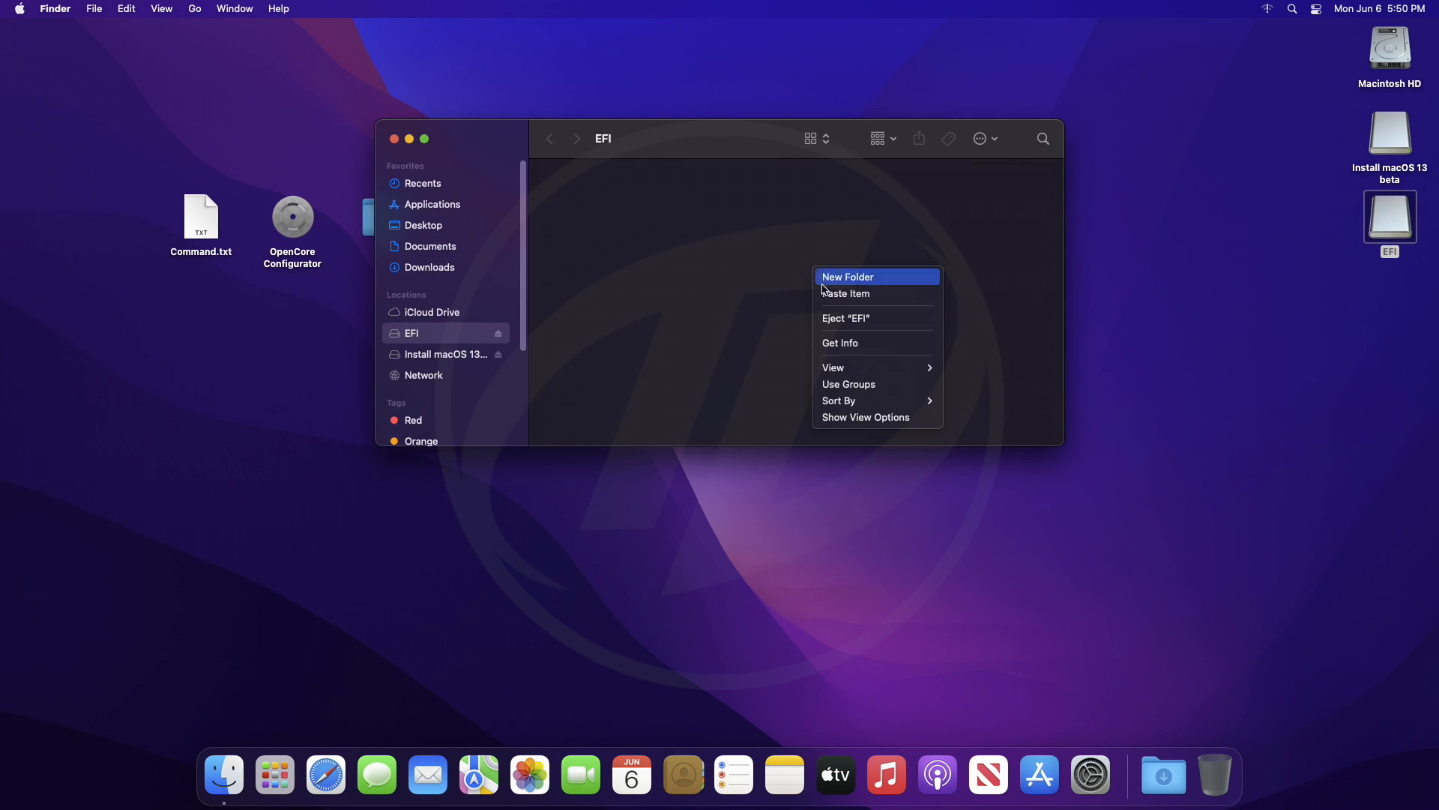
click(847, 276)
text(EFI)
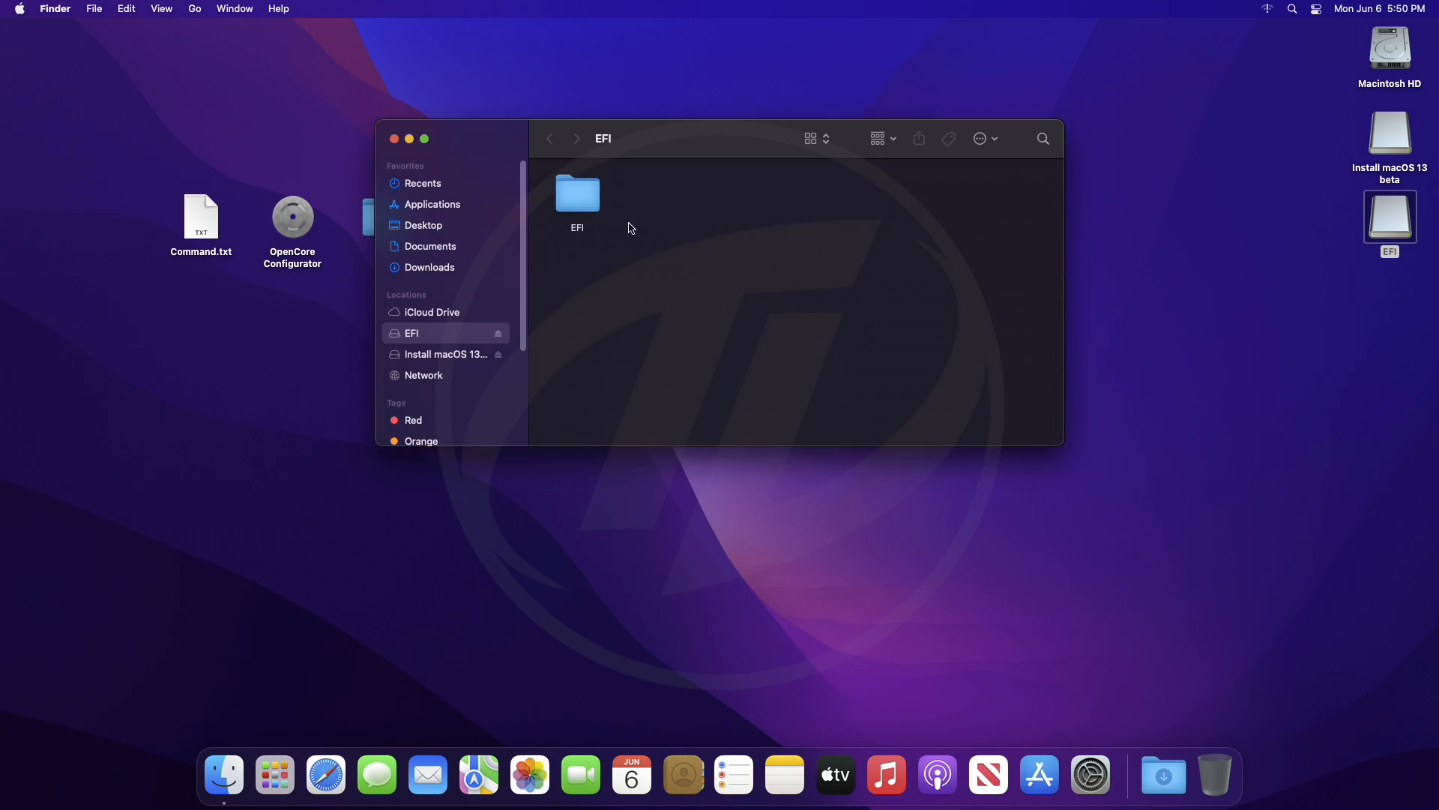
click(394, 138)
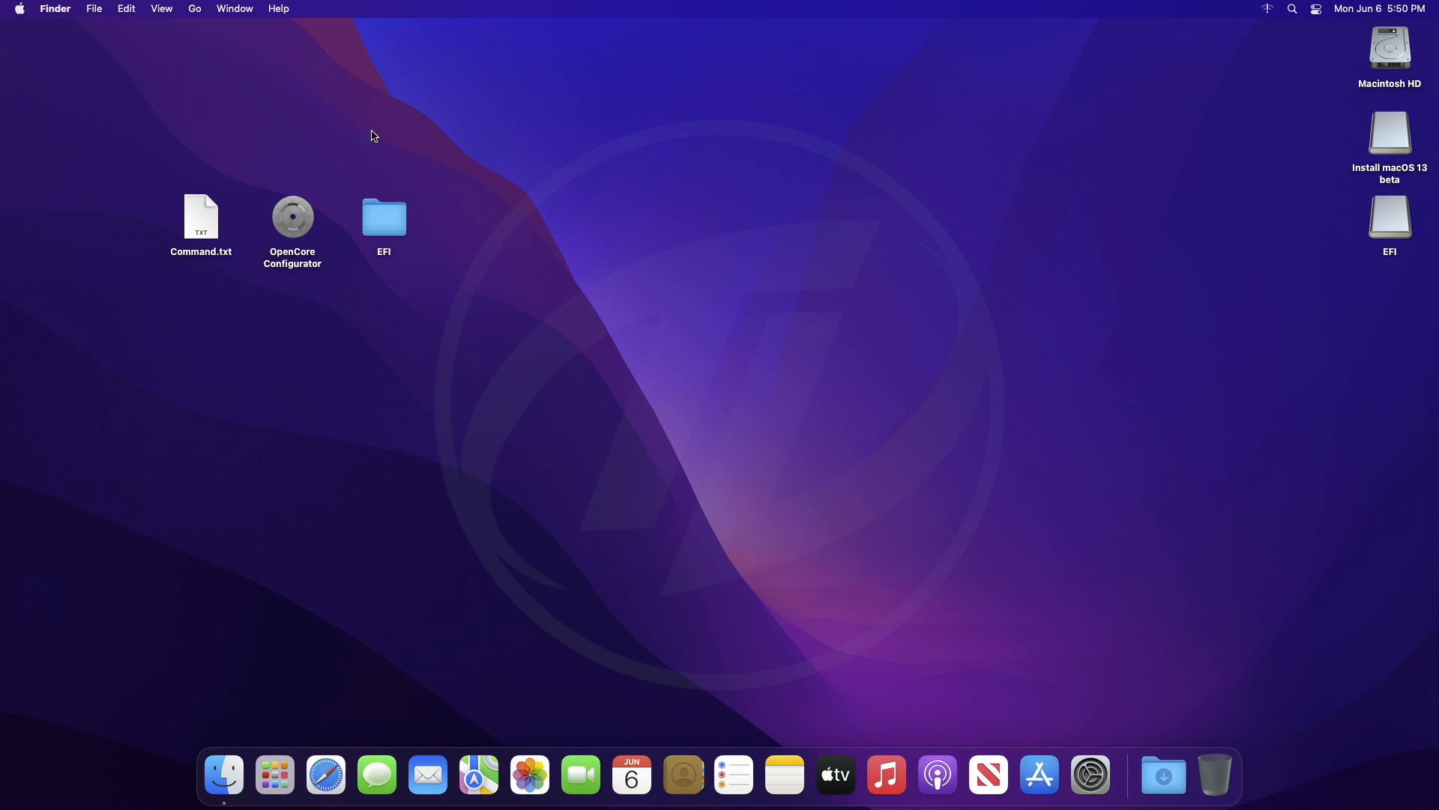
Step: Copy the OpenCore Configurator app onto the Install macOS 13 beta drive
right_click(292, 216)
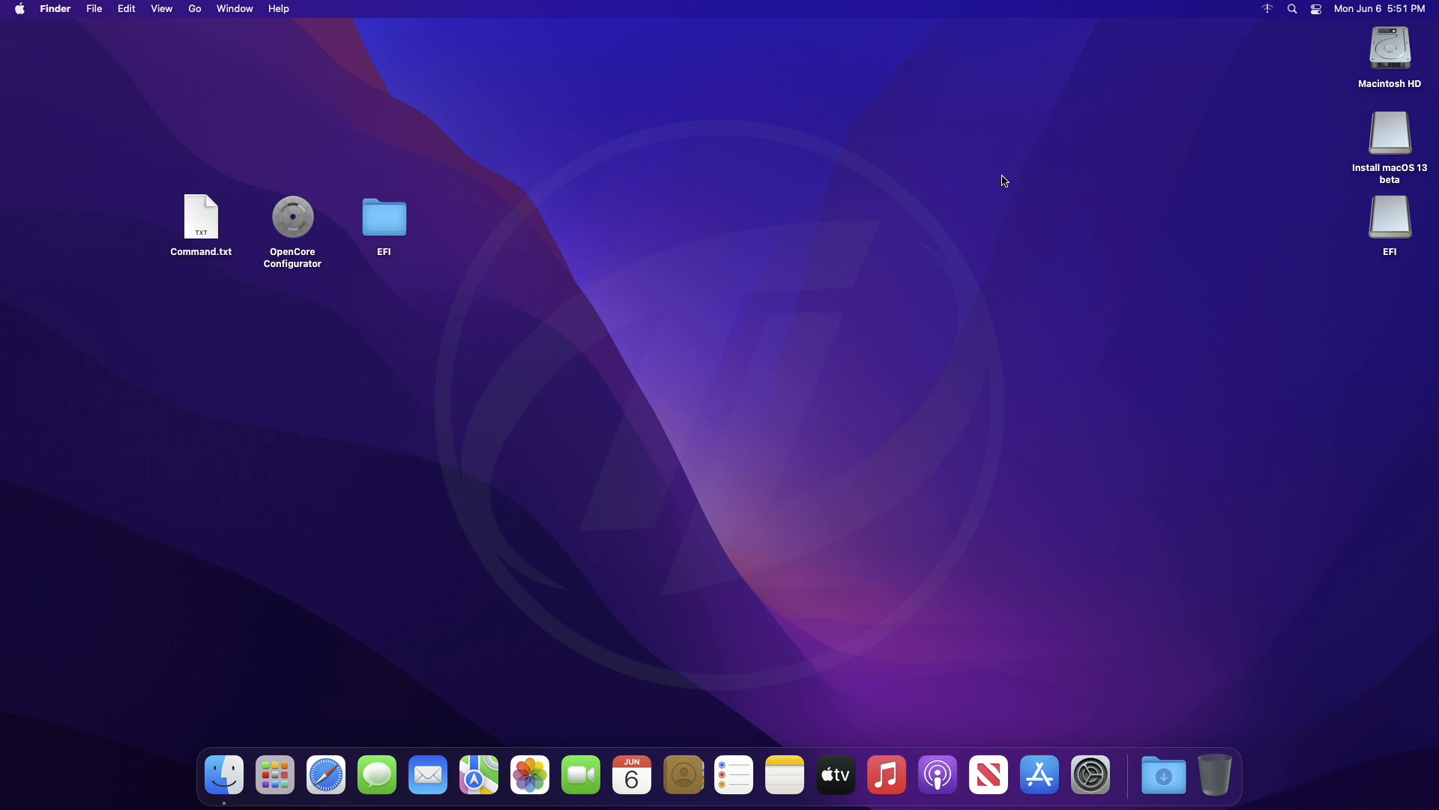
double_click(1388, 129)
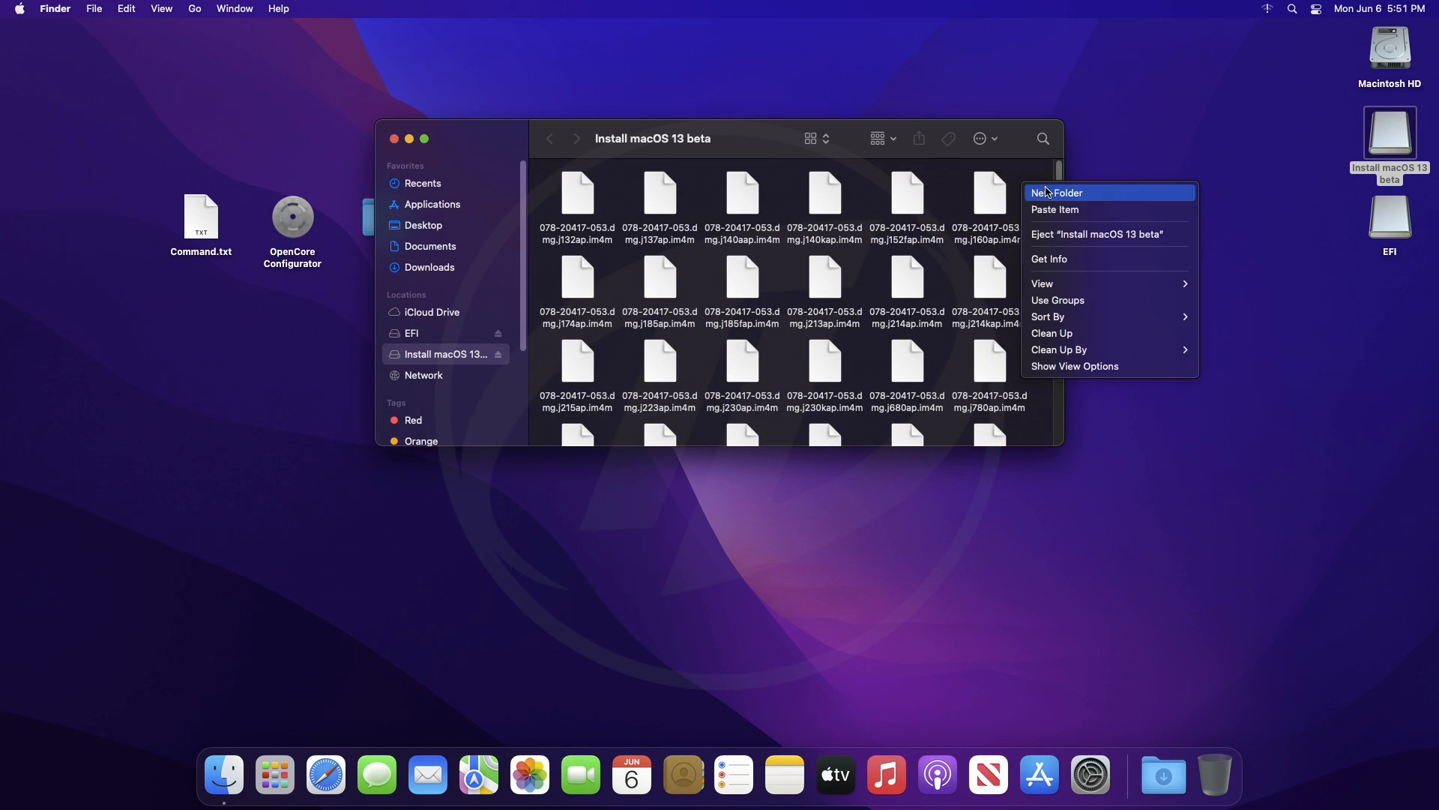
click(999, 276)
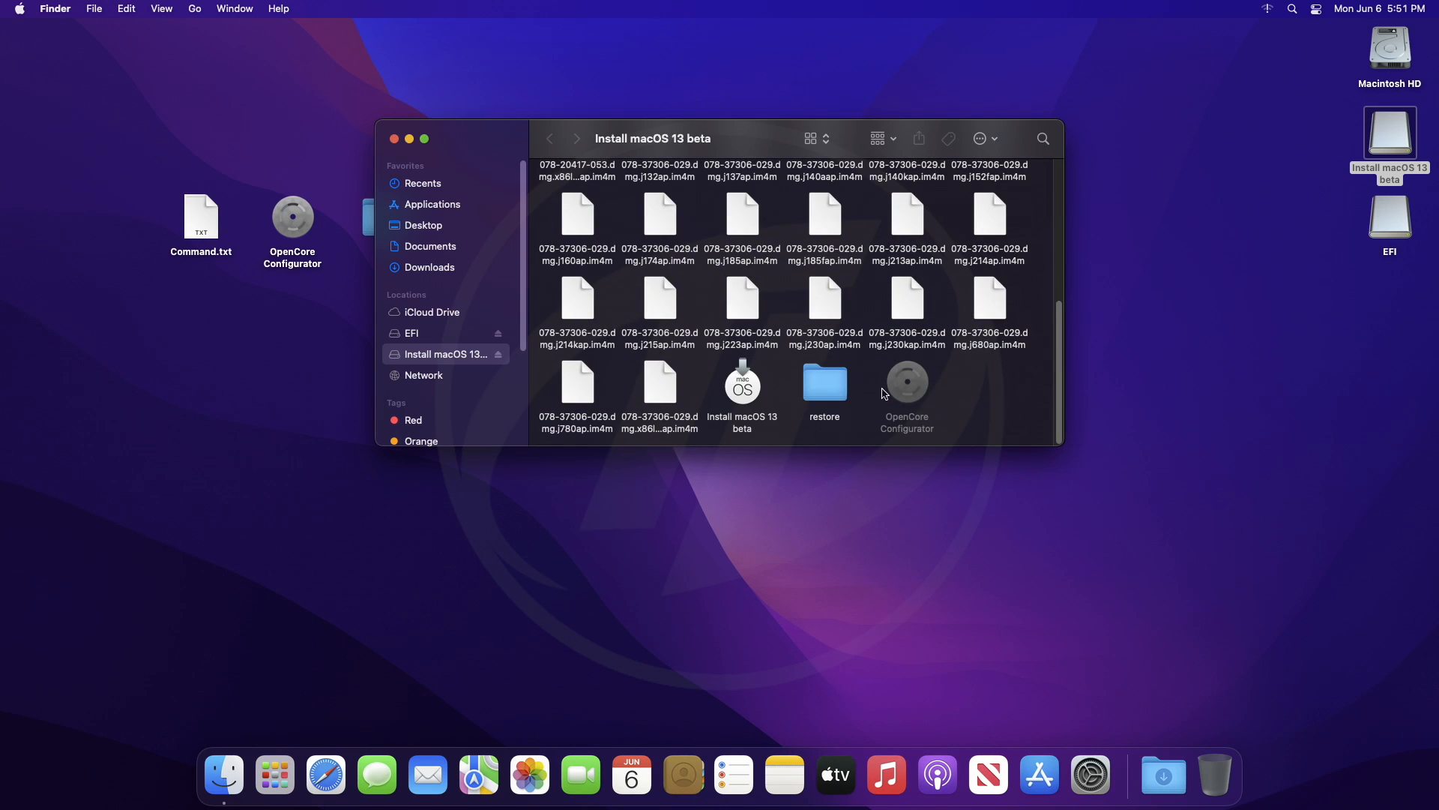
click(395, 138)
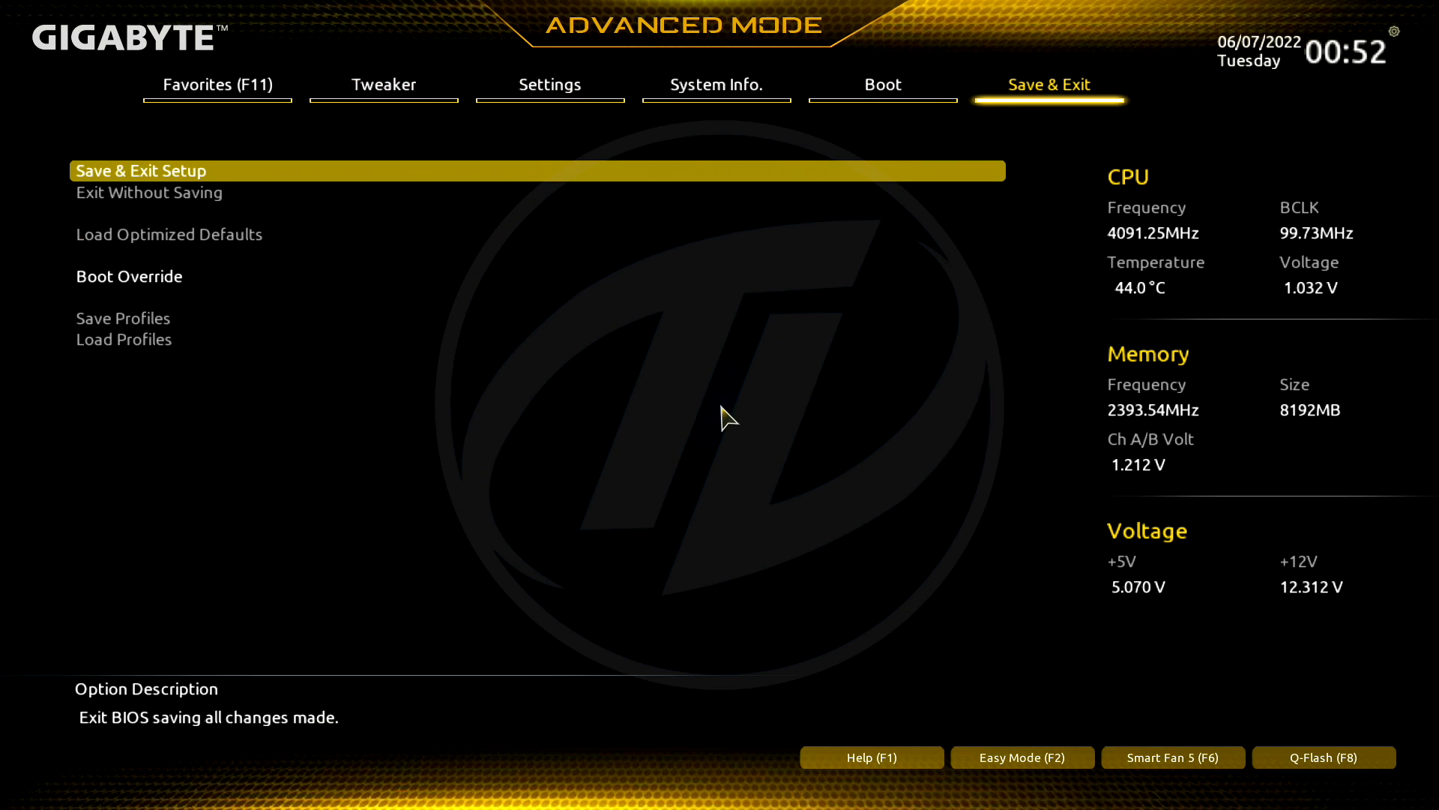
Step: Decline the early save prompt, return to advanced settings and set VT-d to Disabled
click(141, 171)
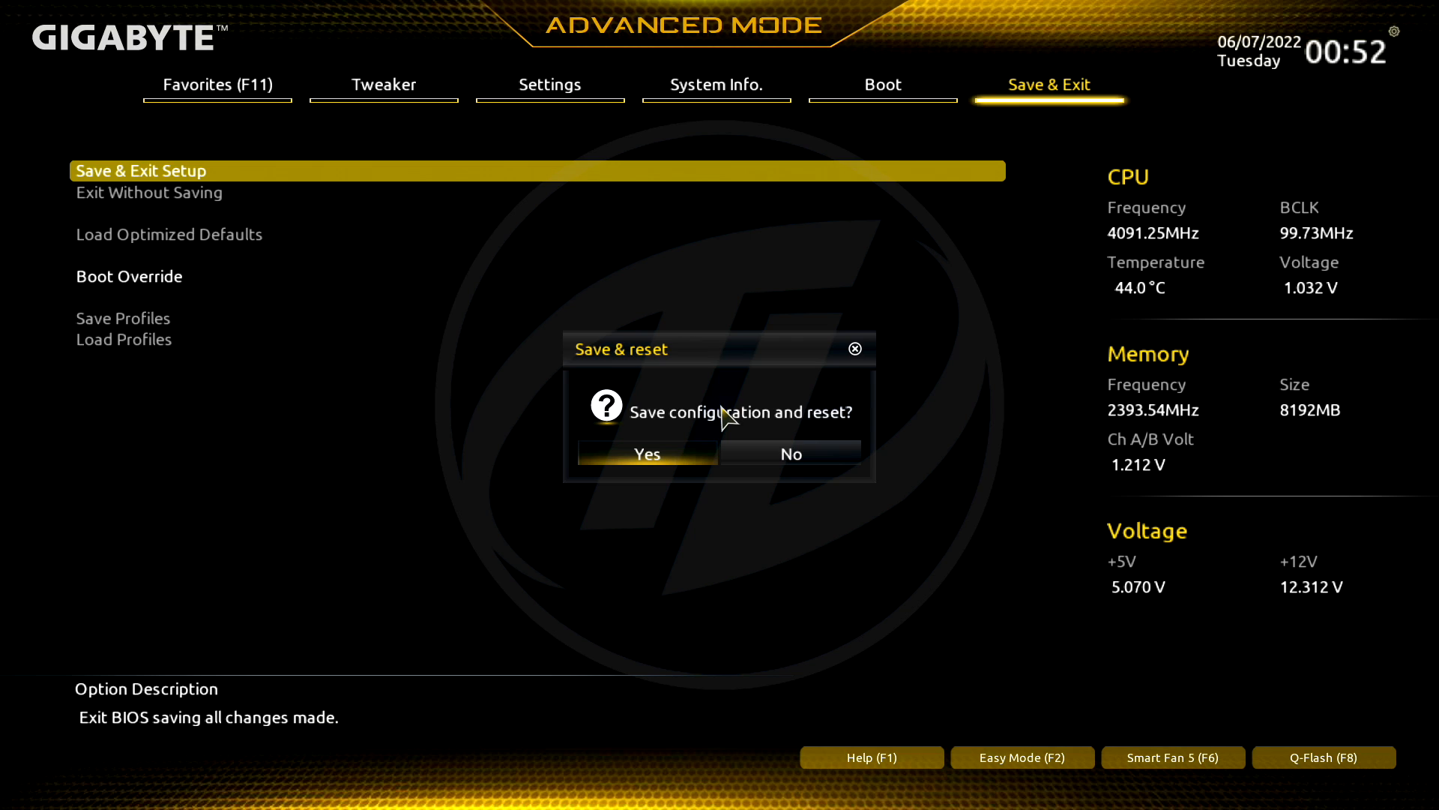
click(648, 453)
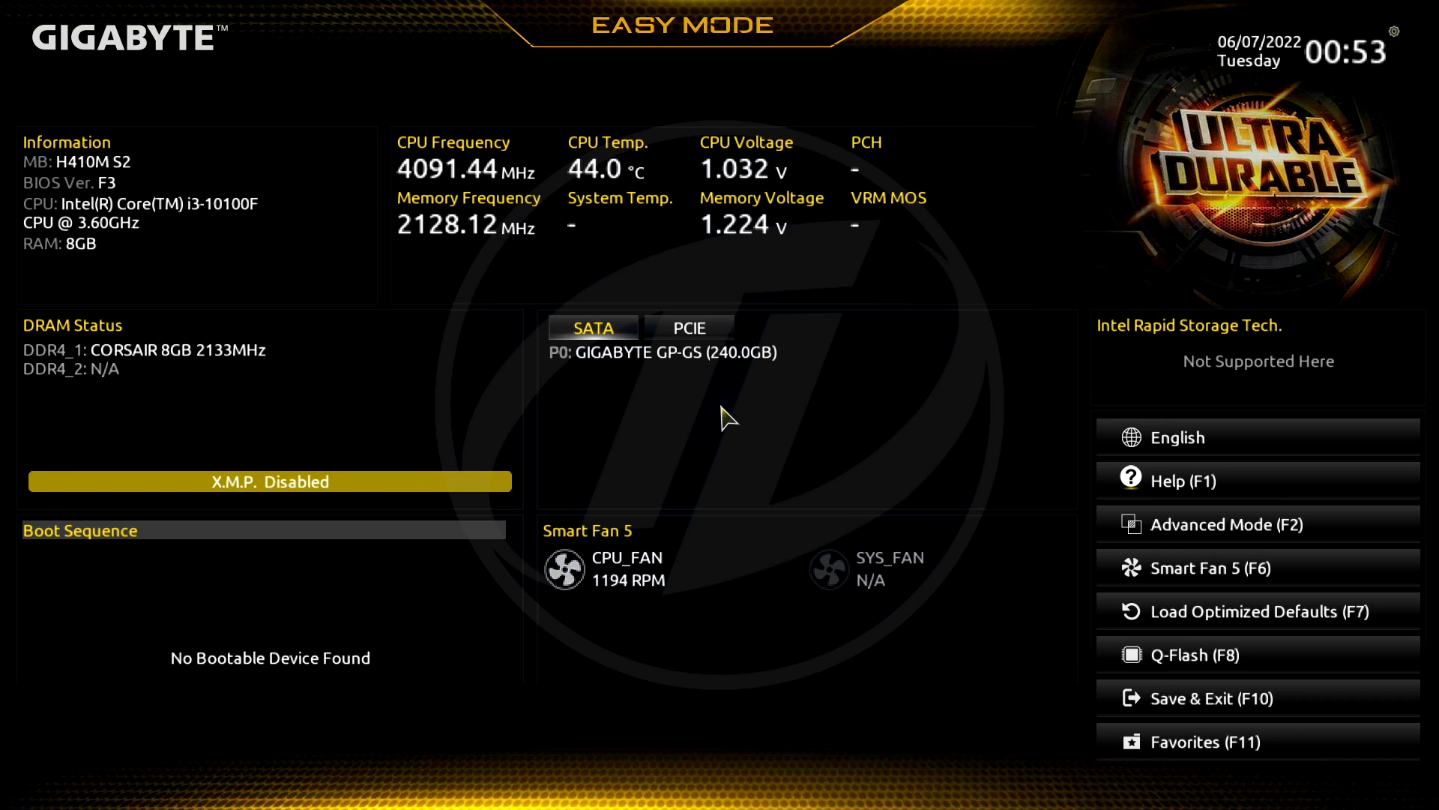
click(1226, 525)
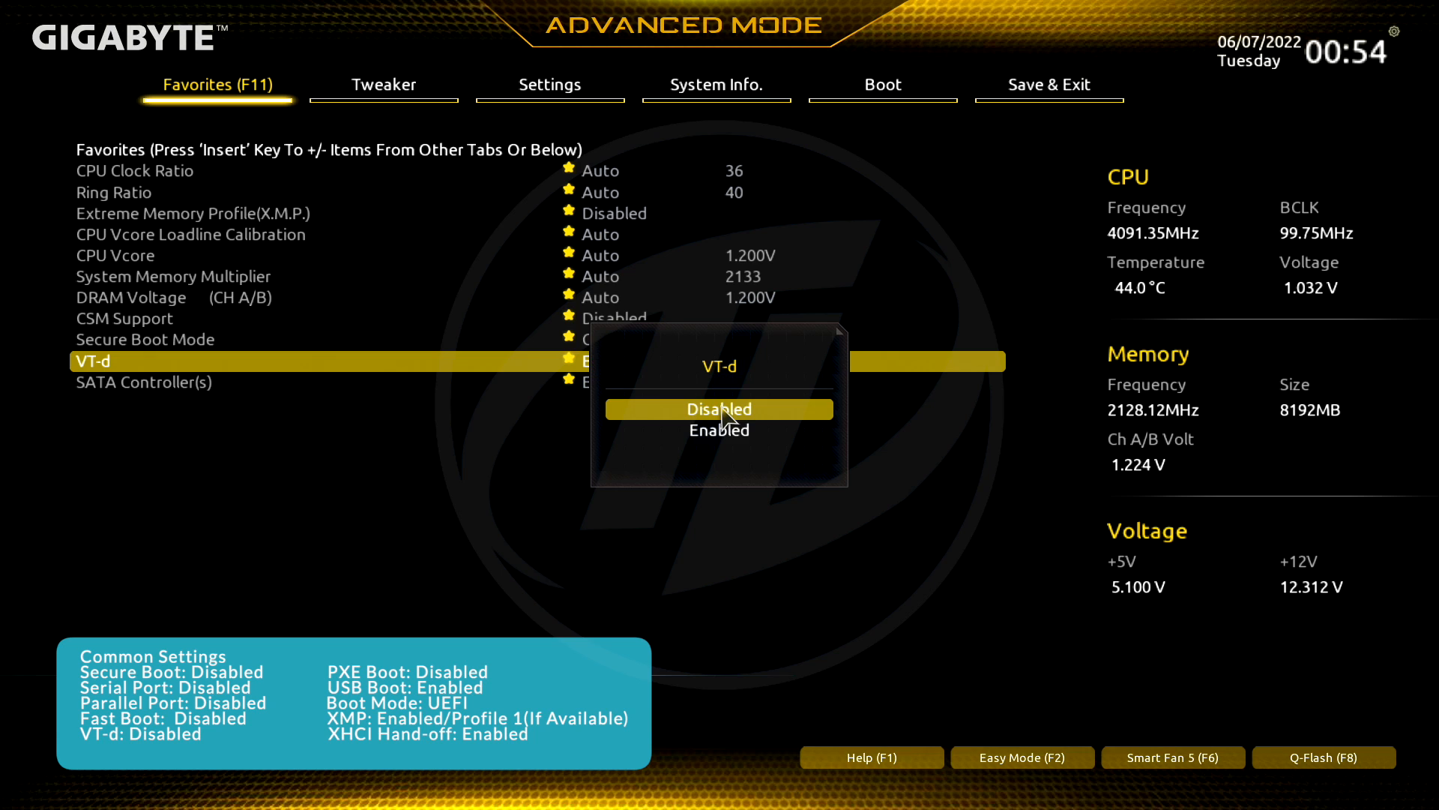
click(382, 84)
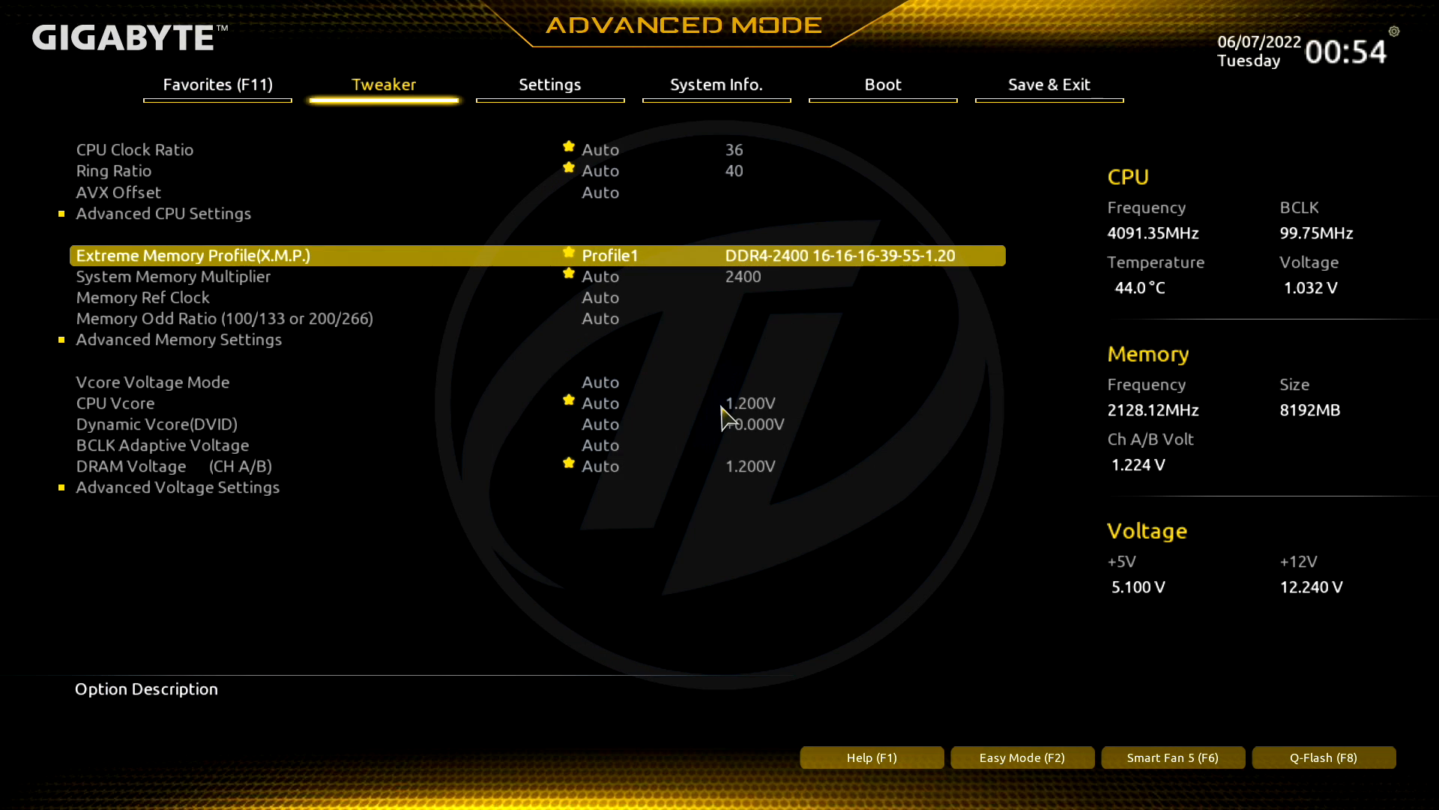
Step: Set XMP Profile1, disable the serial port in Super IO, and set Windows 10 Features to Other OS
click(548, 84)
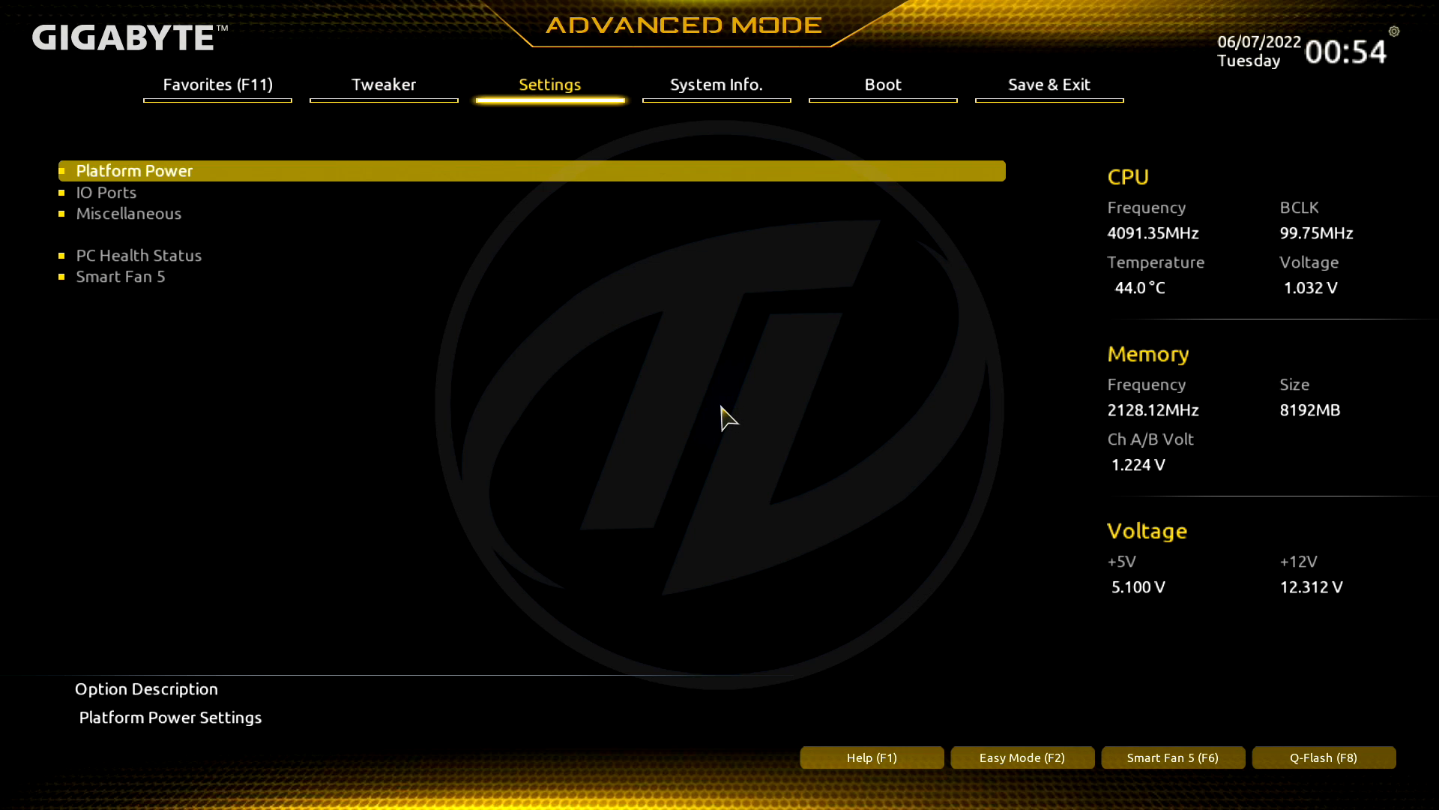
click(105, 192)
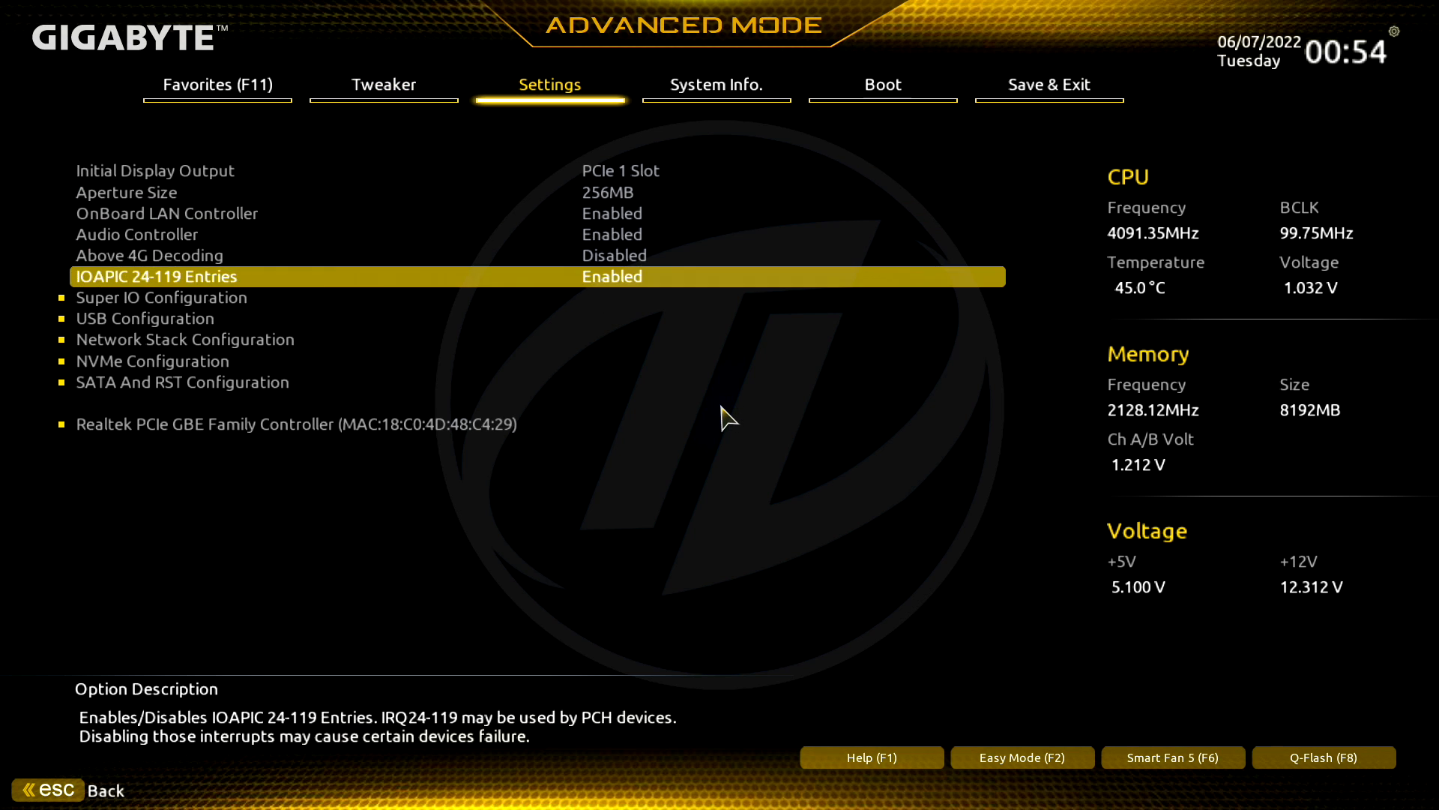
click(161, 297)
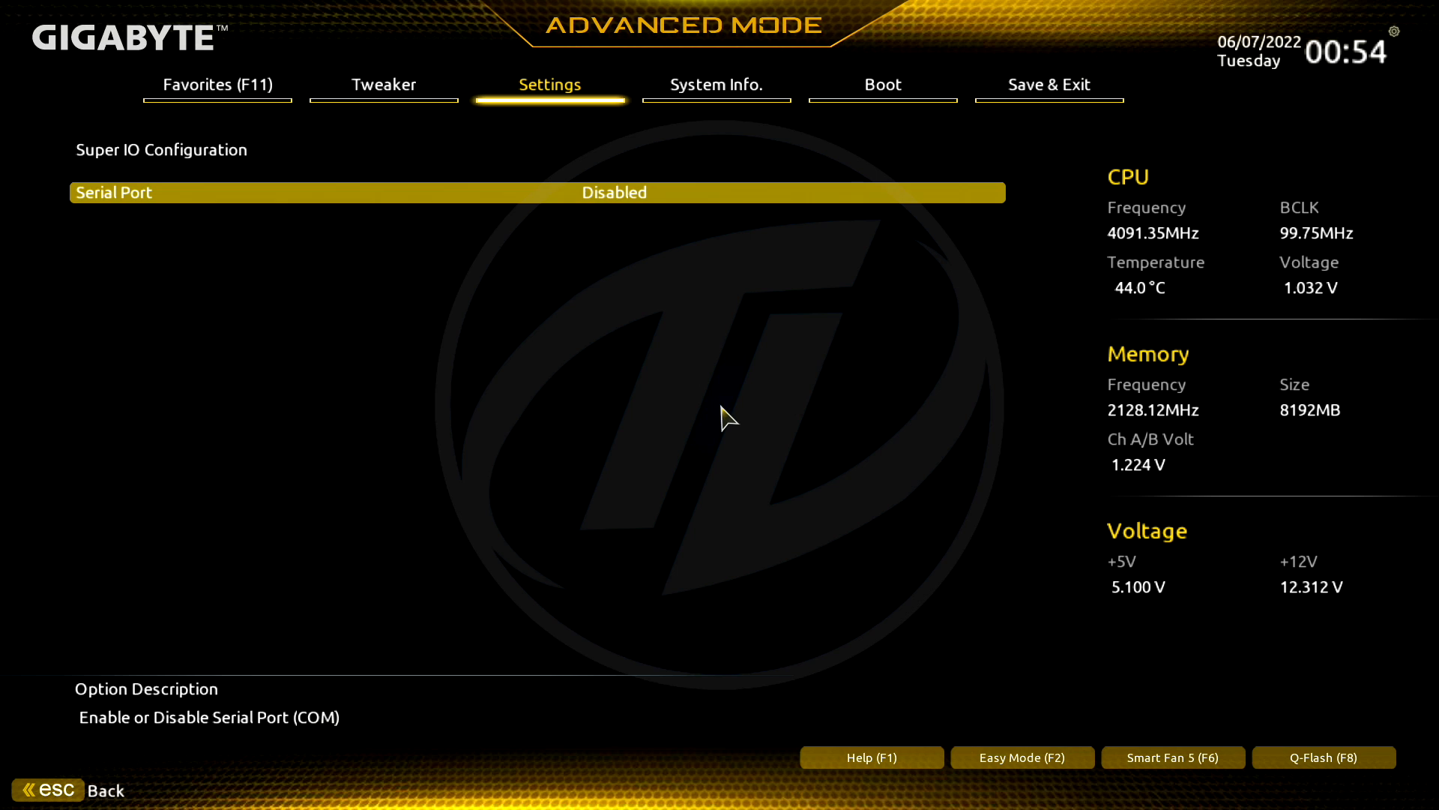
click(717, 84)
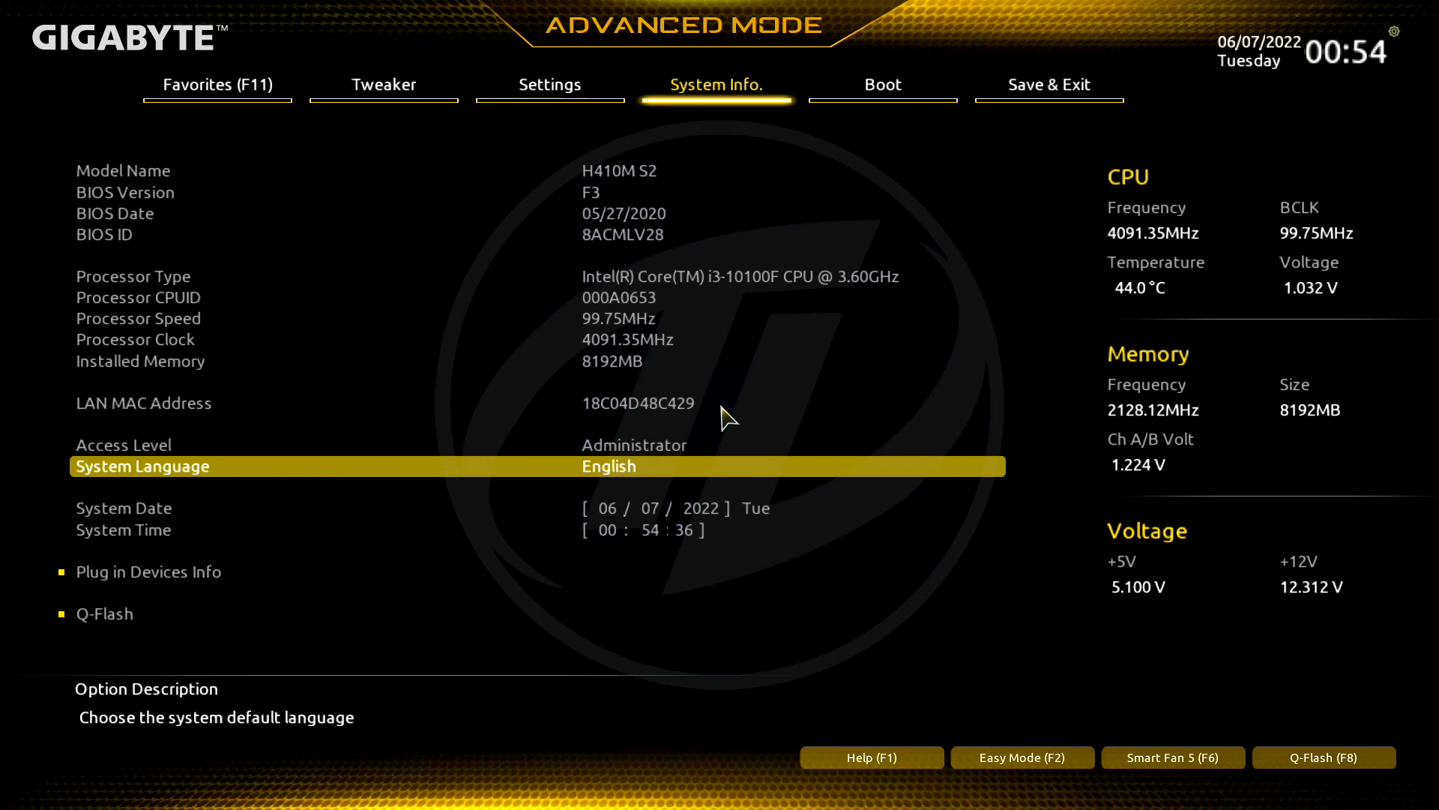
click(880, 84)
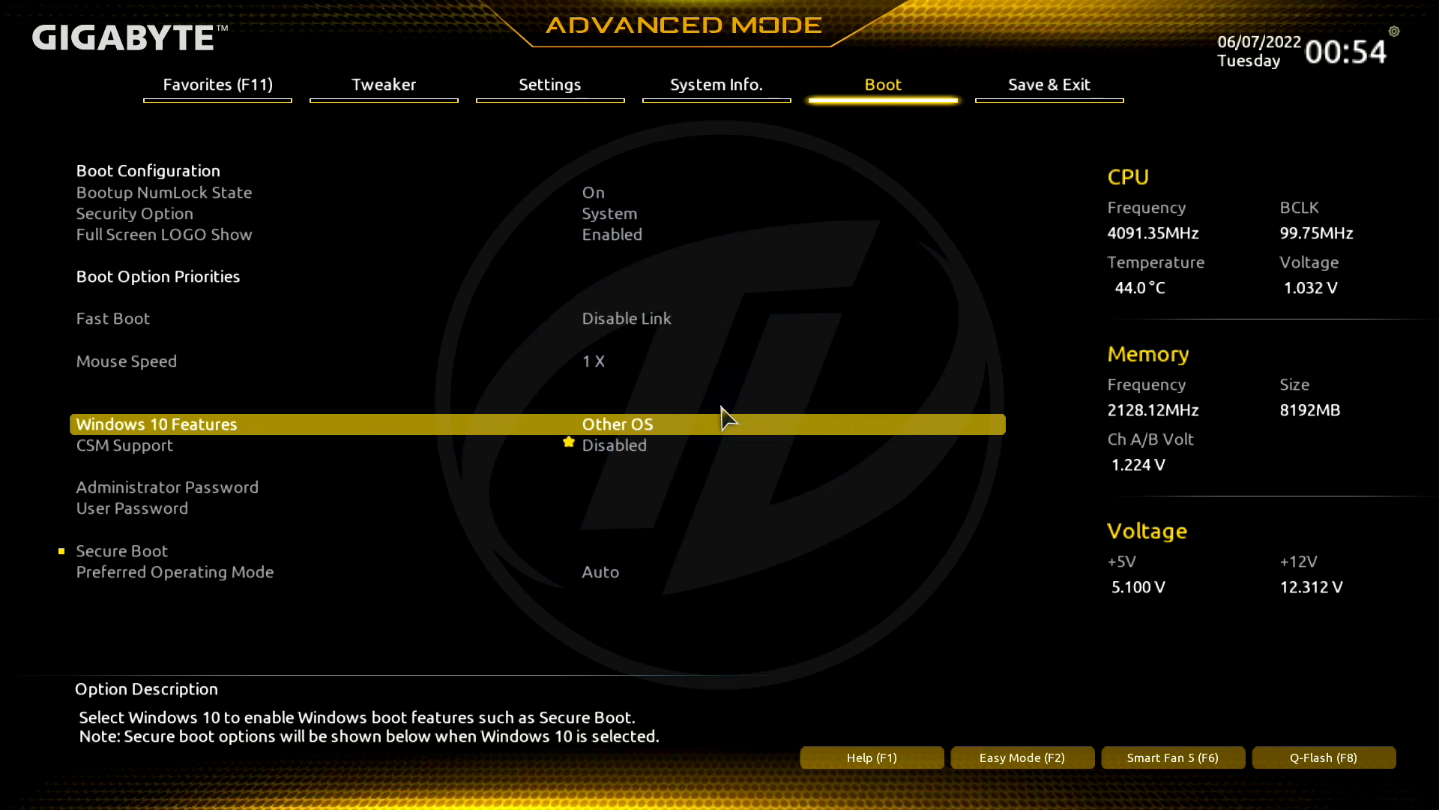
Step: Save the BIOS configuration and reset via Save & Exit Setup
click(1050, 84)
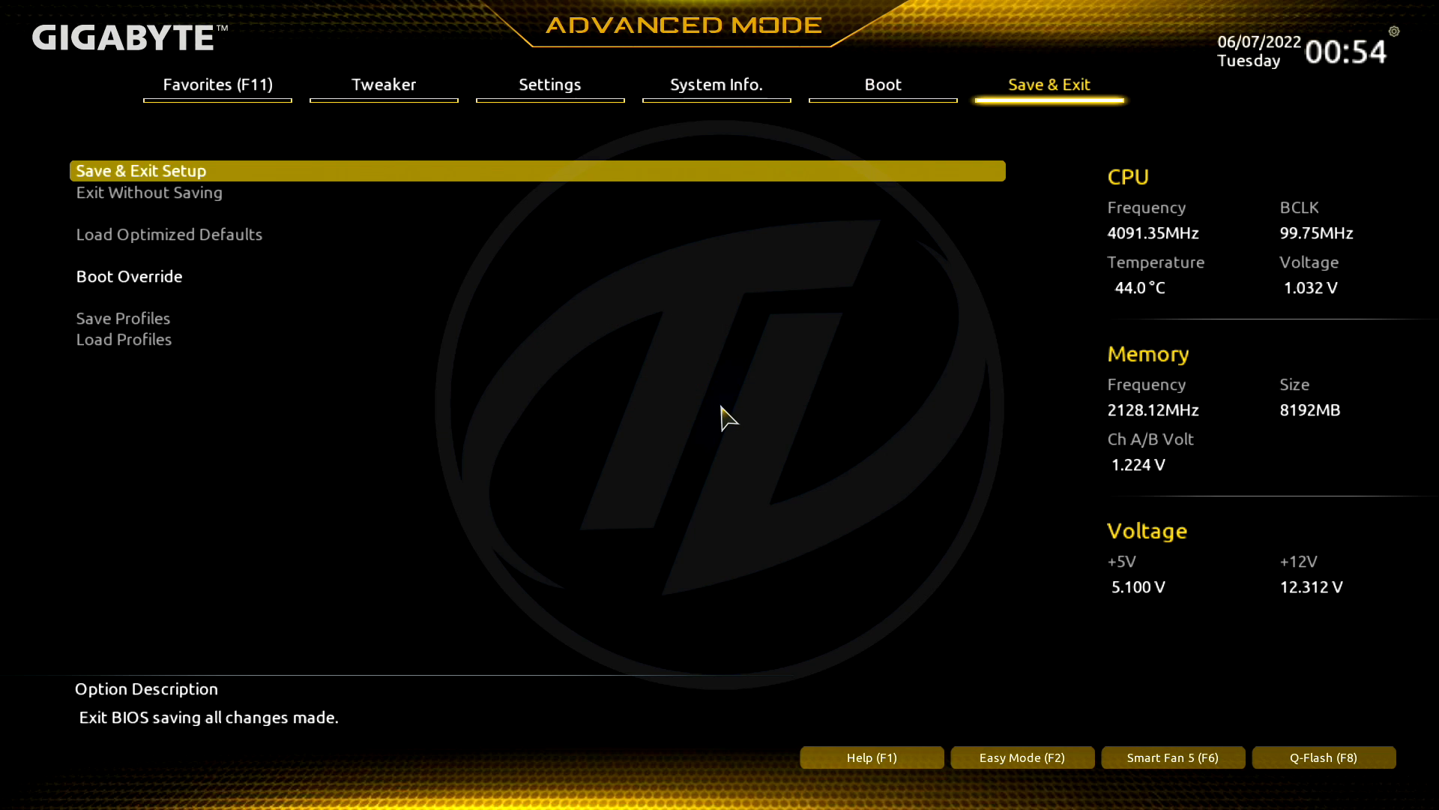
click(141, 171)
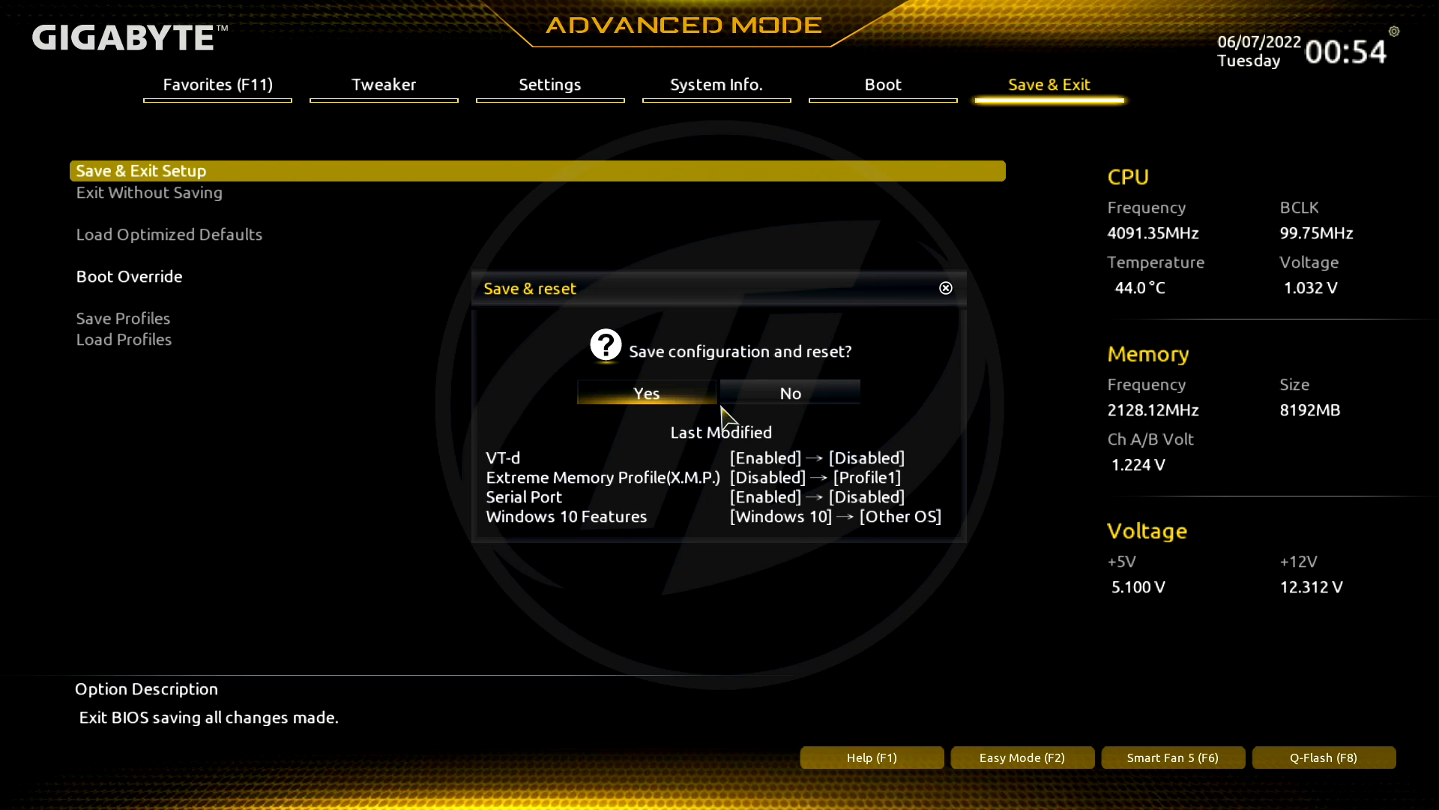
click(644, 391)
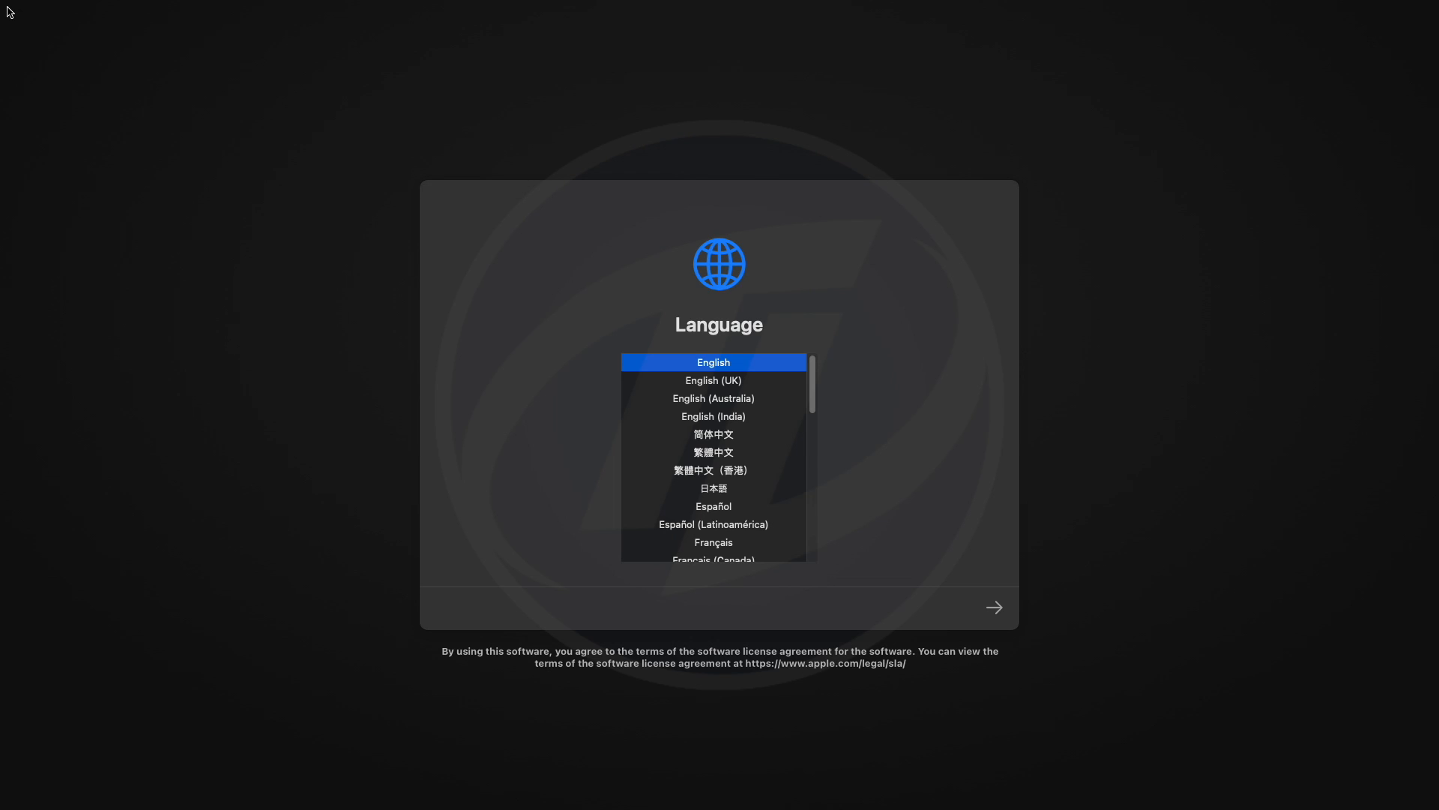
mouse_move(995, 638)
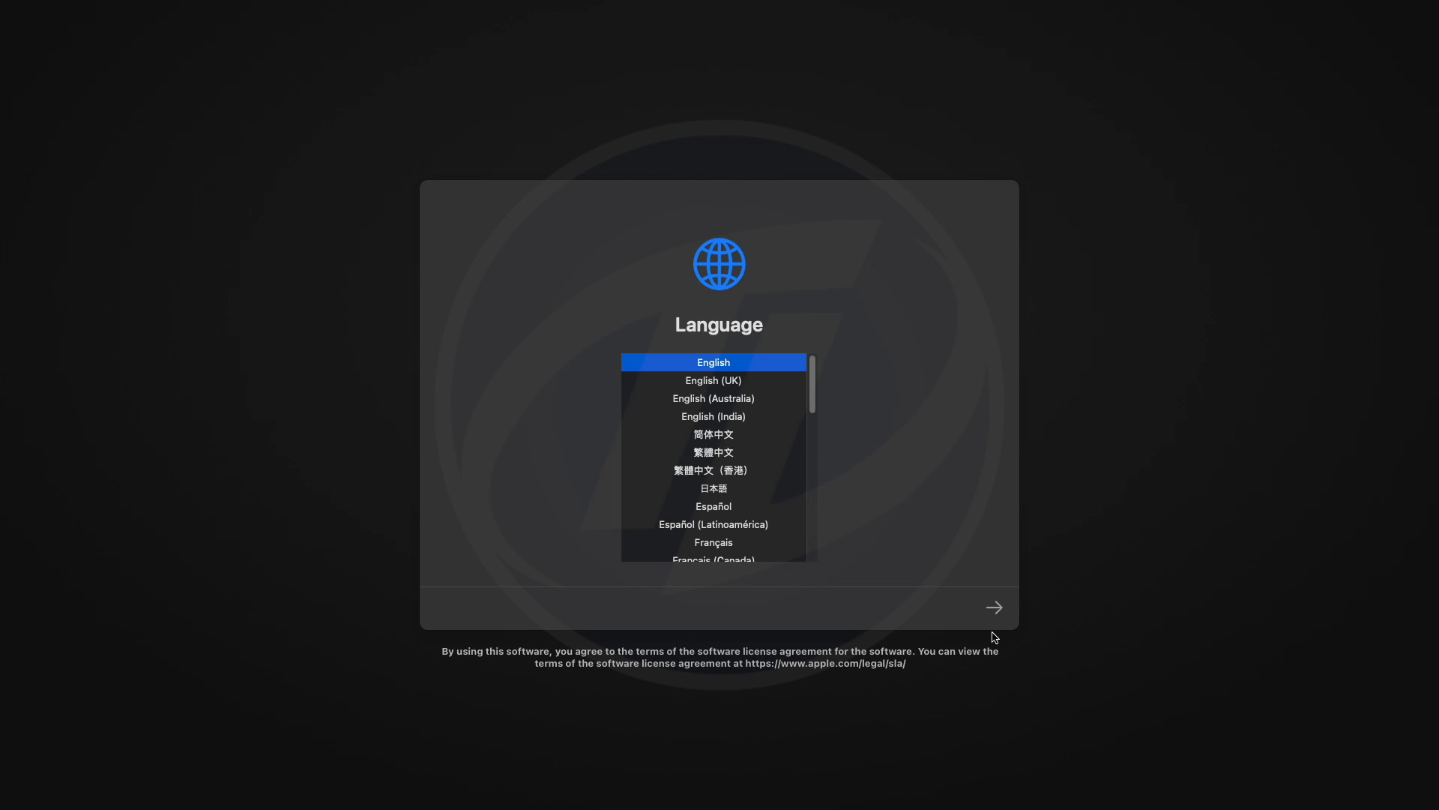
Step: Continue with English selected as the installer language
click(993, 607)
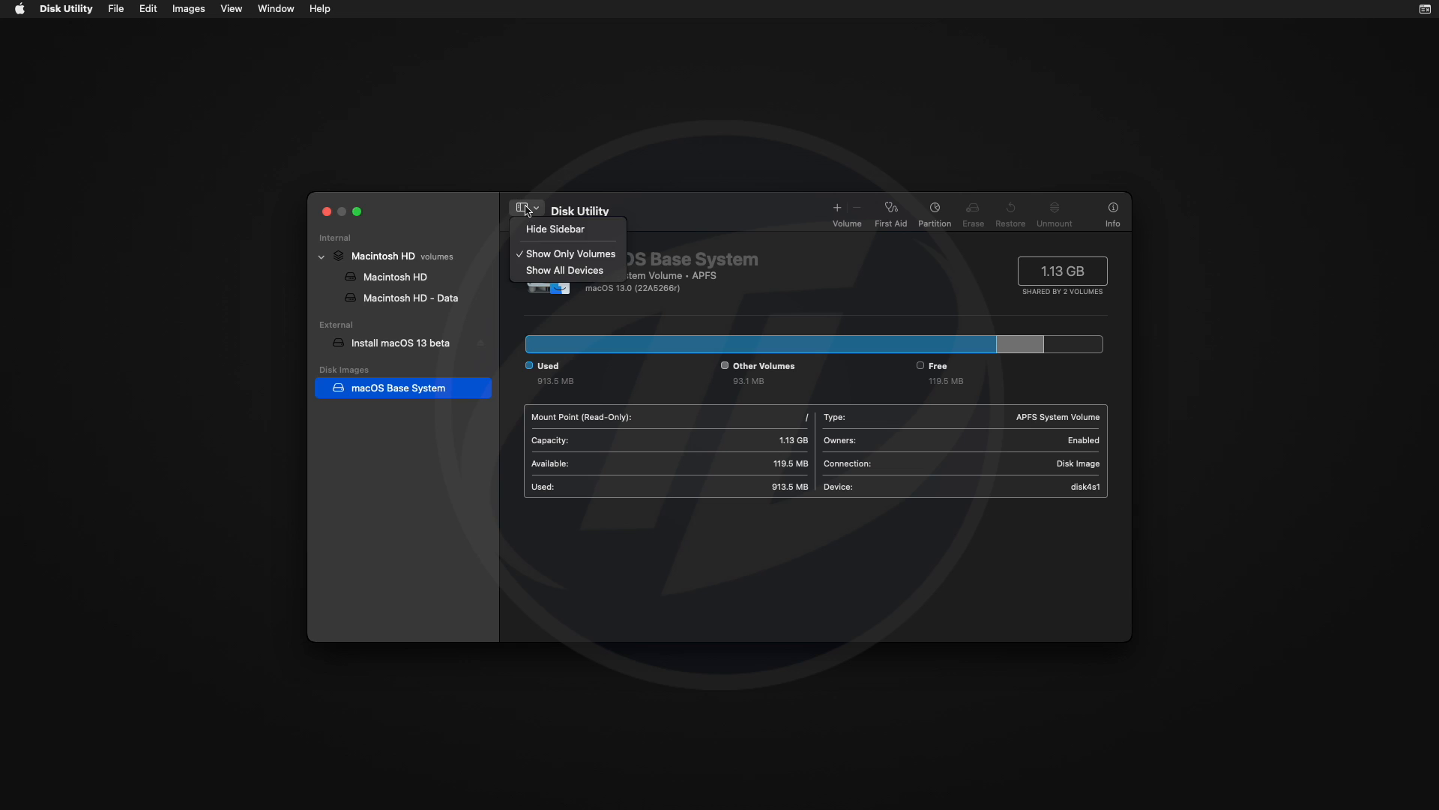
Step: Show all devices and erase the GIGABYTE disk as APFS, GUID Partition Map, named Macintosh HD
click(564, 270)
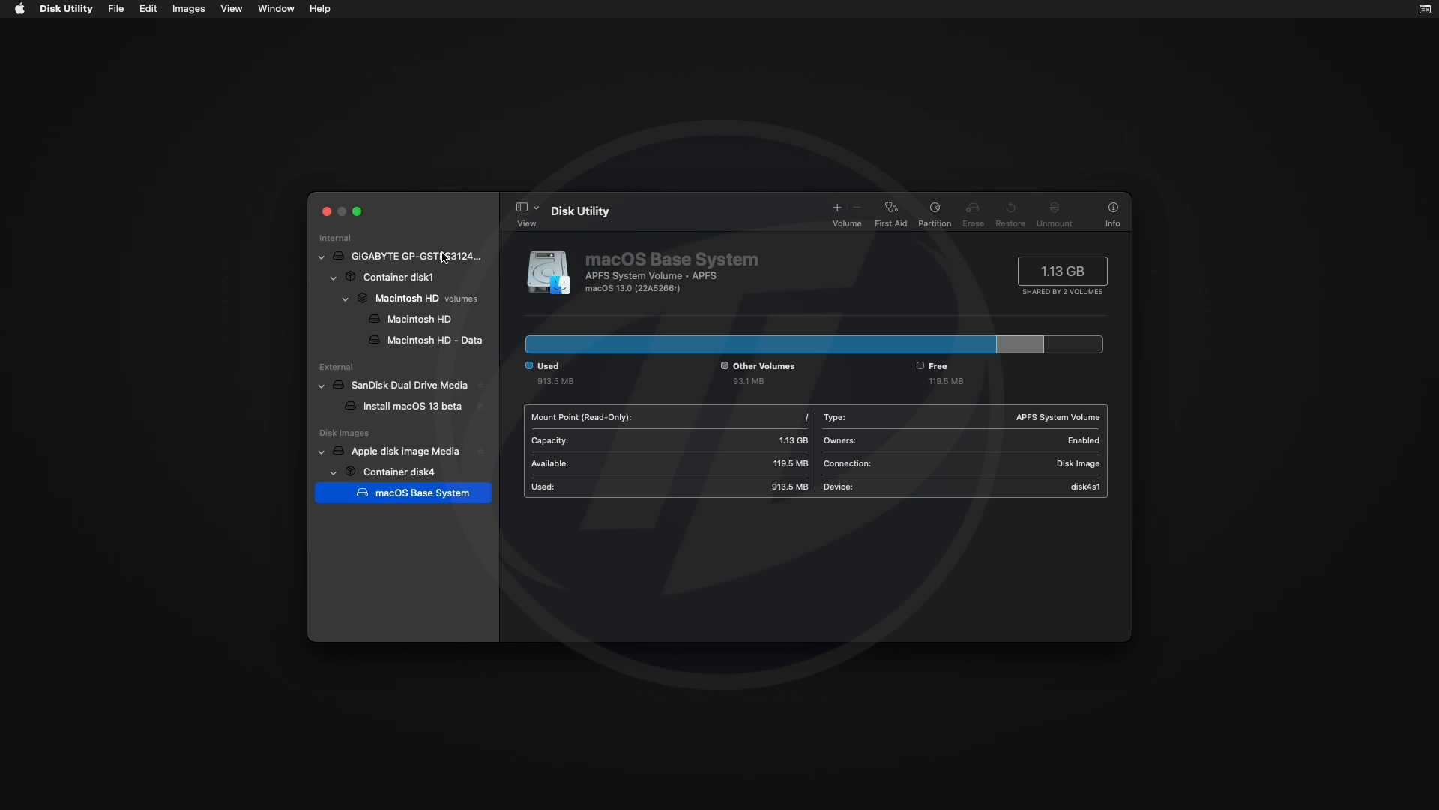
click(415, 256)
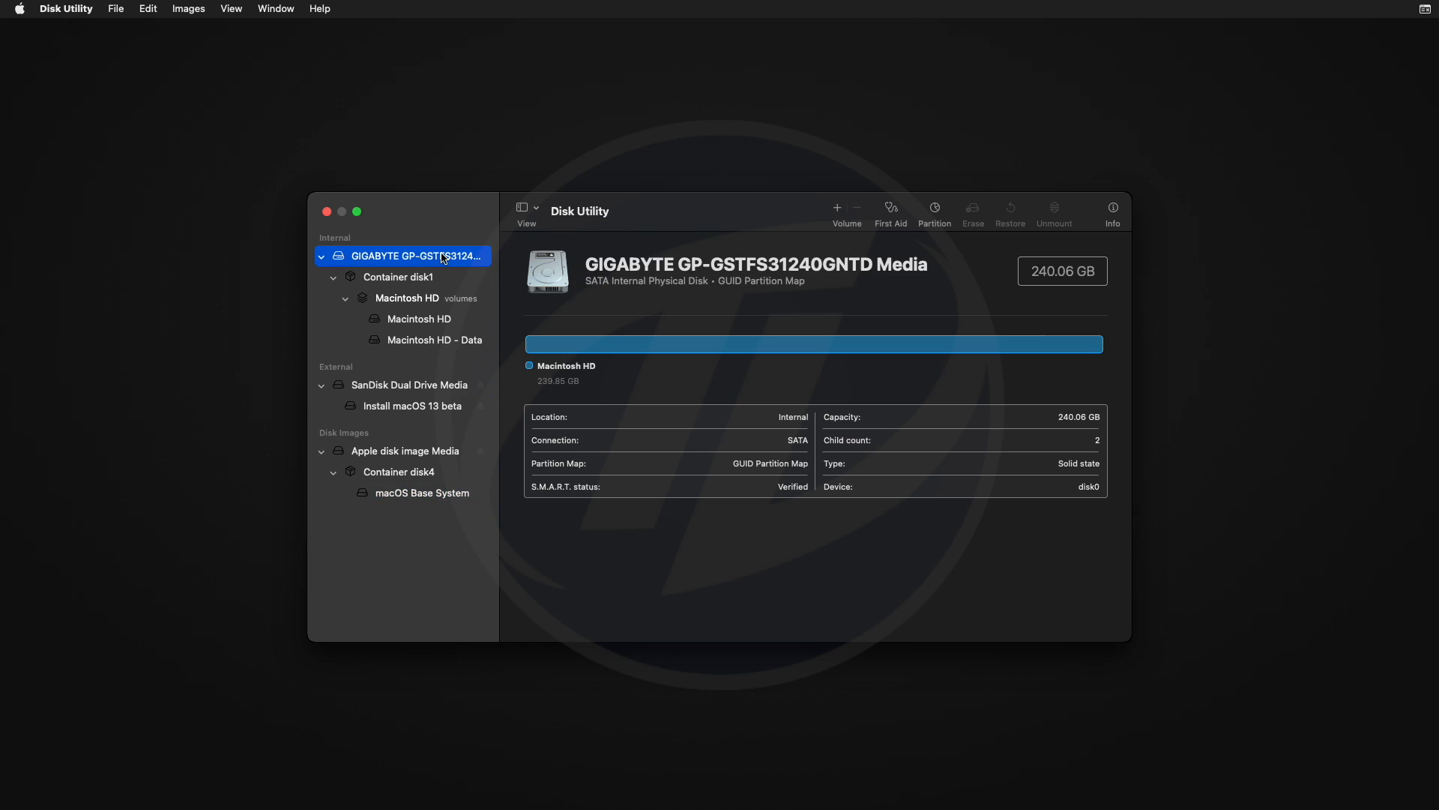
click(972, 212)
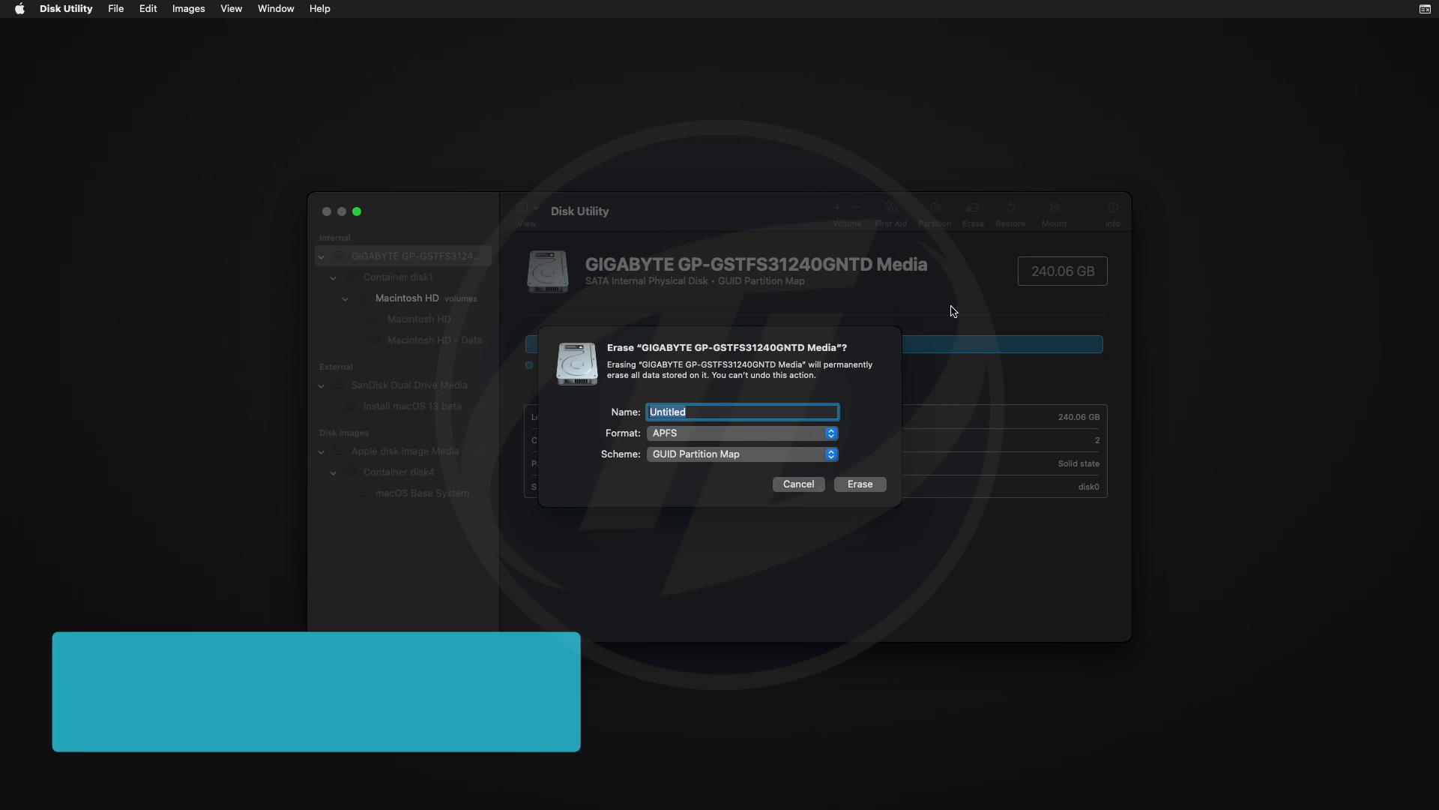
text(Macintosh HD)
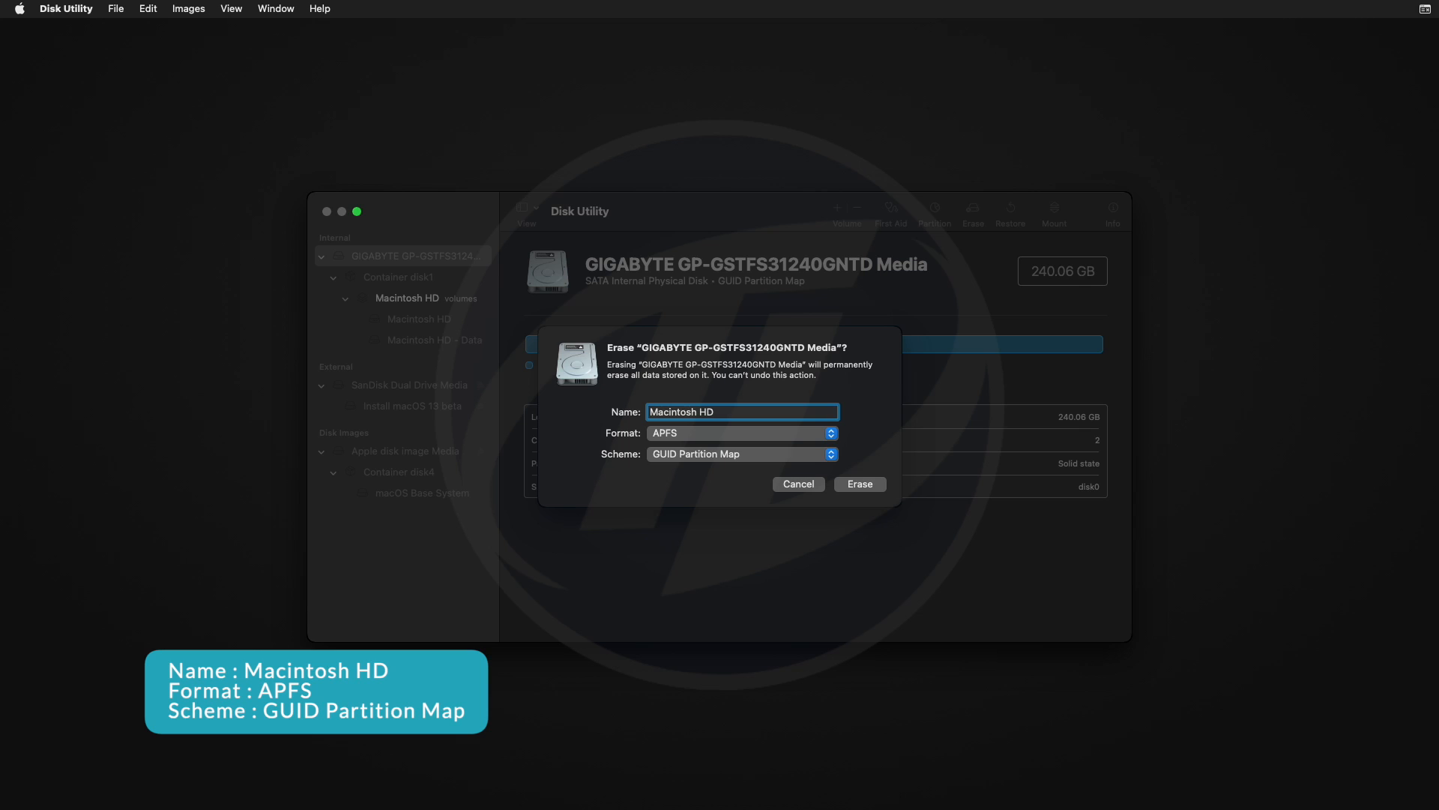
click(858, 484)
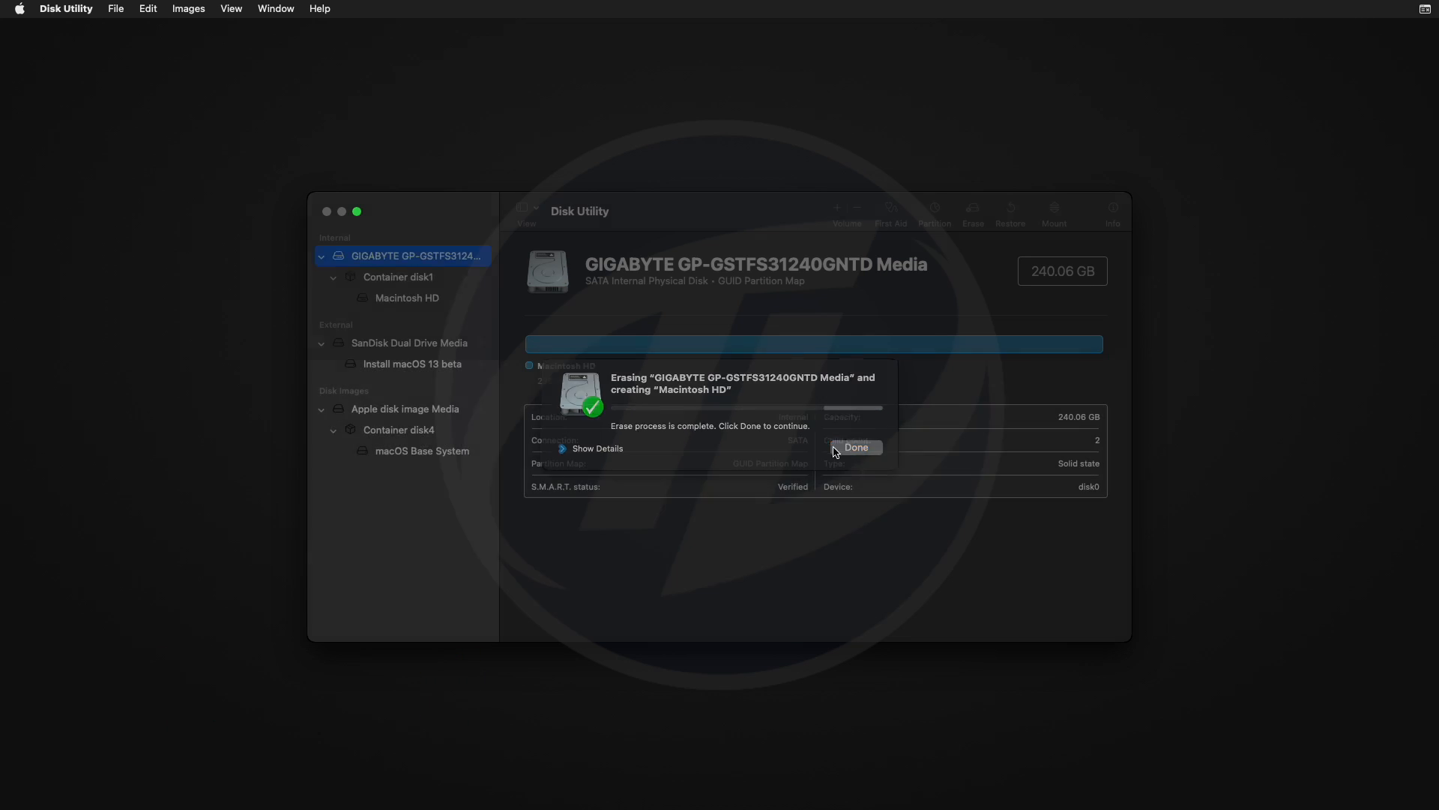
click(853, 448)
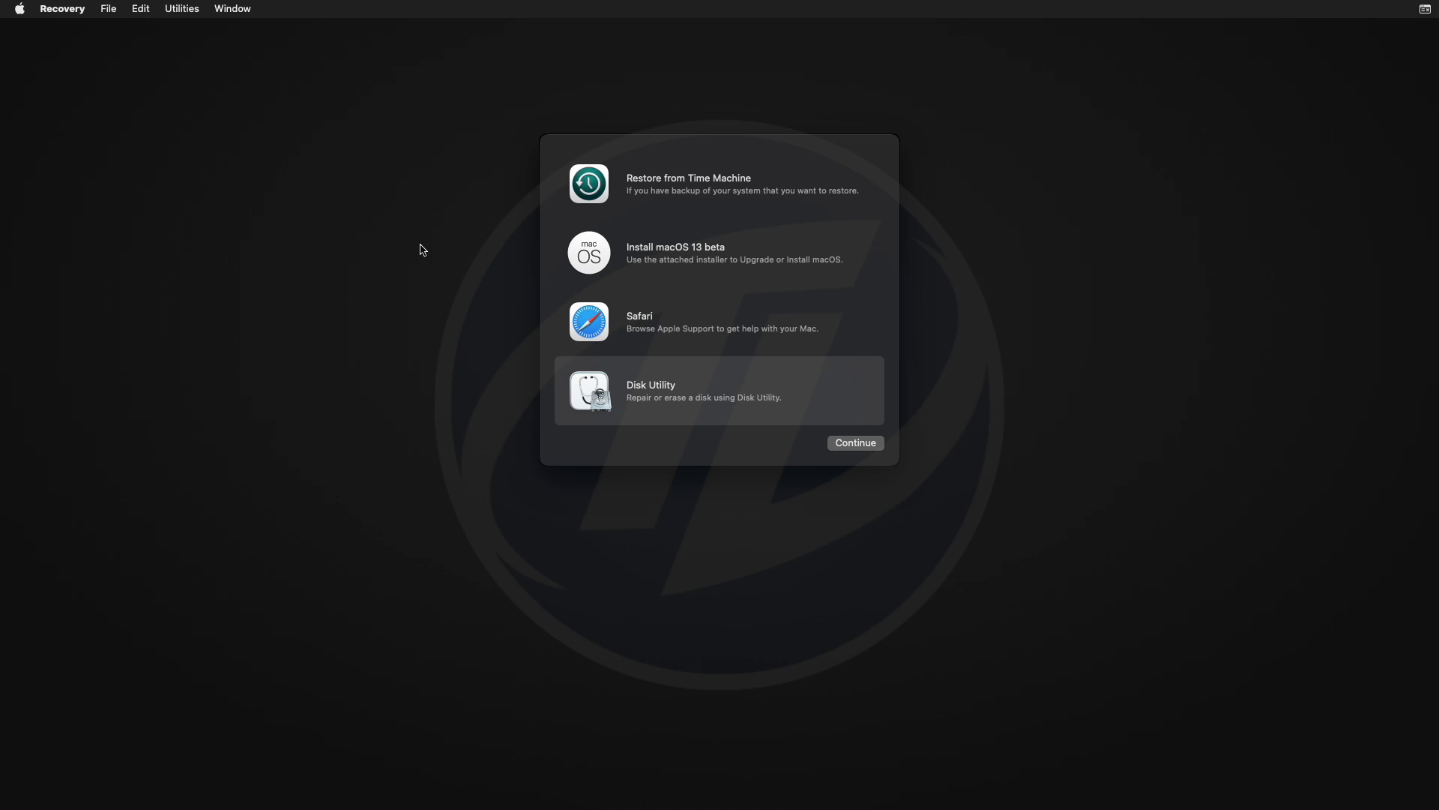
Step: Choose Install macOS 13 beta from Recovery and agree to the software license
click(718, 252)
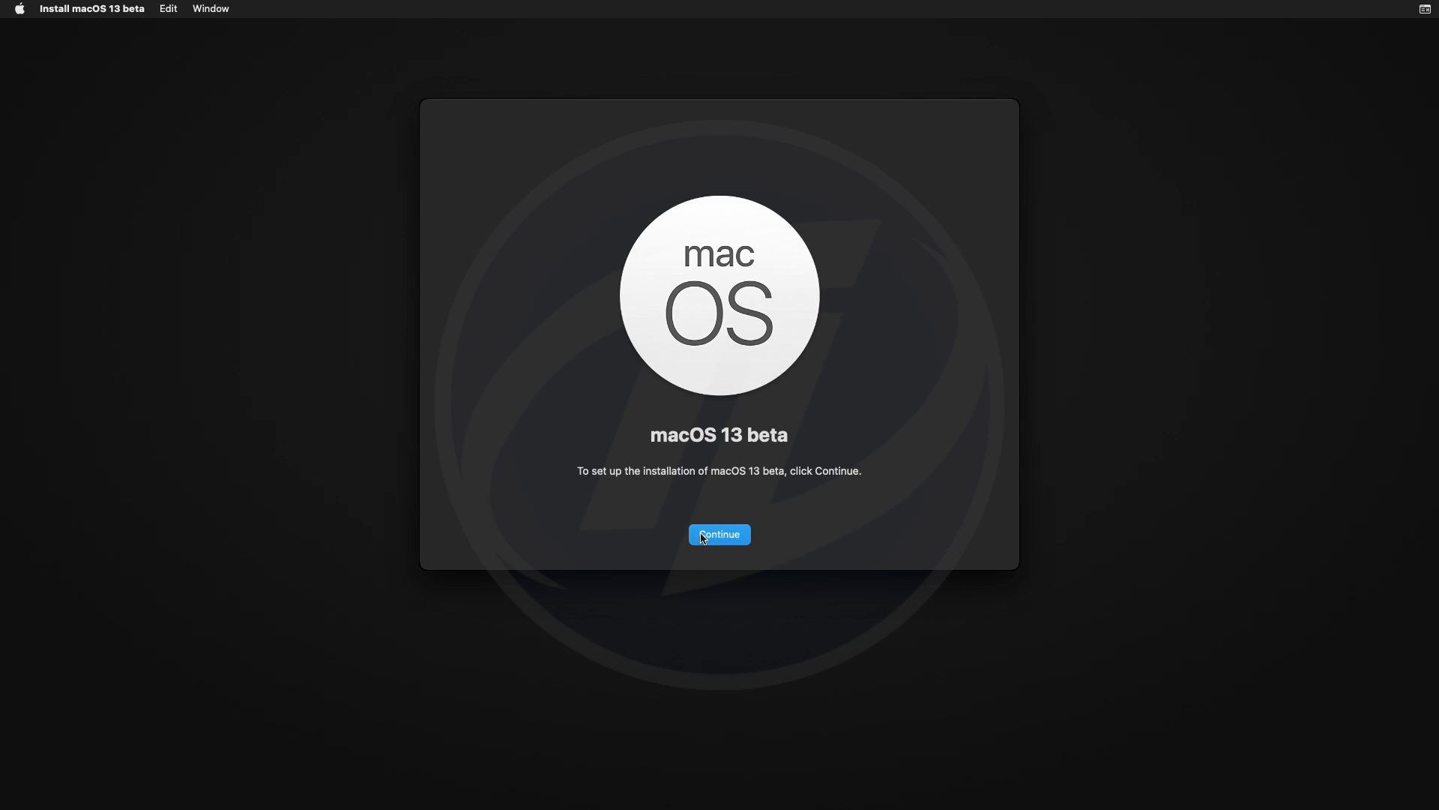
click(718, 534)
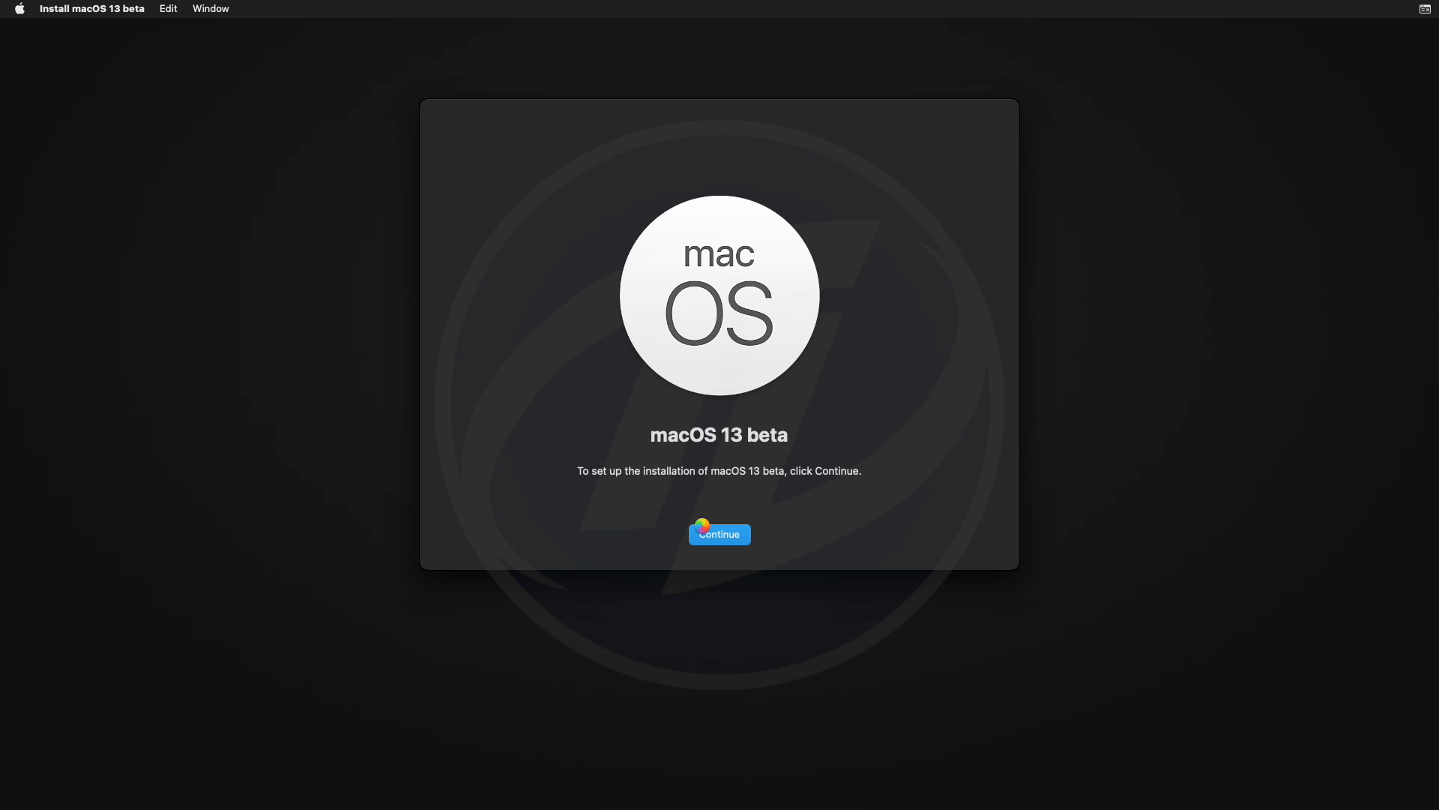
click(719, 534)
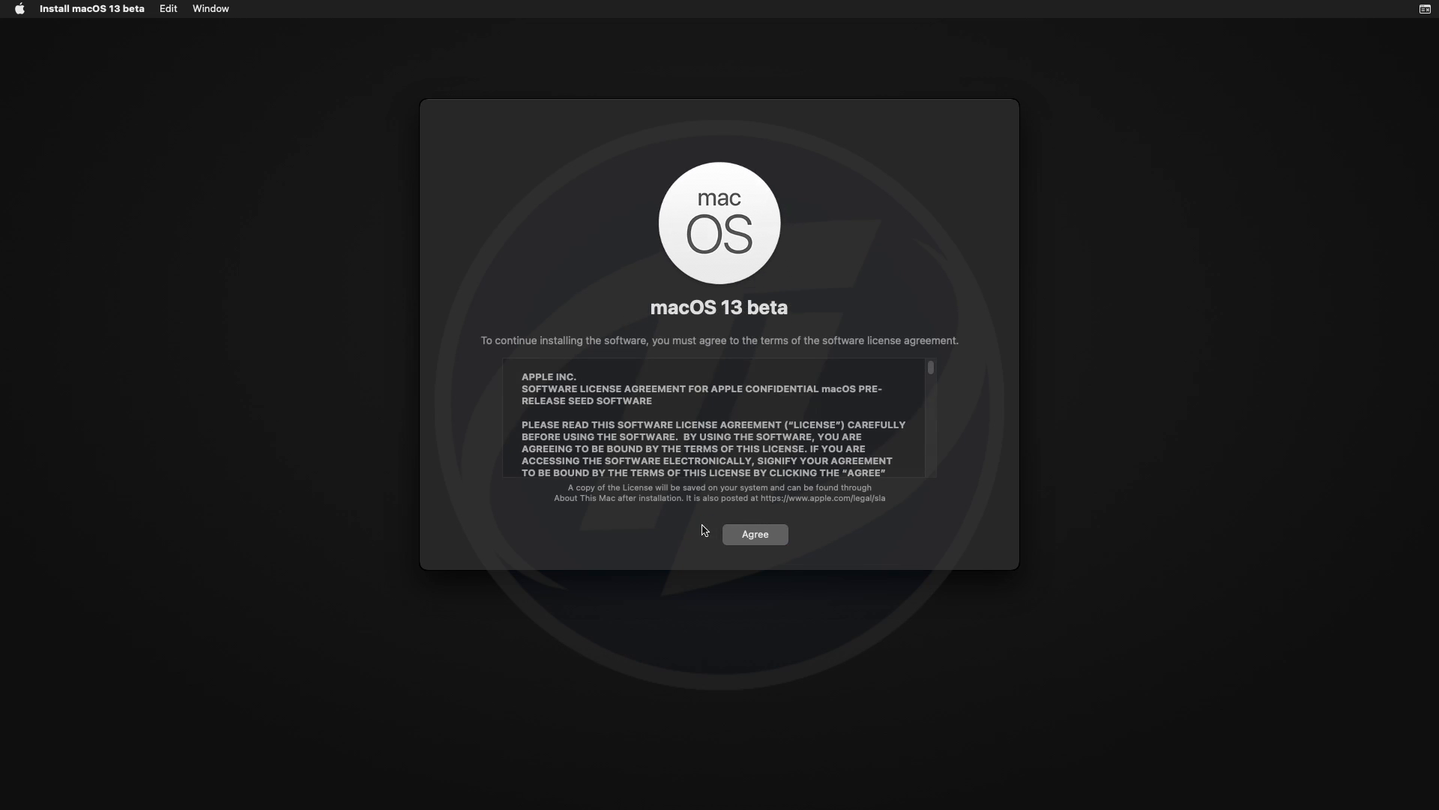
click(754, 534)
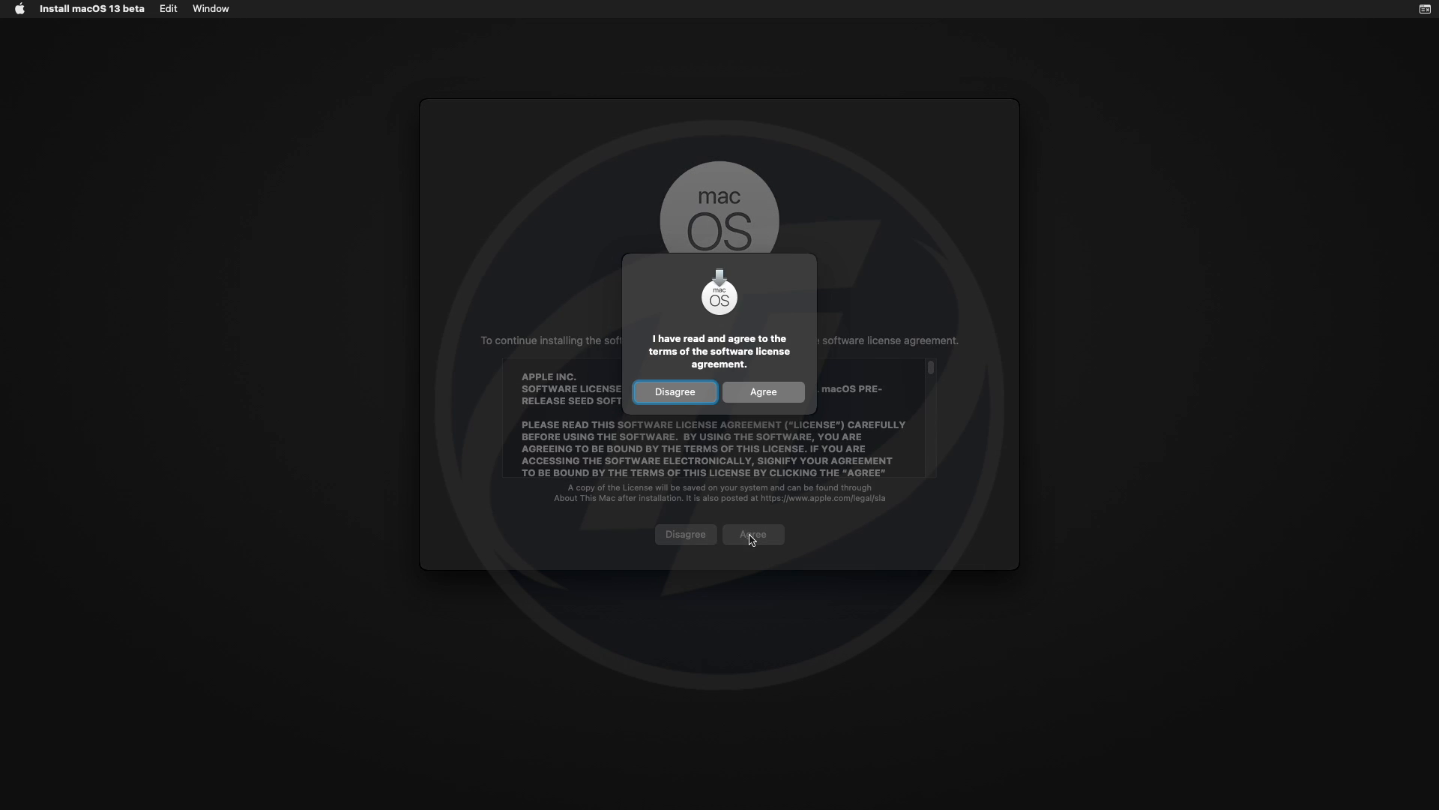
click(762, 392)
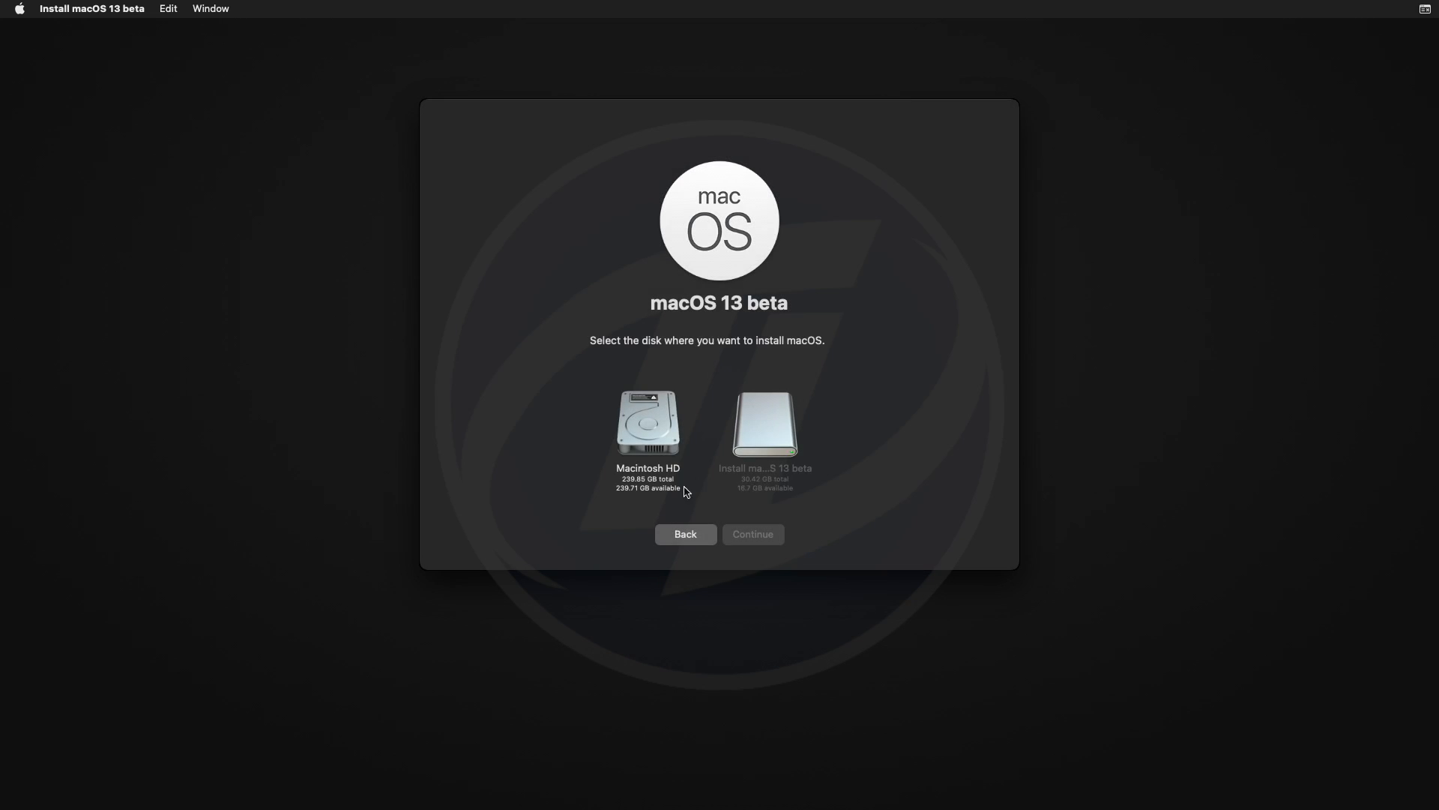
Step: Select Macintosh HD as the destination and start the installation
click(647, 423)
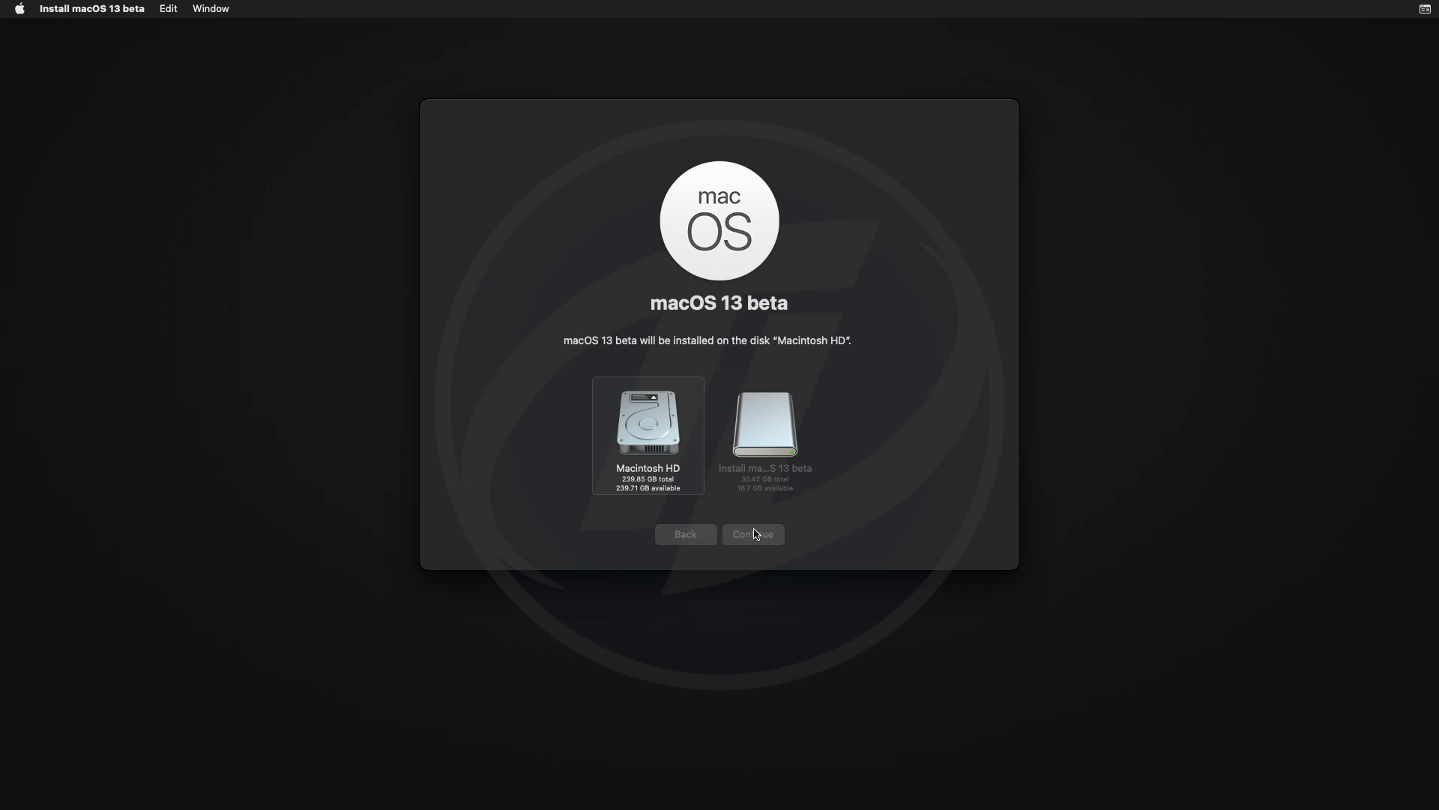
click(751, 534)
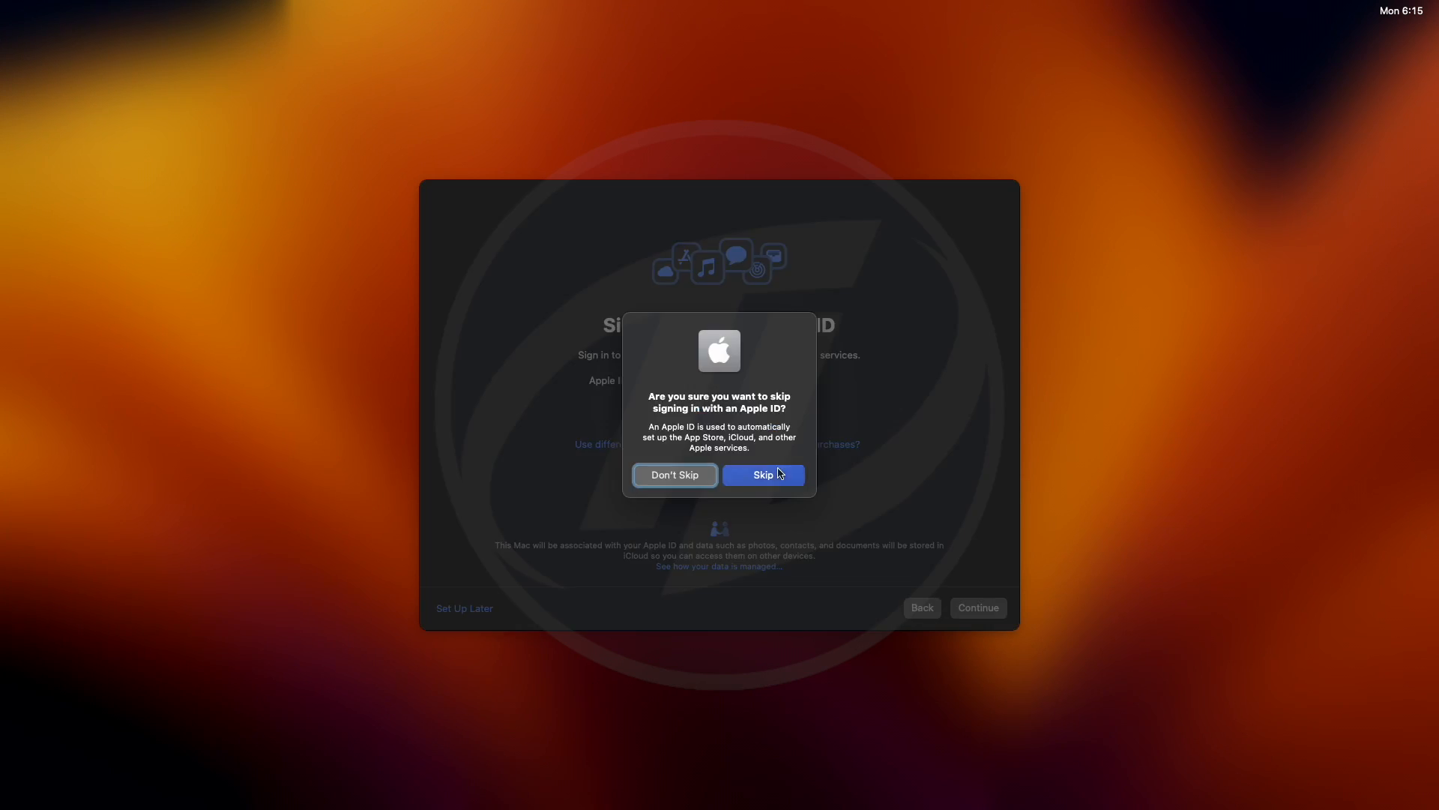
Step: Skip Apple ID, create the account, set Screen Time up later, accept the Siri voice and finish with Dark appearance
click(761, 476)
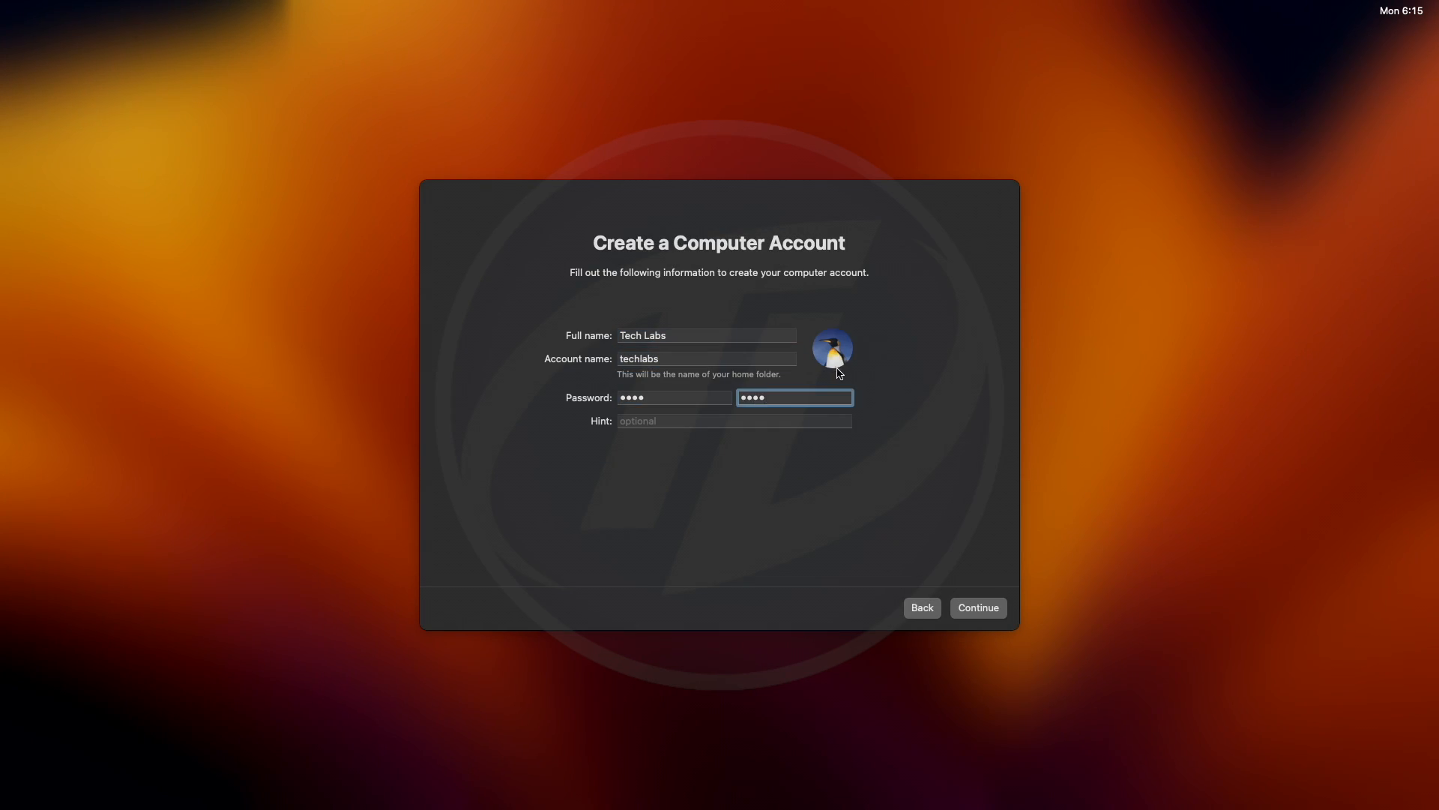
click(976, 607)
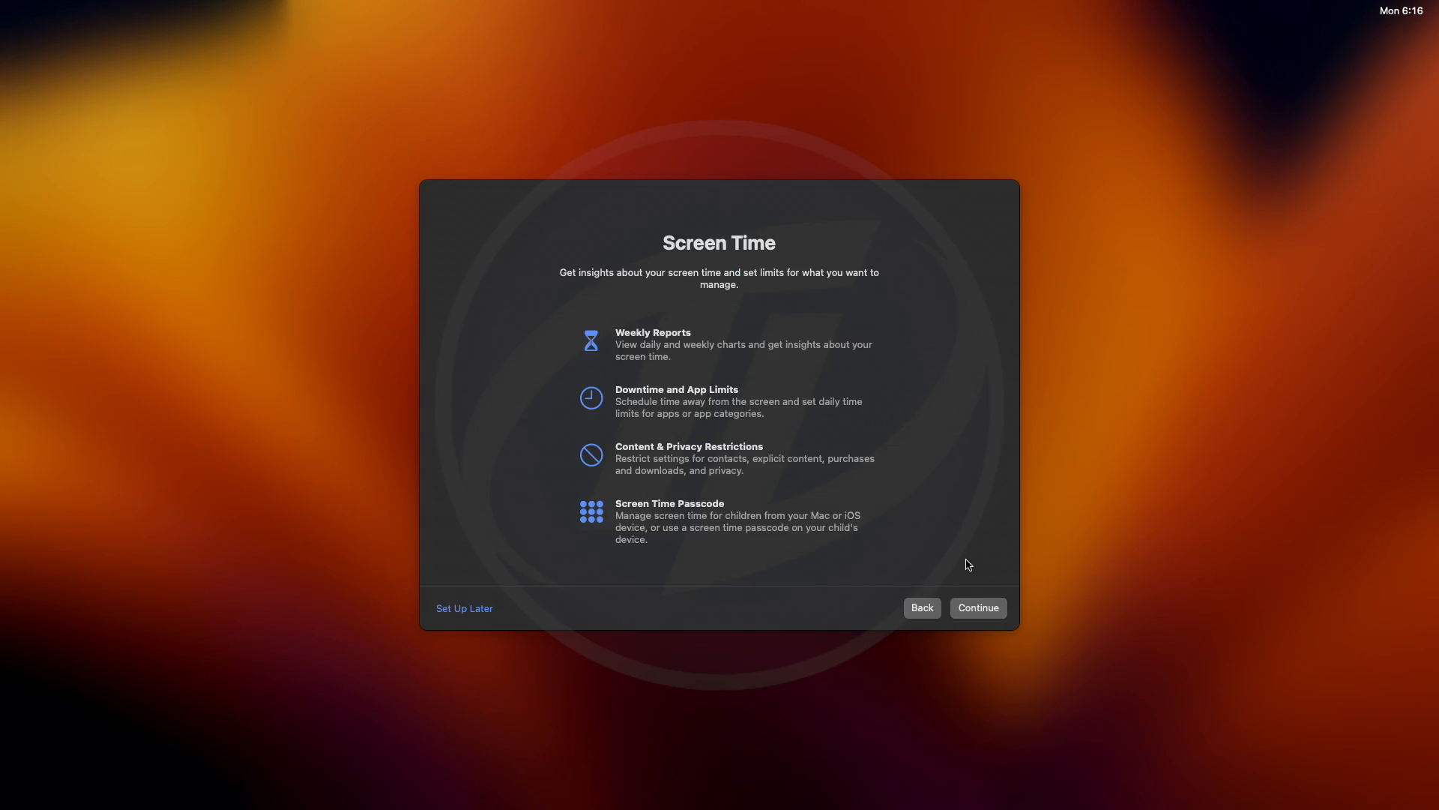
click(976, 608)
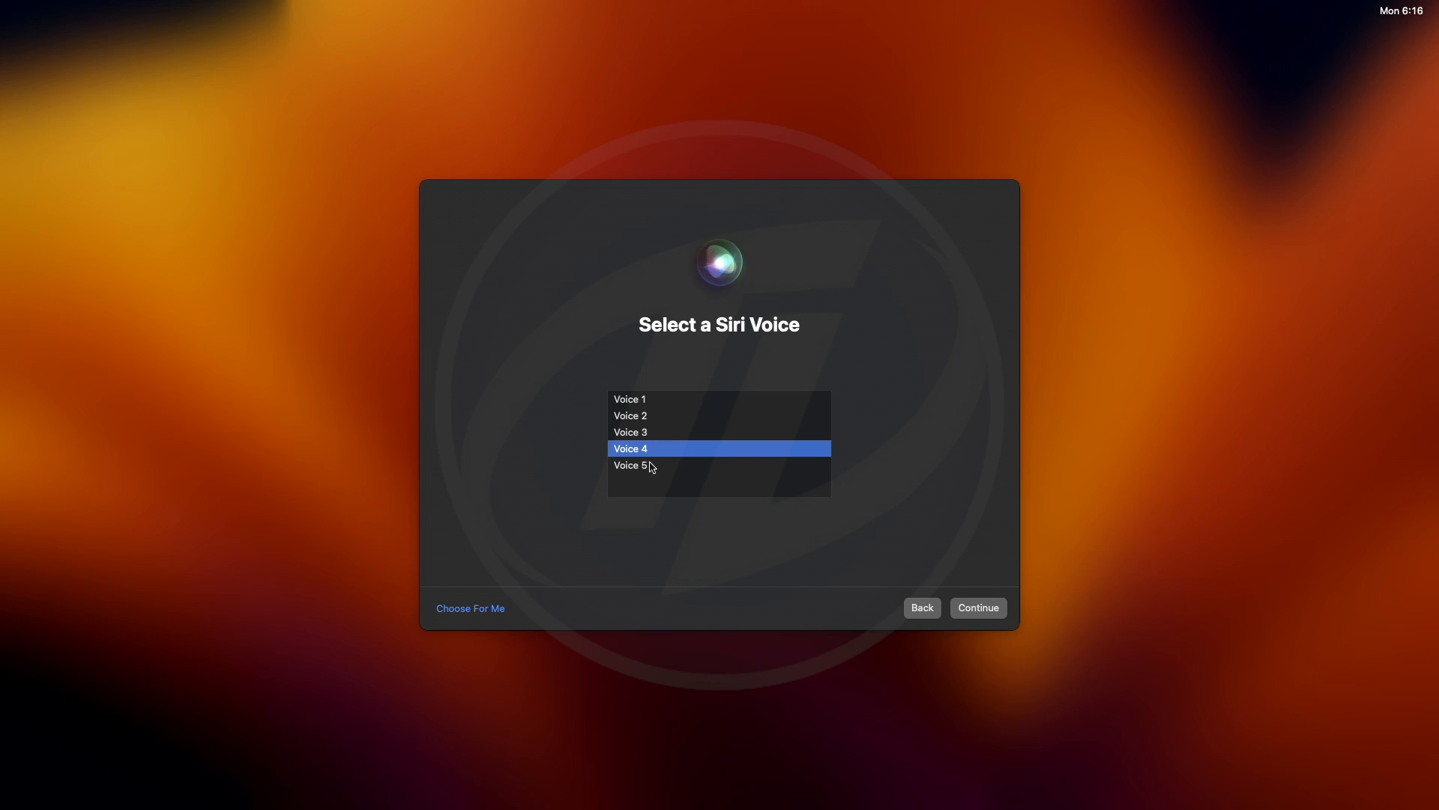
click(976, 607)
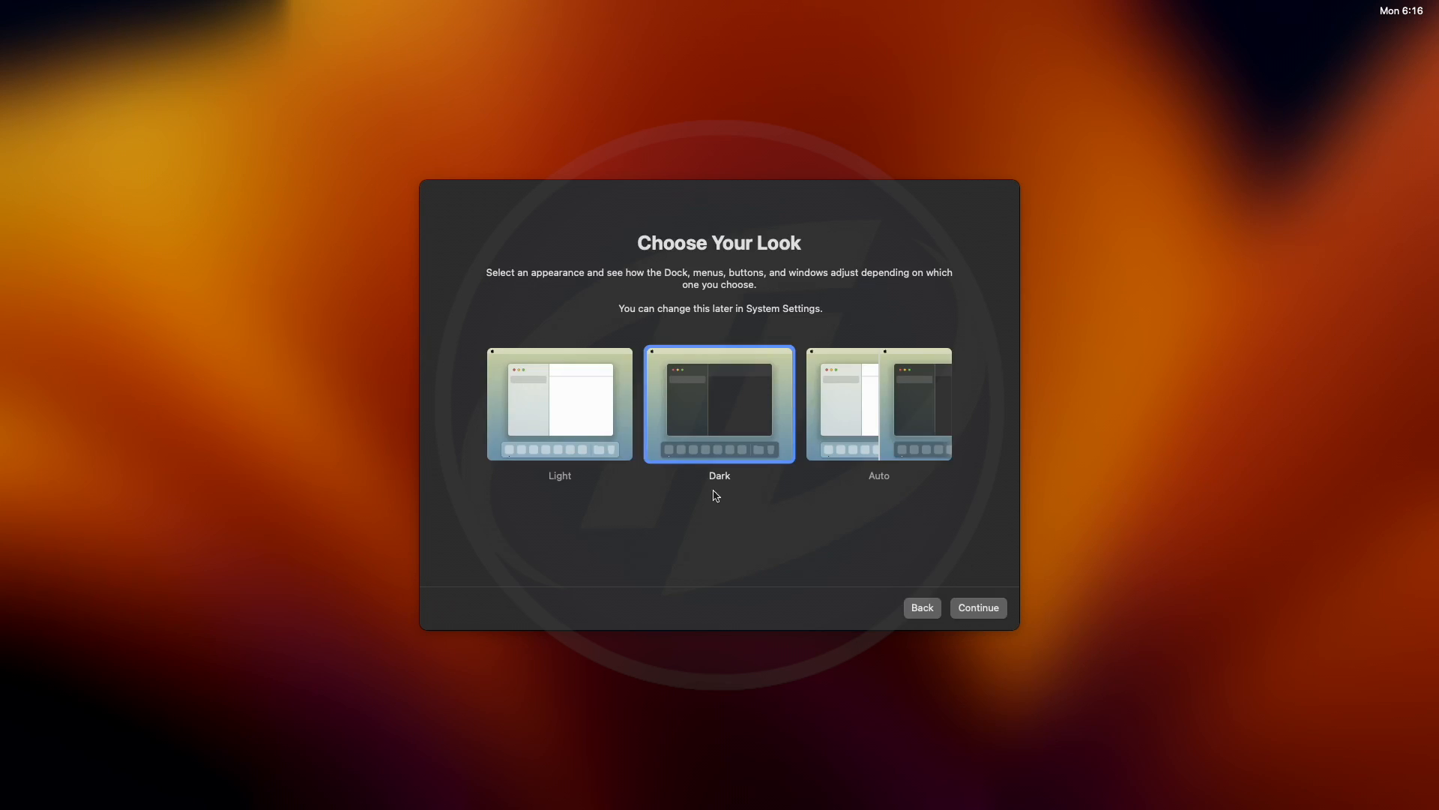
click(976, 607)
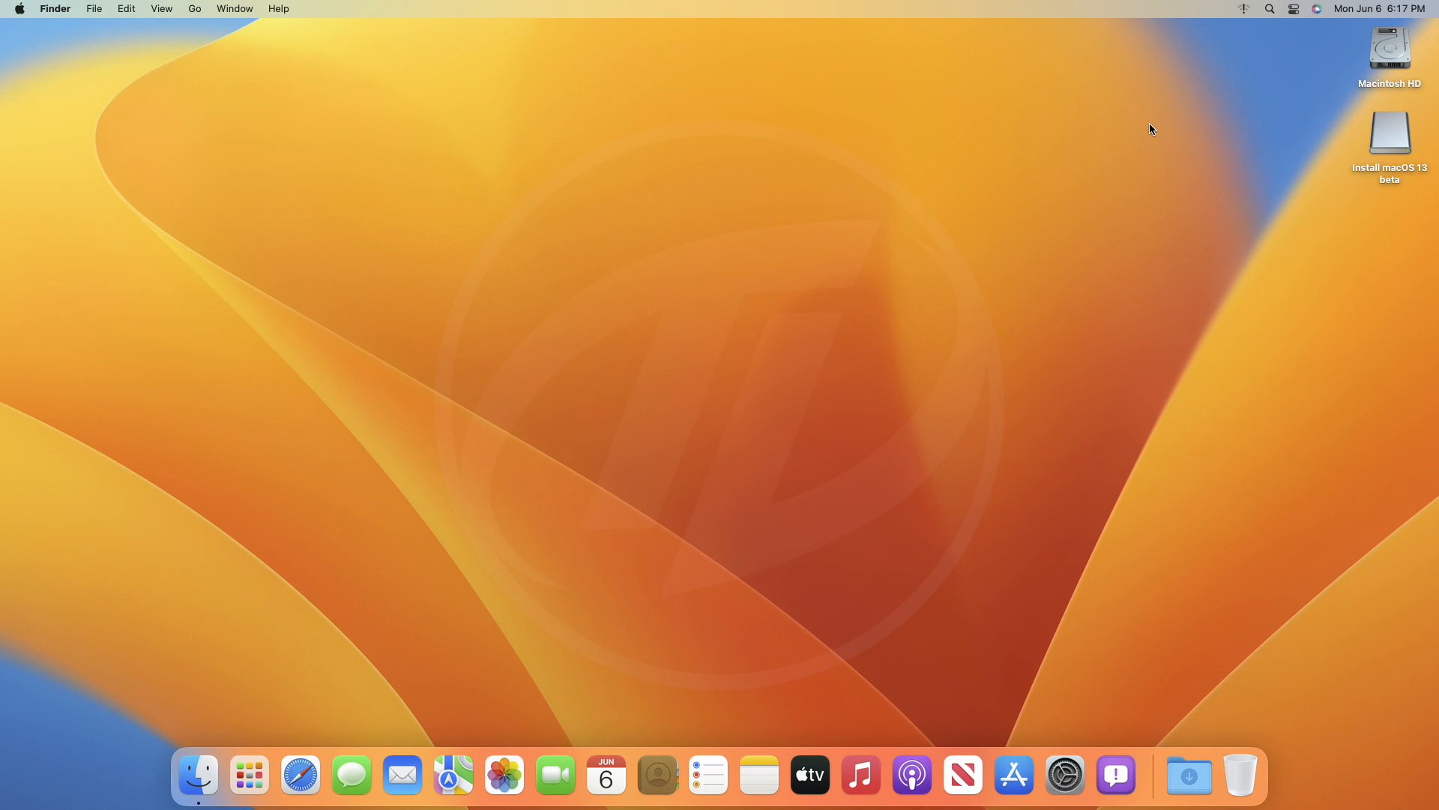
Step: Launch OpenCore Configurator from the macOS 13 beta installer volume via right-click Open
click(1388, 135)
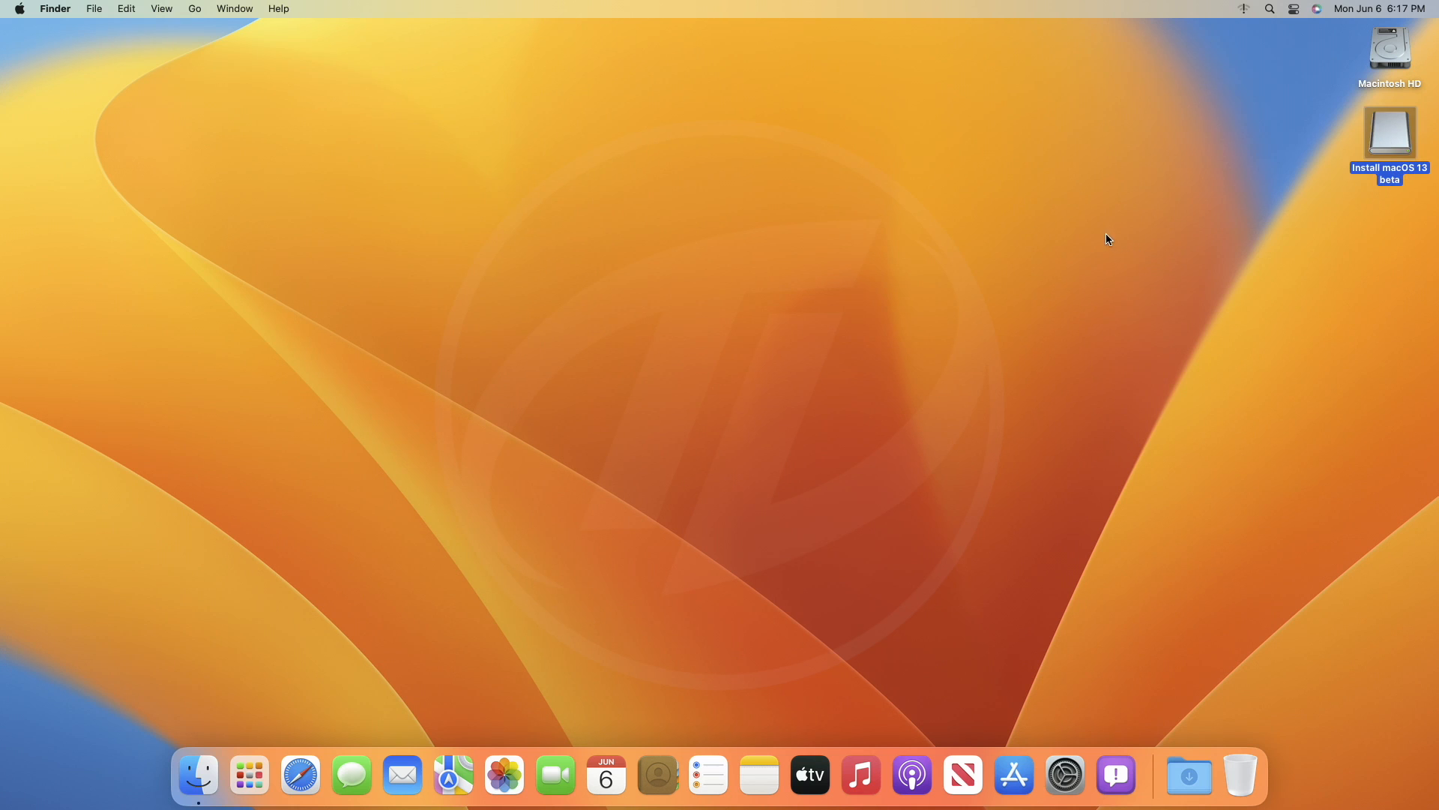
right_click(906, 379)
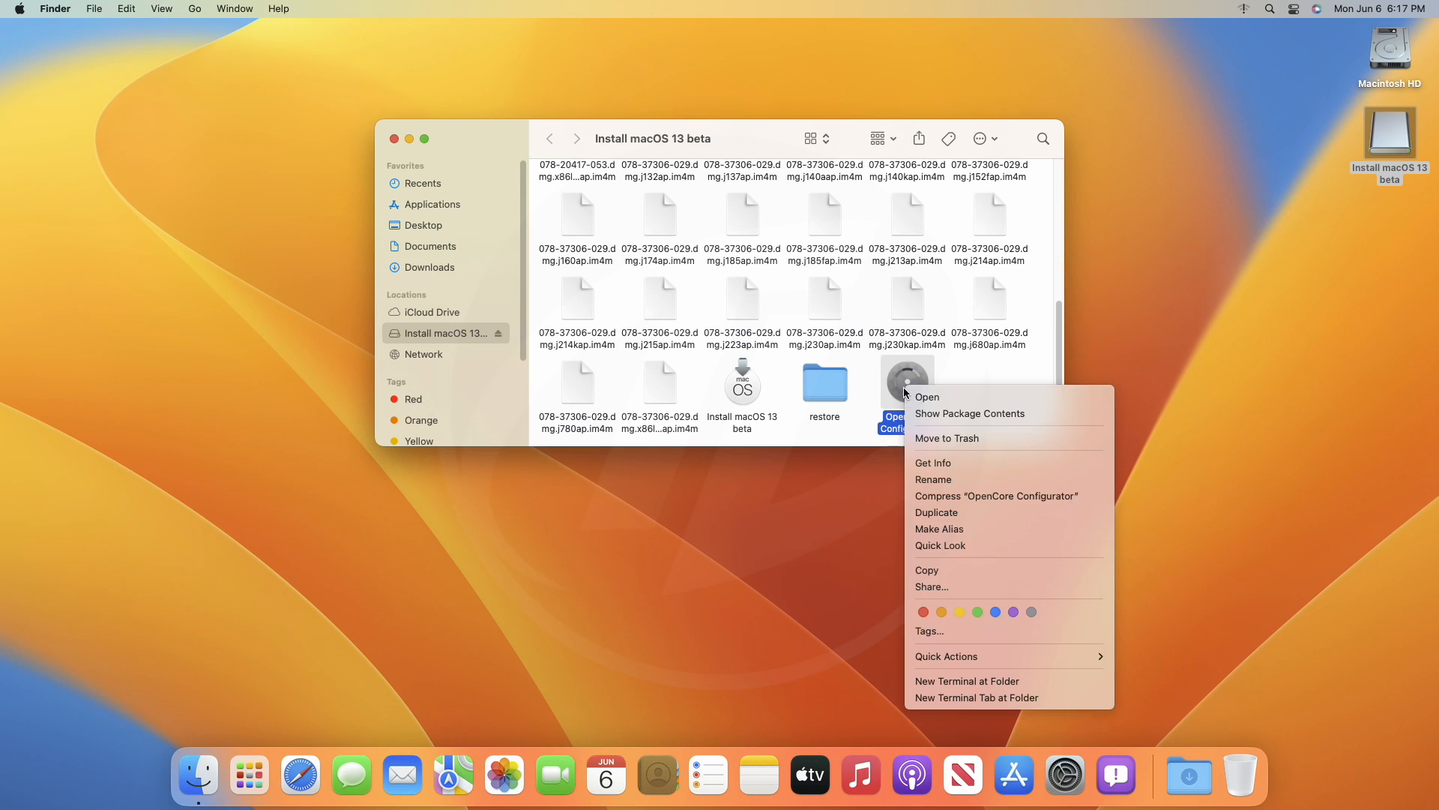
click(926, 396)
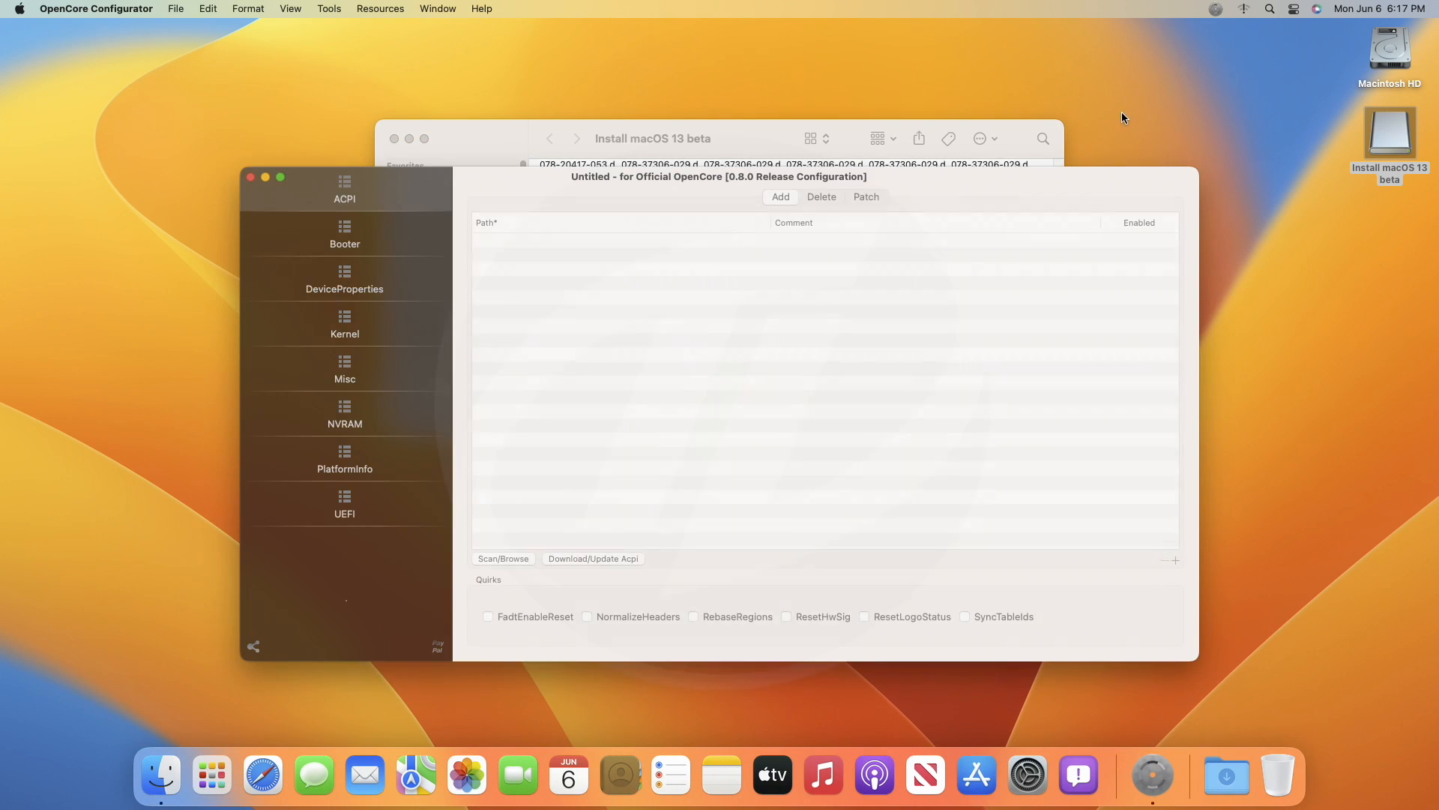
Step: Mount the internal GIGABYTE drive's EFI partition with the password, then the installer drive's EFI
click(1216, 9)
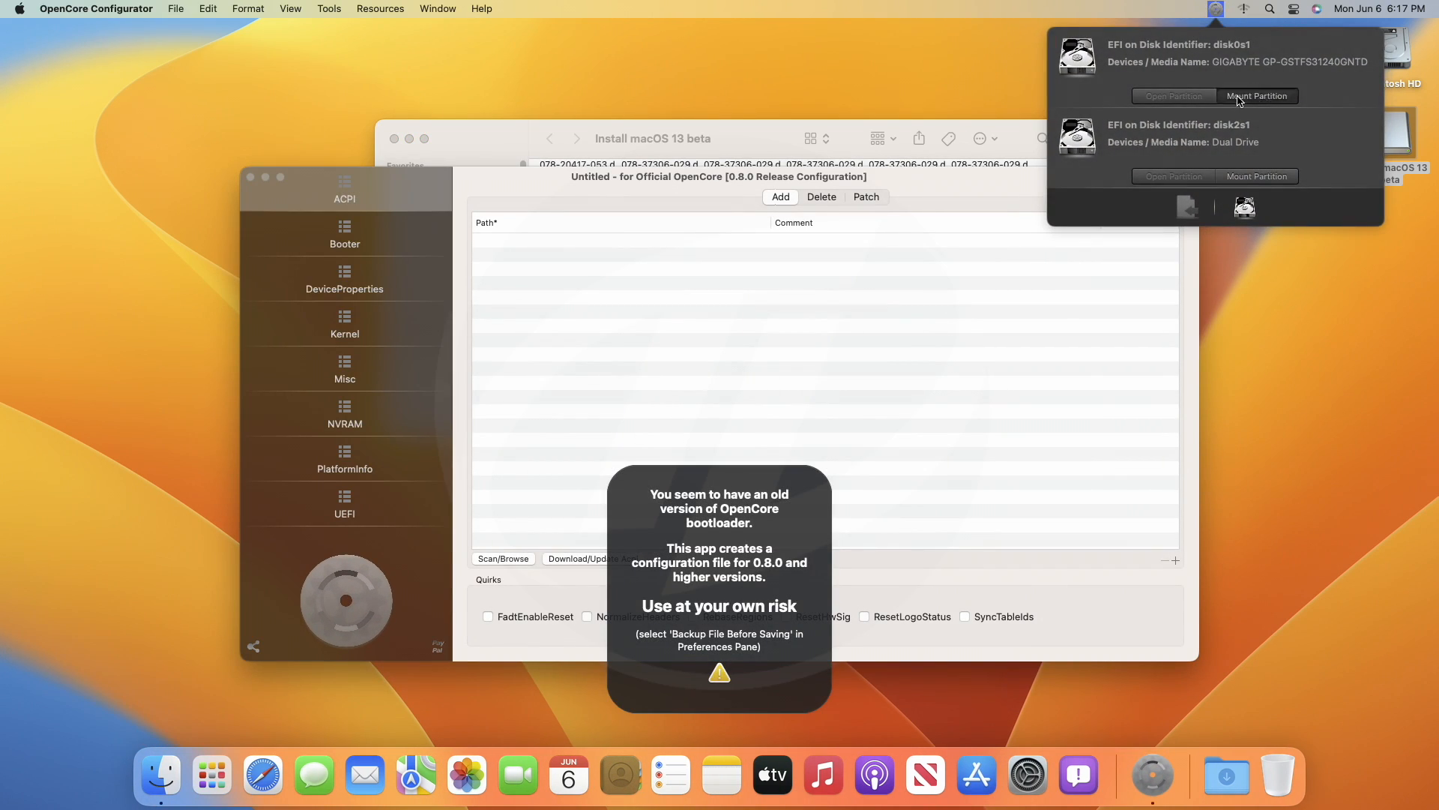
click(1256, 96)
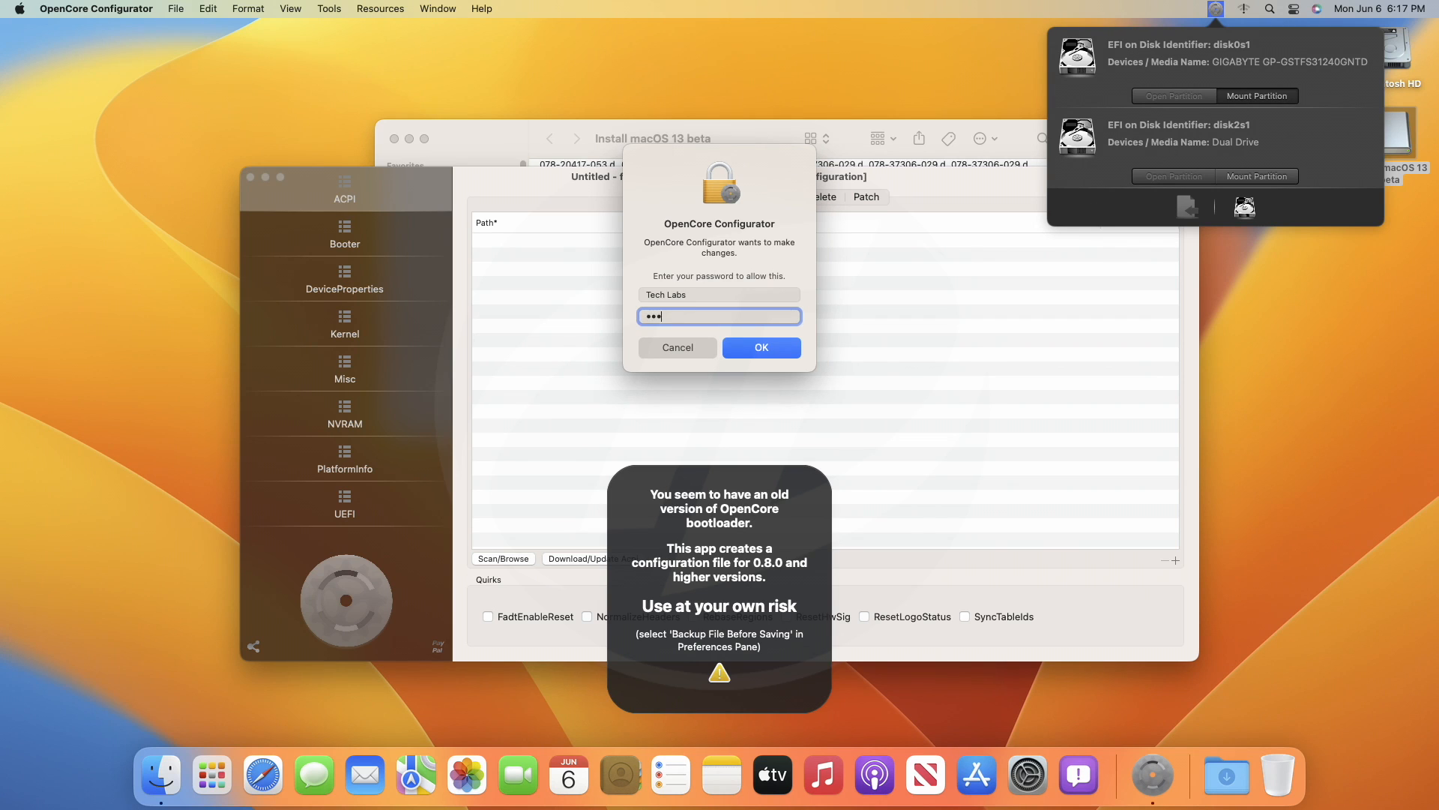
click(760, 346)
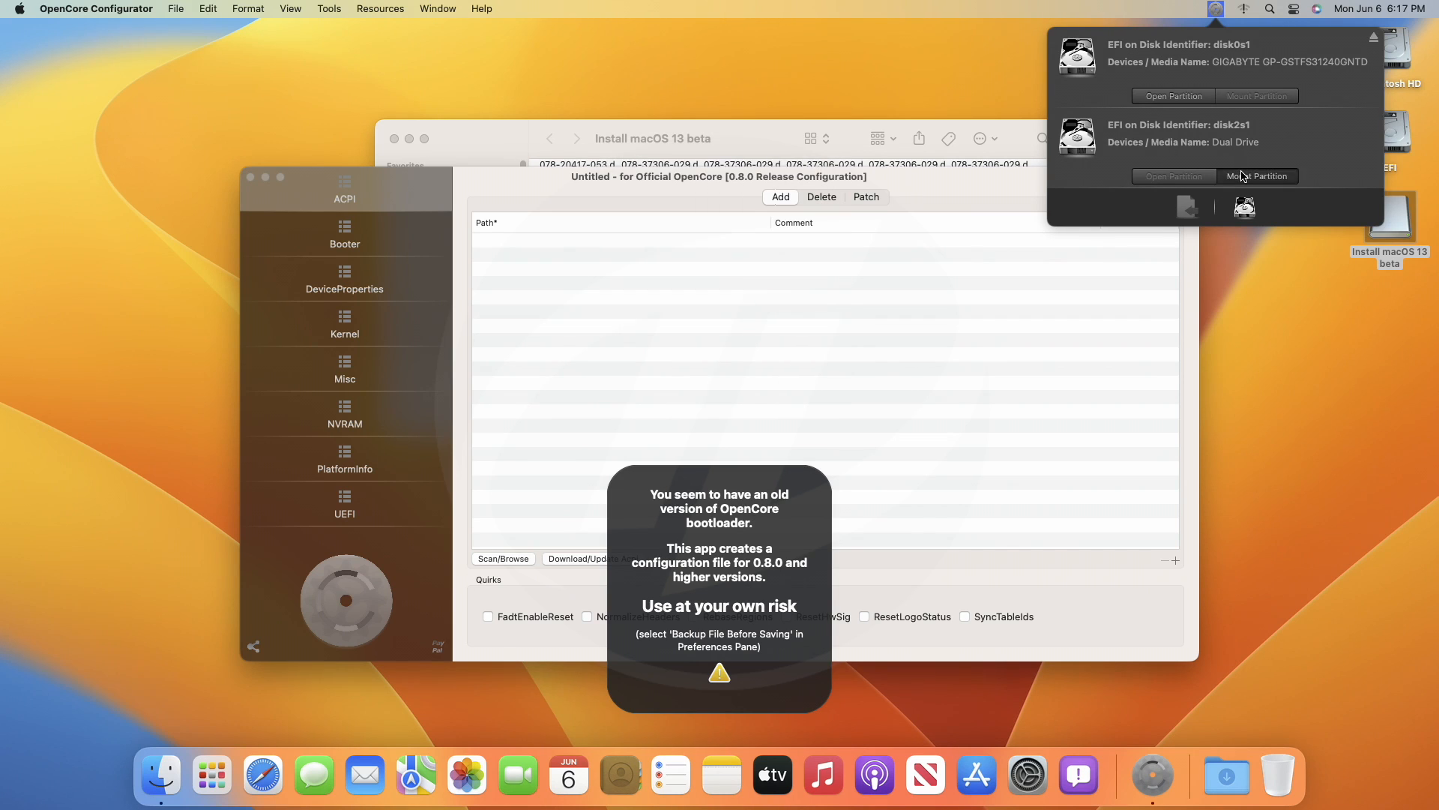
click(96, 9)
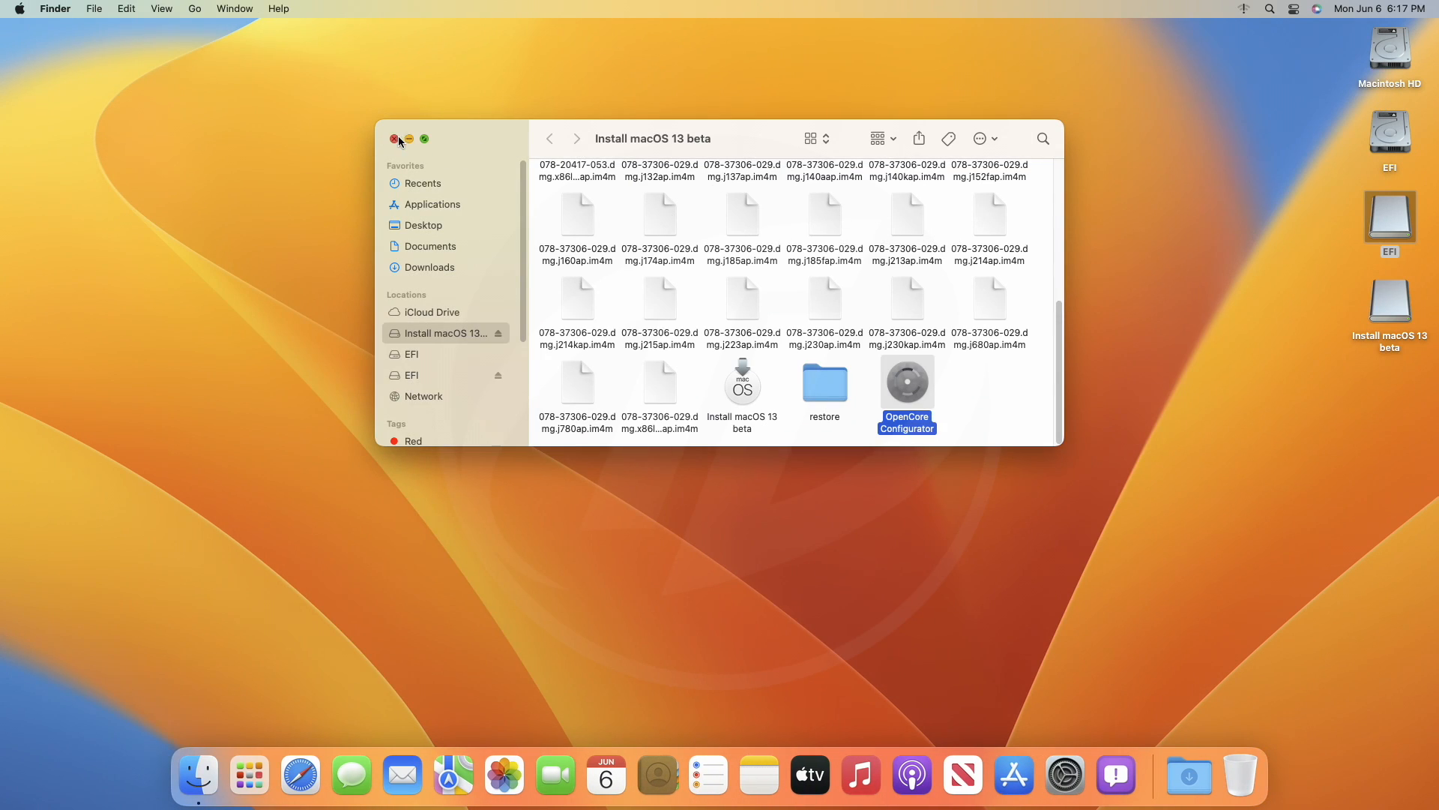
Step: View the installer EFI partition's EFI folder in Finder, then close its window
click(395, 138)
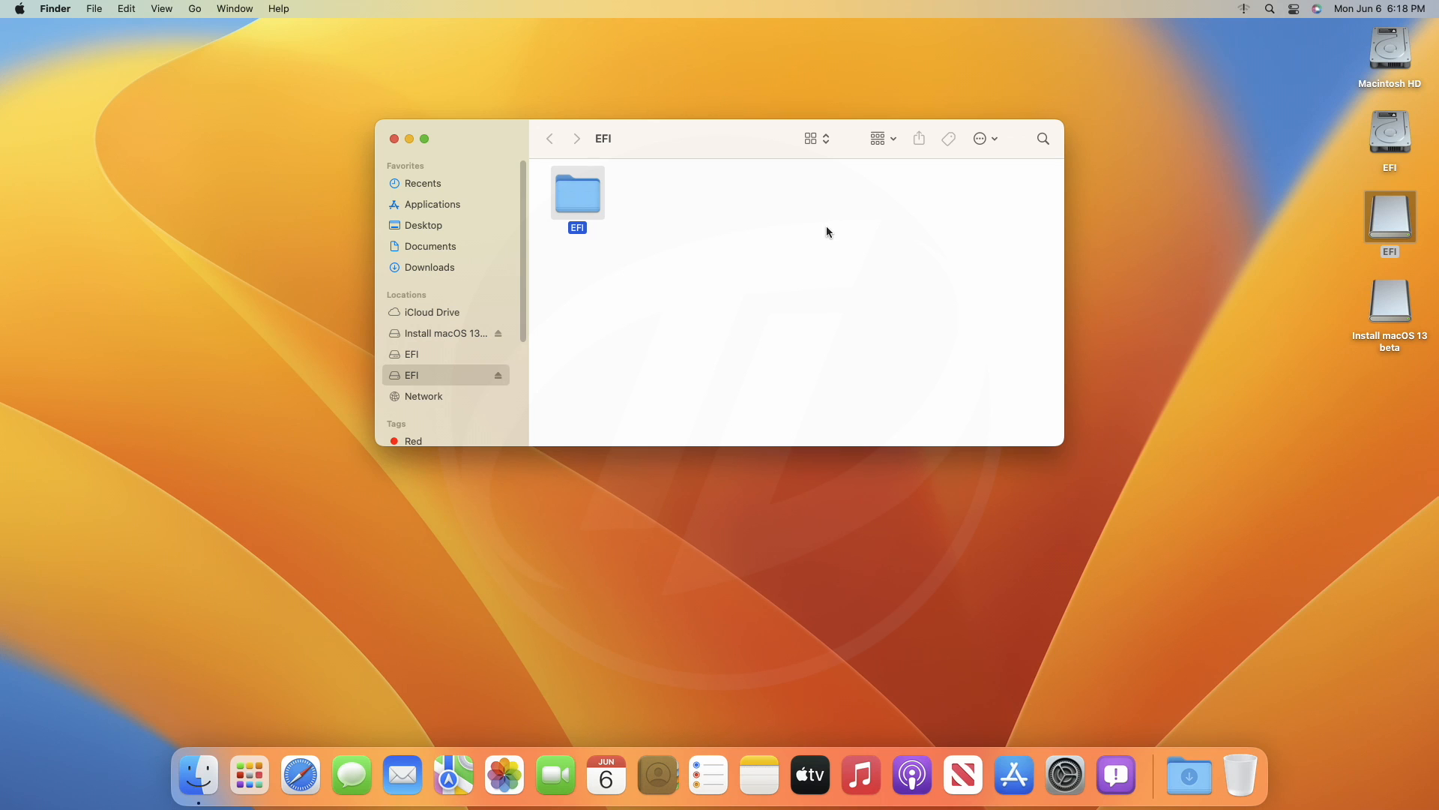
click(396, 138)
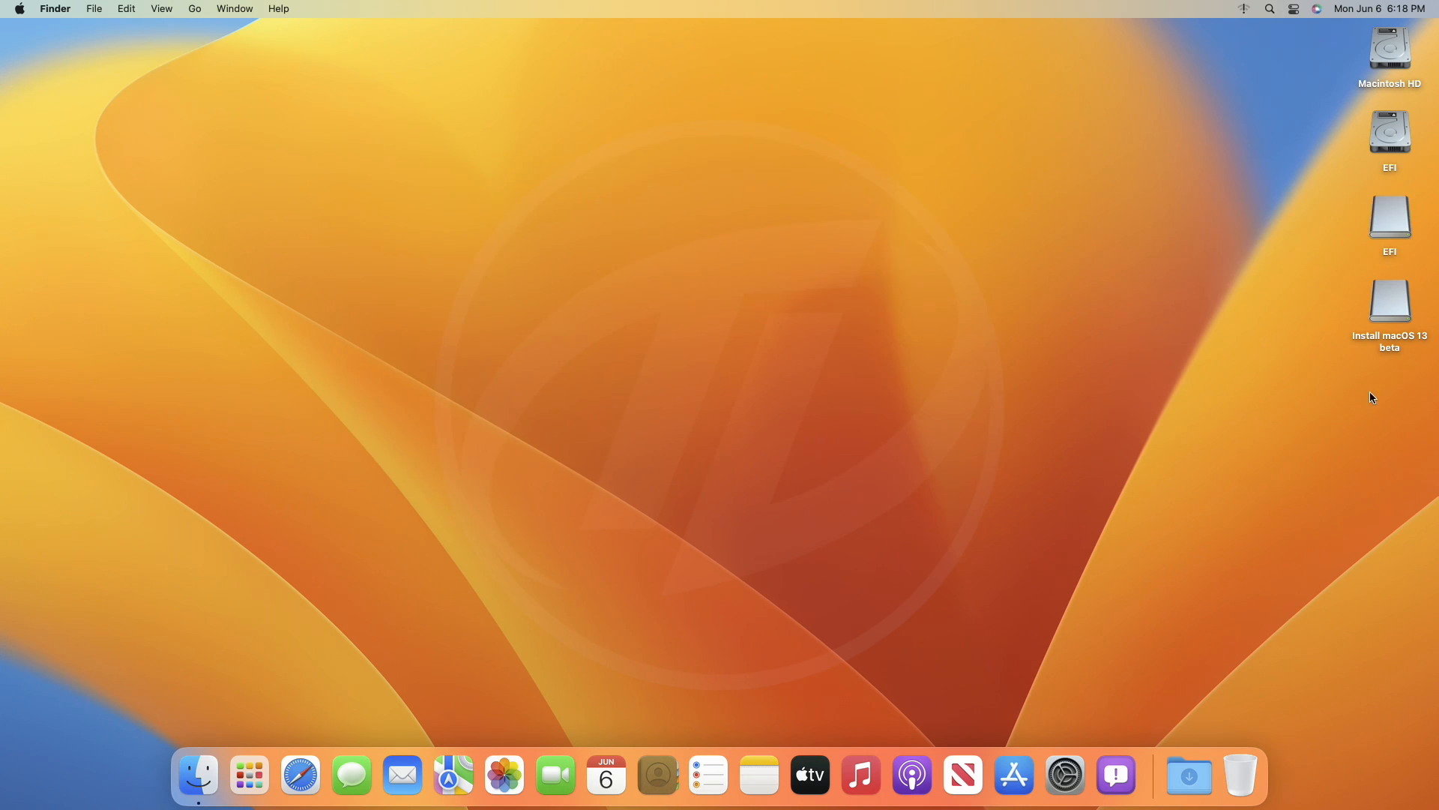
Step: Eject both EFI volumes and the Install macOS 13 beta drive from the desktop
right_click(1390, 131)
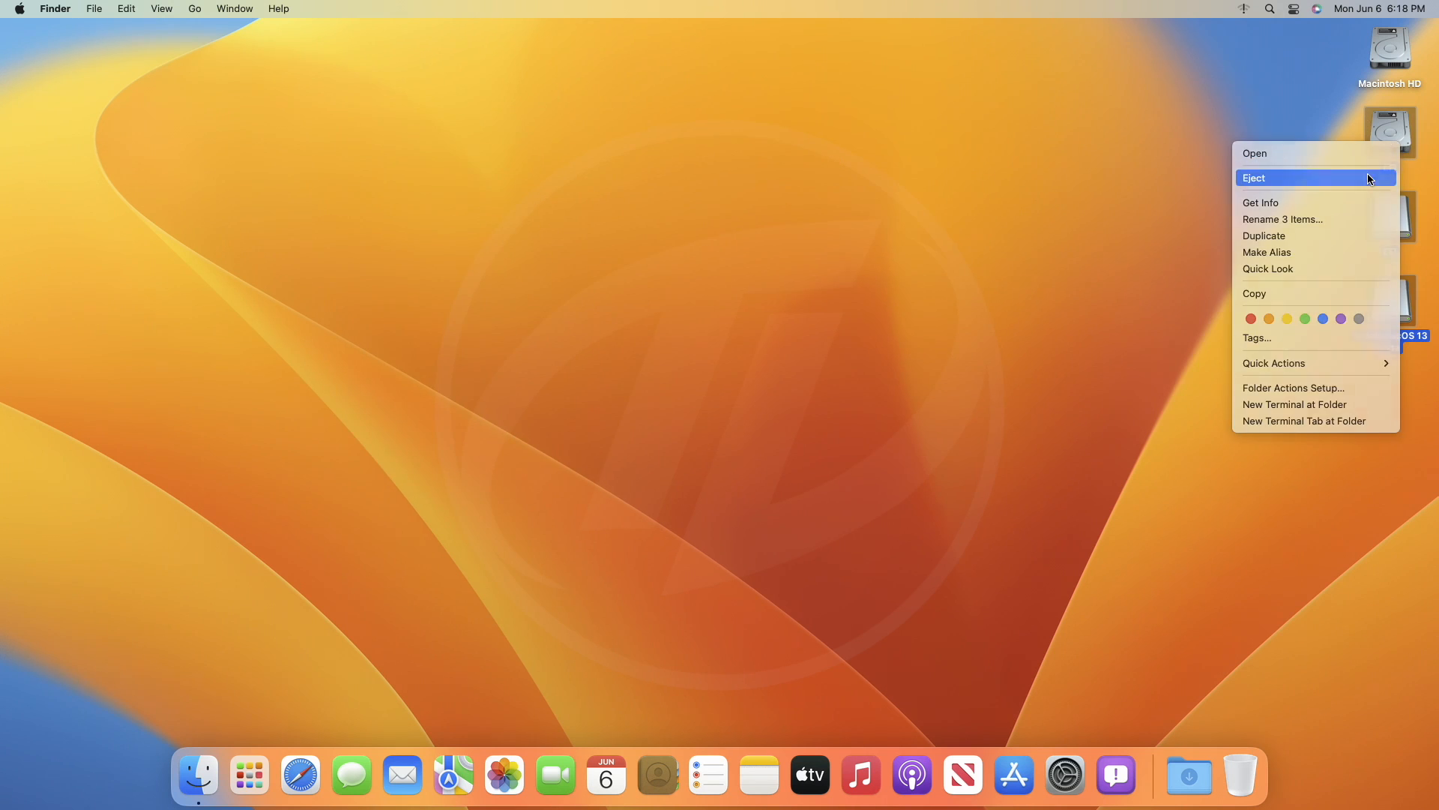
click(1253, 176)
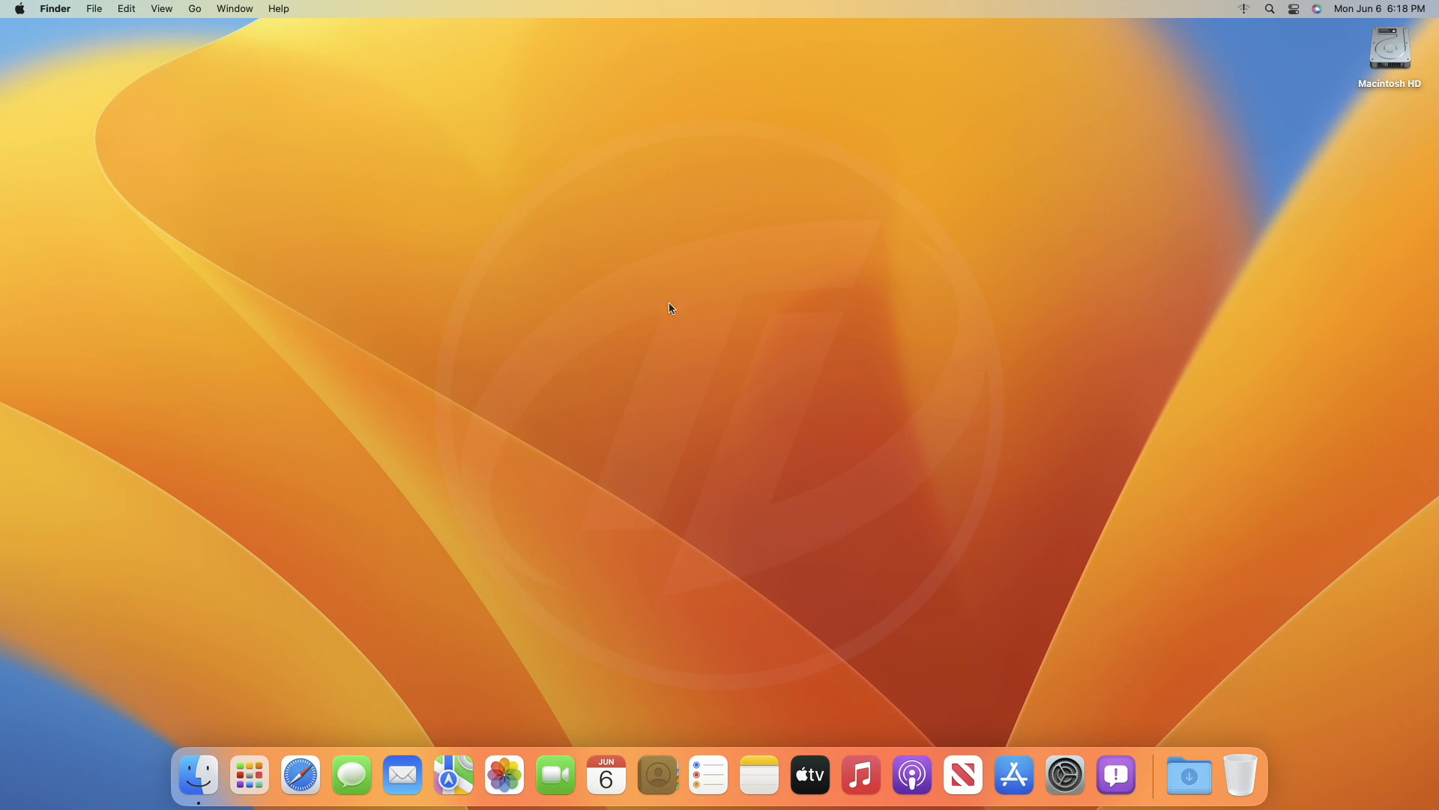
Step: Restart the computer from the Apple menu and confirm the restart
click(18, 9)
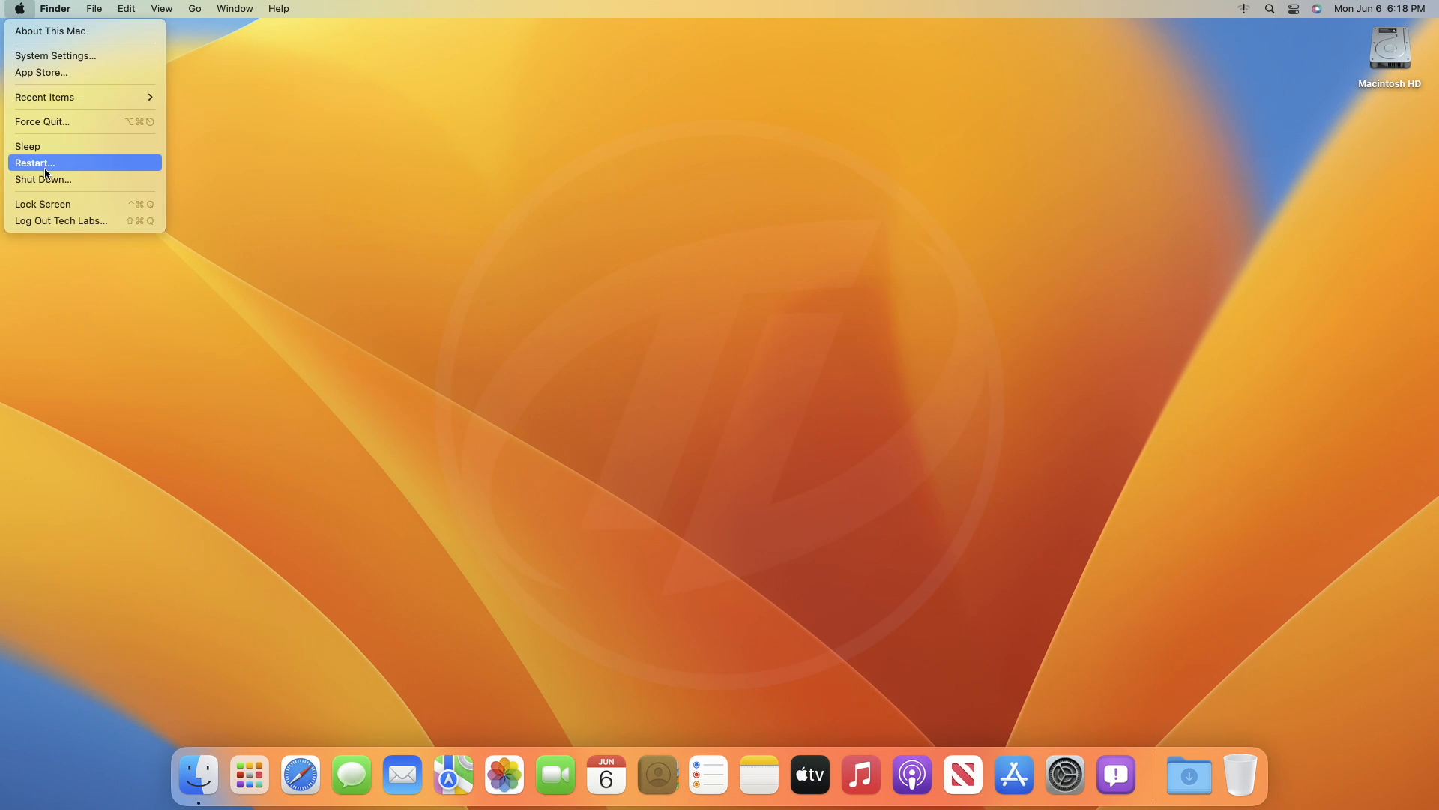
click(34, 162)
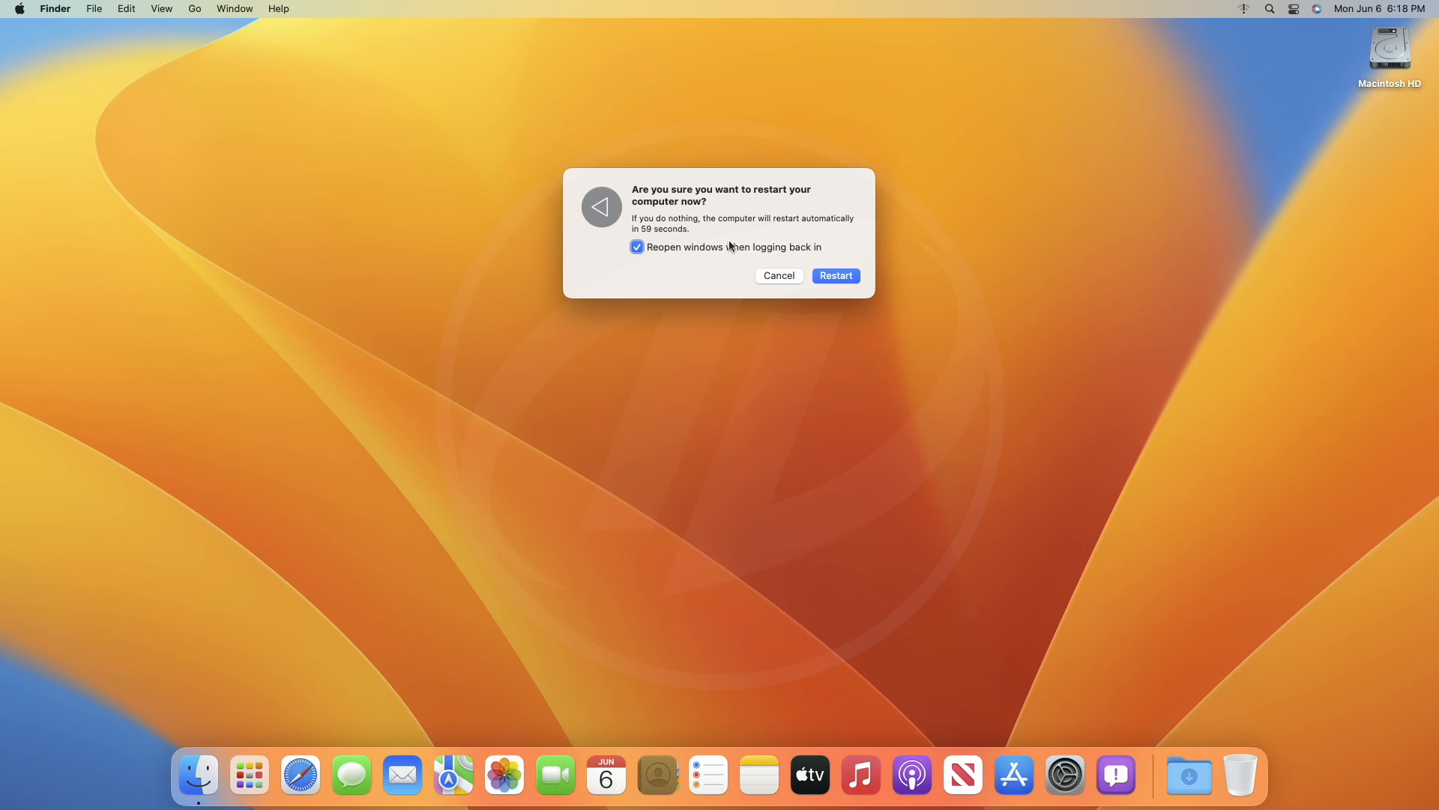
click(835, 276)
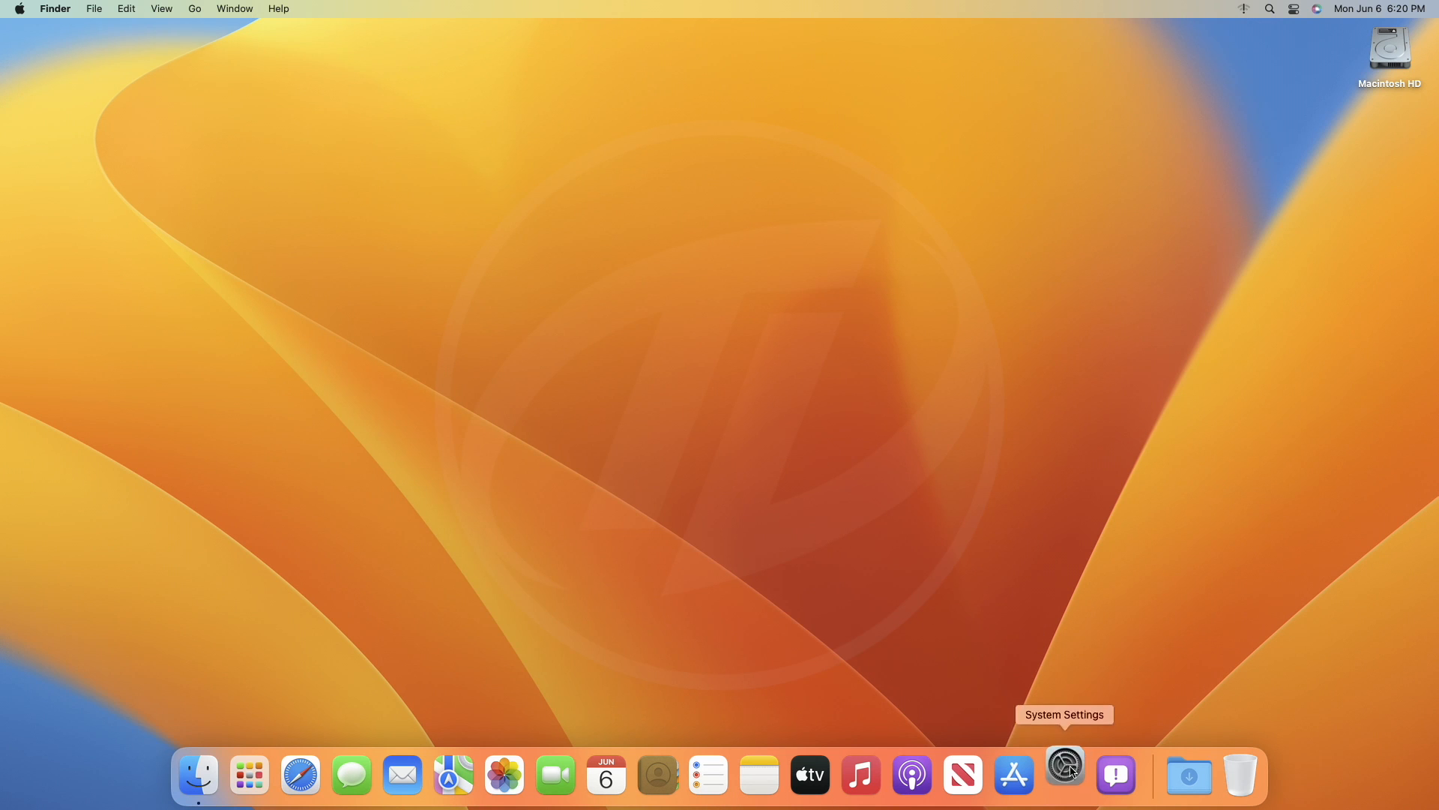
Step: Review the Sound settings' Output and Input device lists in System Settings
click(1064, 775)
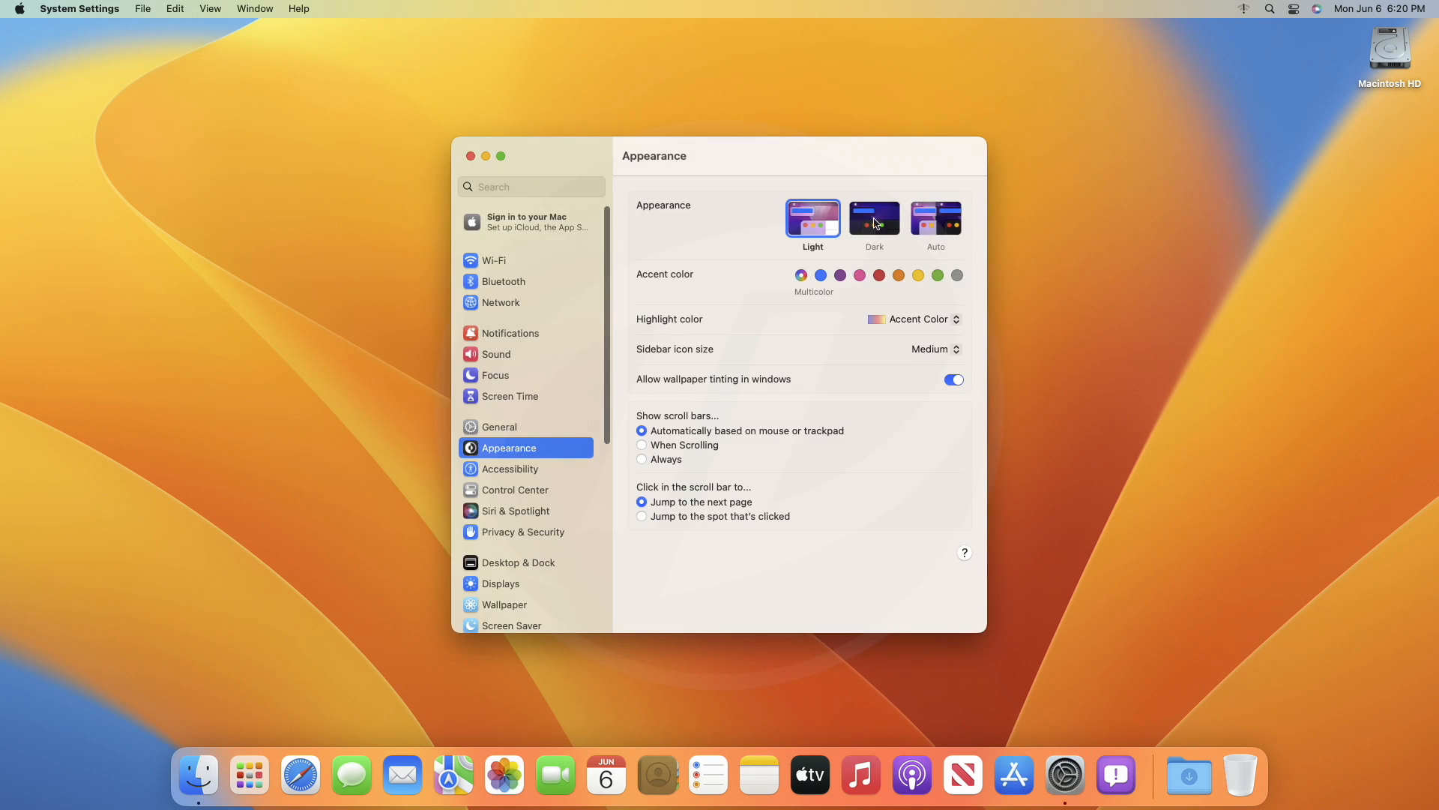
click(936, 219)
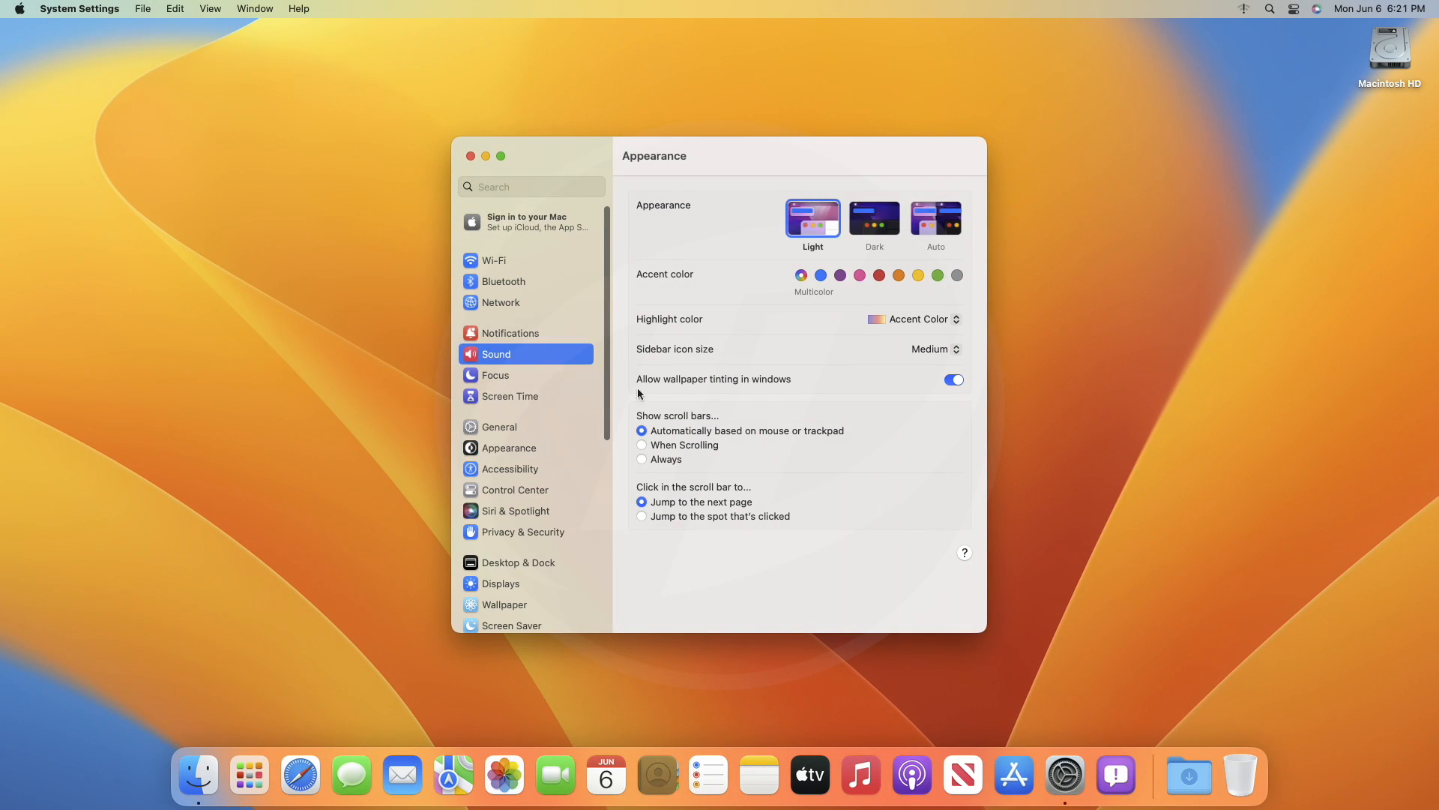
click(496, 354)
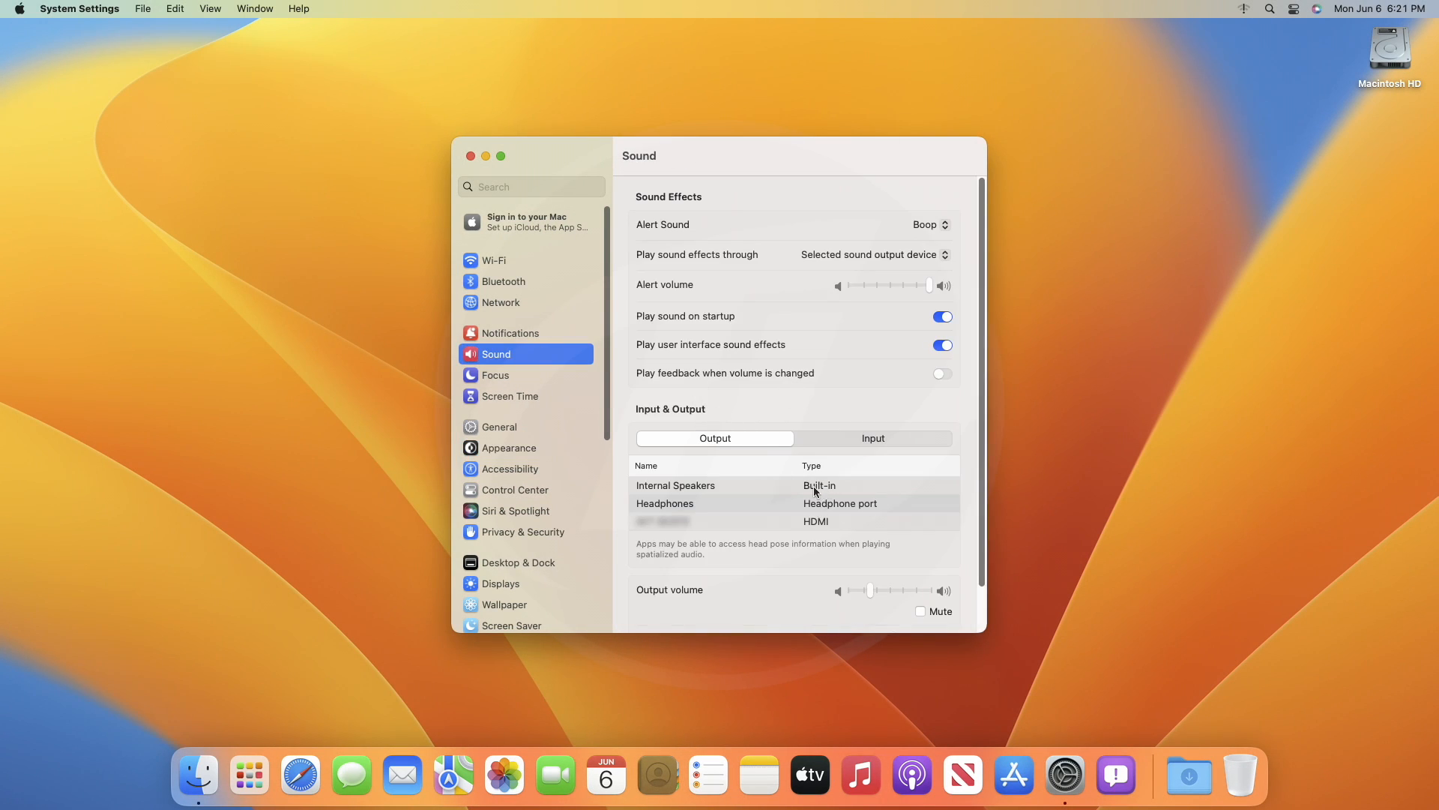
click(878, 437)
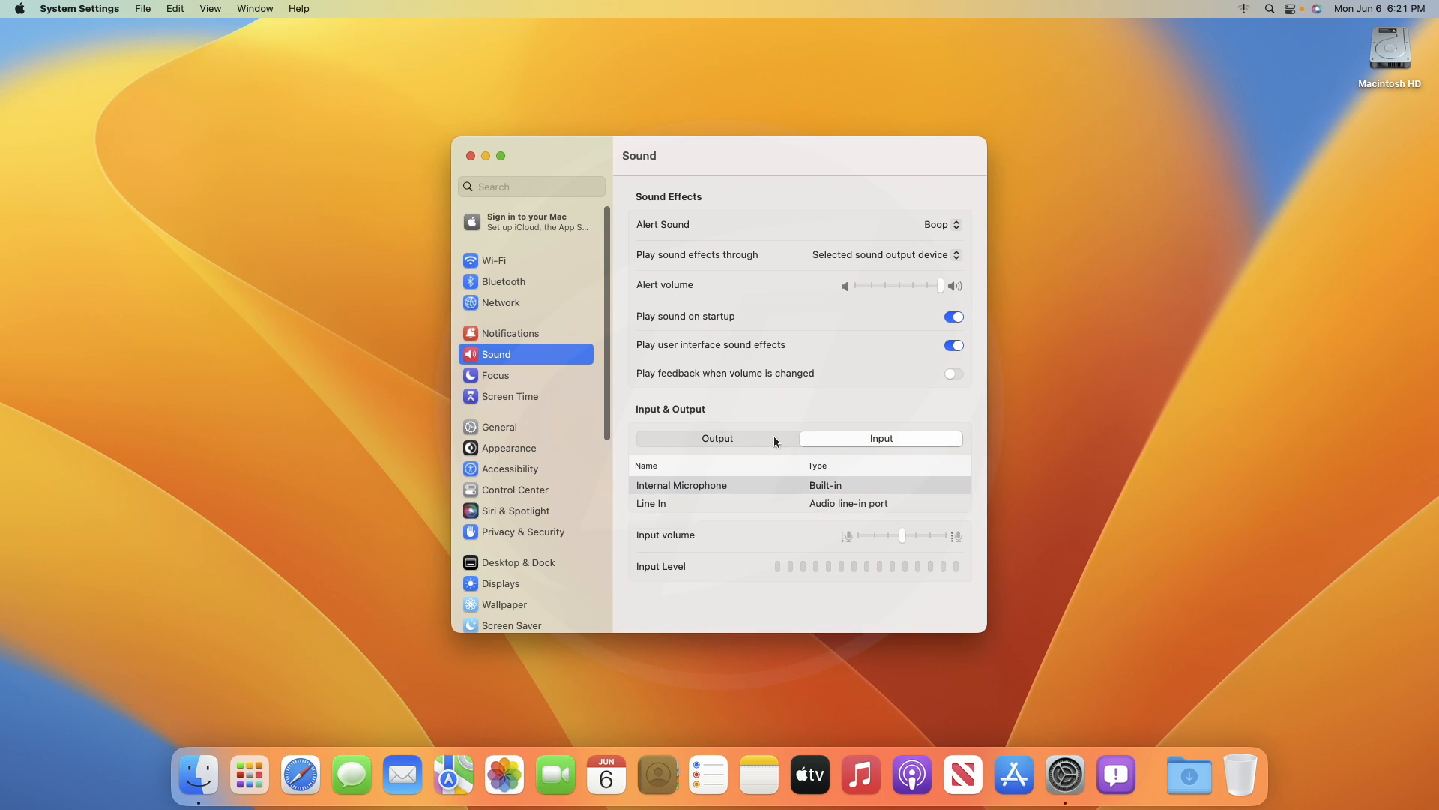
click(715, 438)
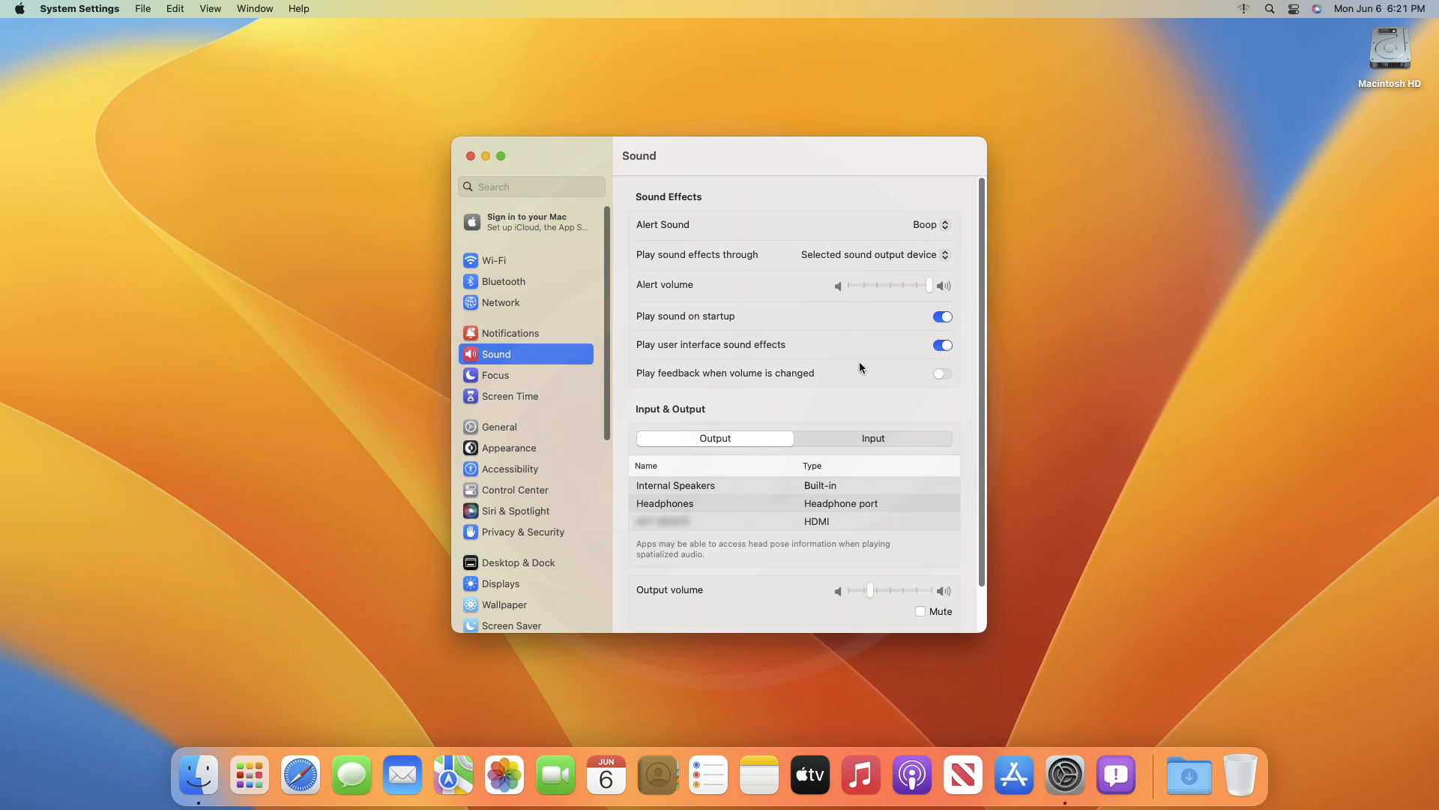
Step: Enable volume-change feedback and play sound effects through Internal Speakers, then close settings
click(942, 374)
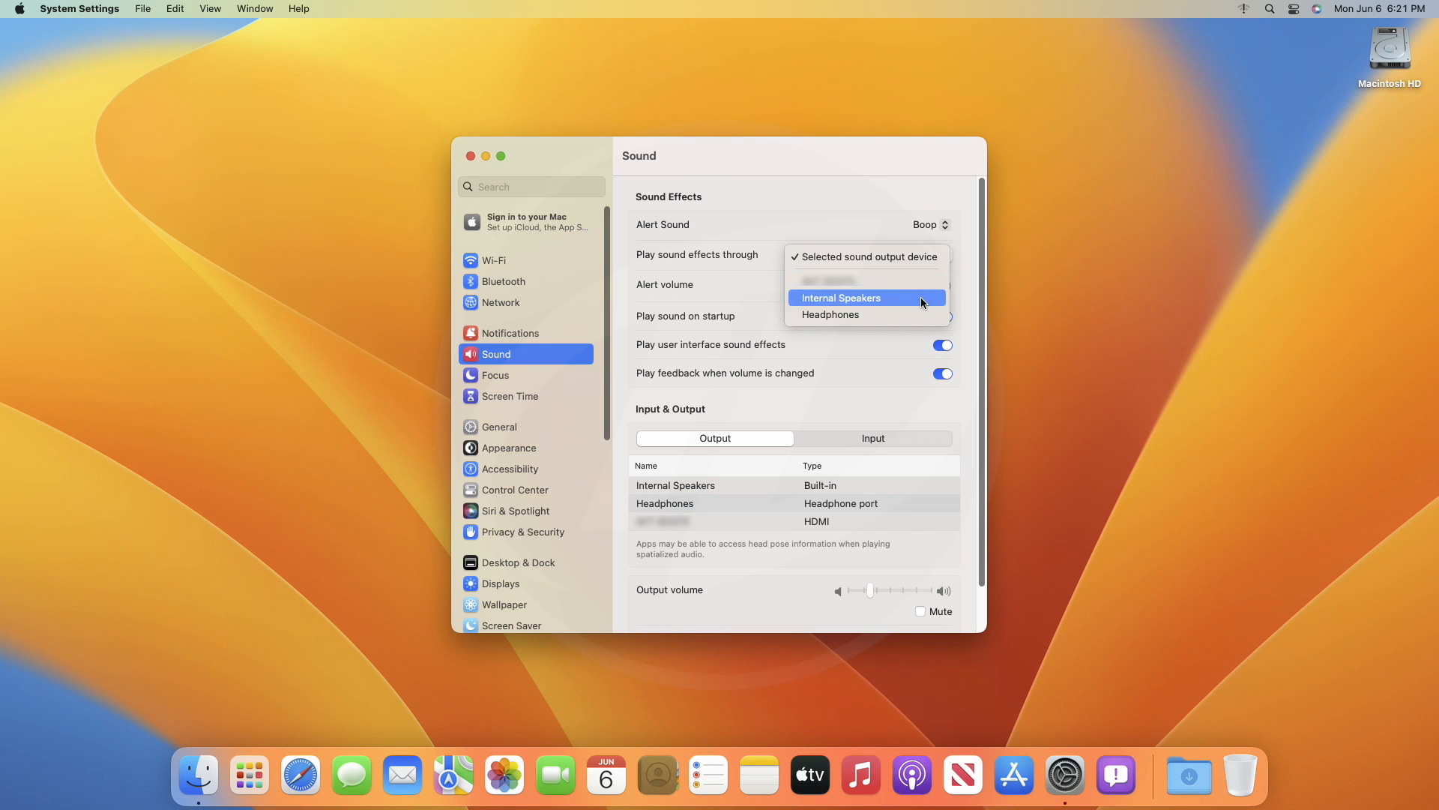
click(841, 297)
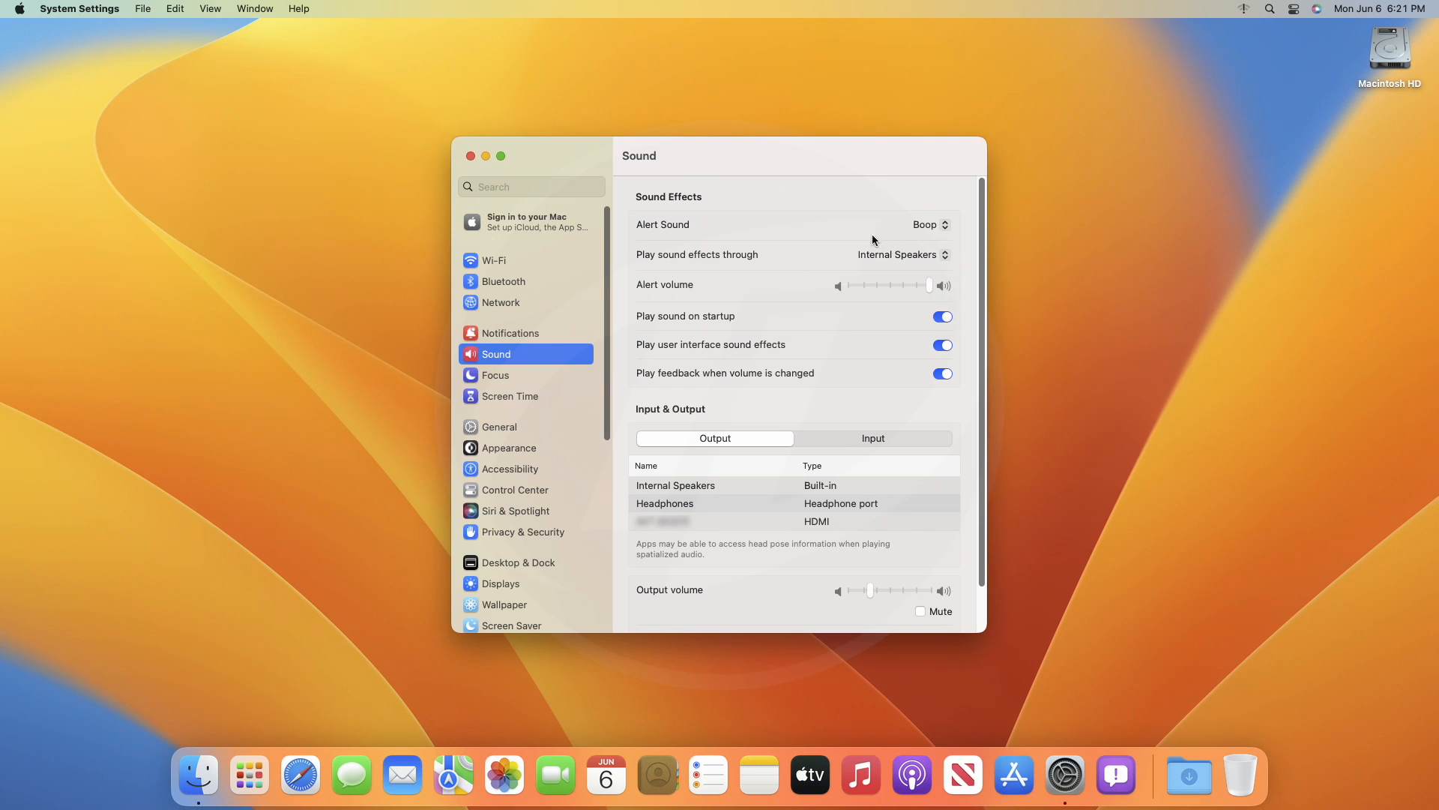
mouse_move(725, 570)
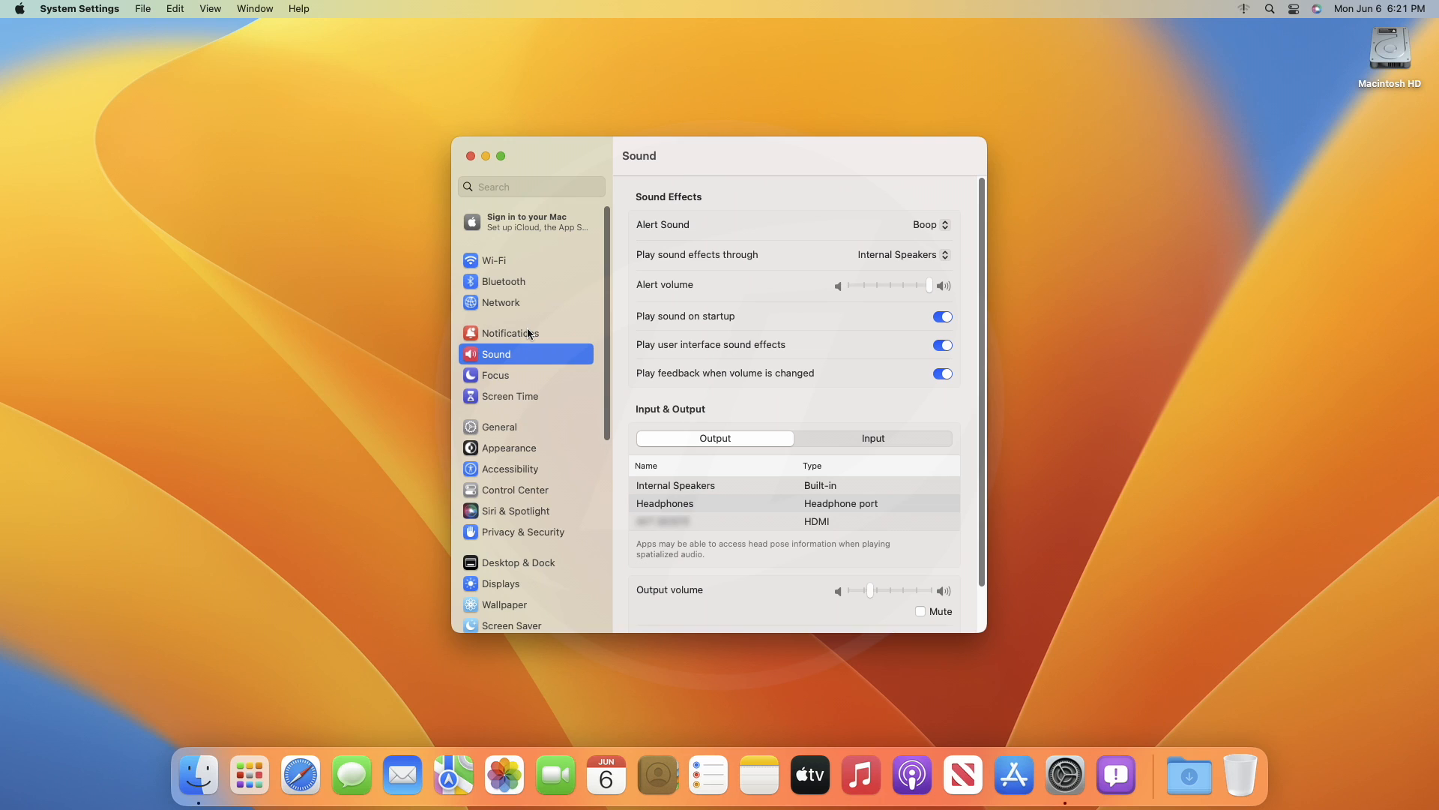
click(501, 301)
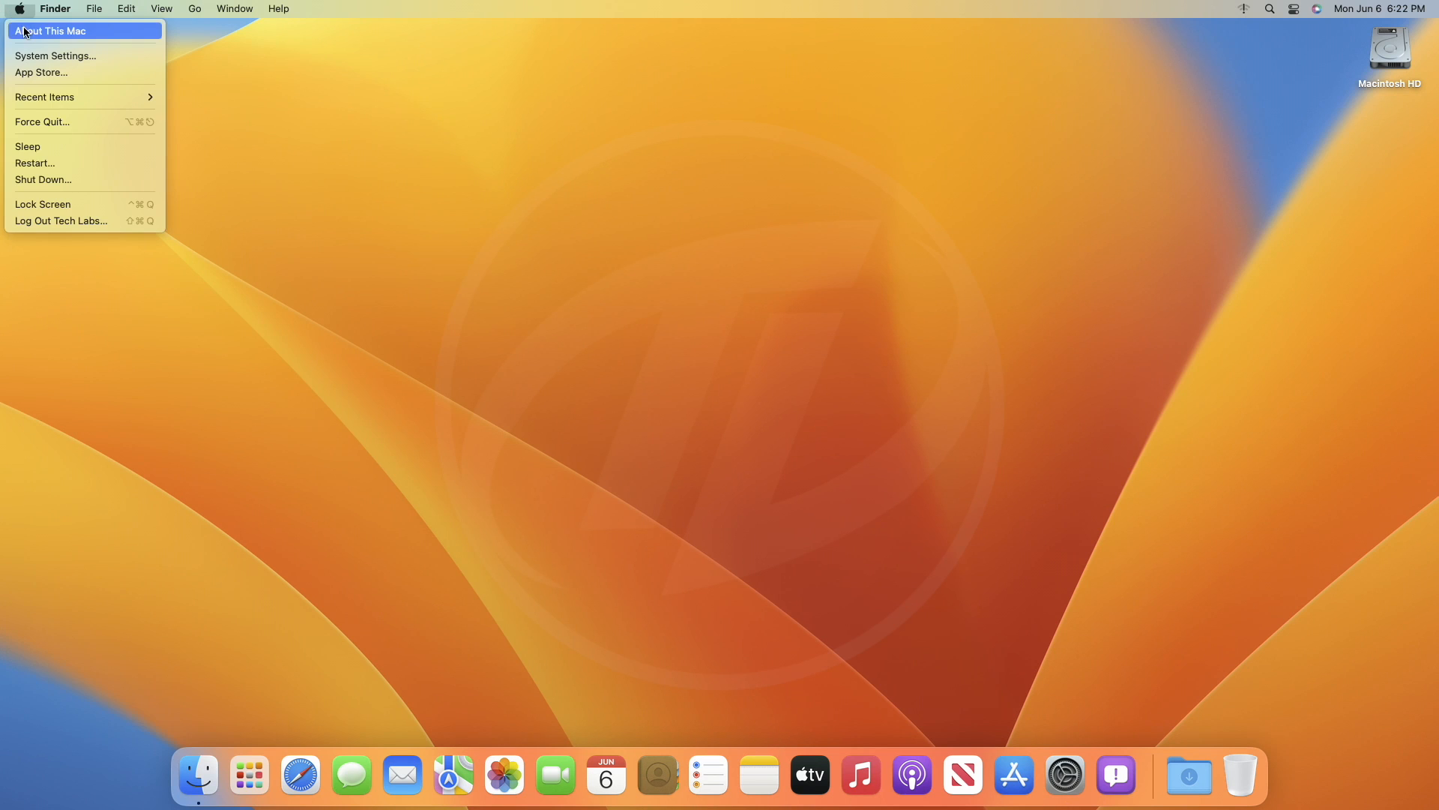
Step: Show About This Mac, scrolling through the iMac Pro's specs and macOS Ventura 13.0 beta version
click(51, 30)
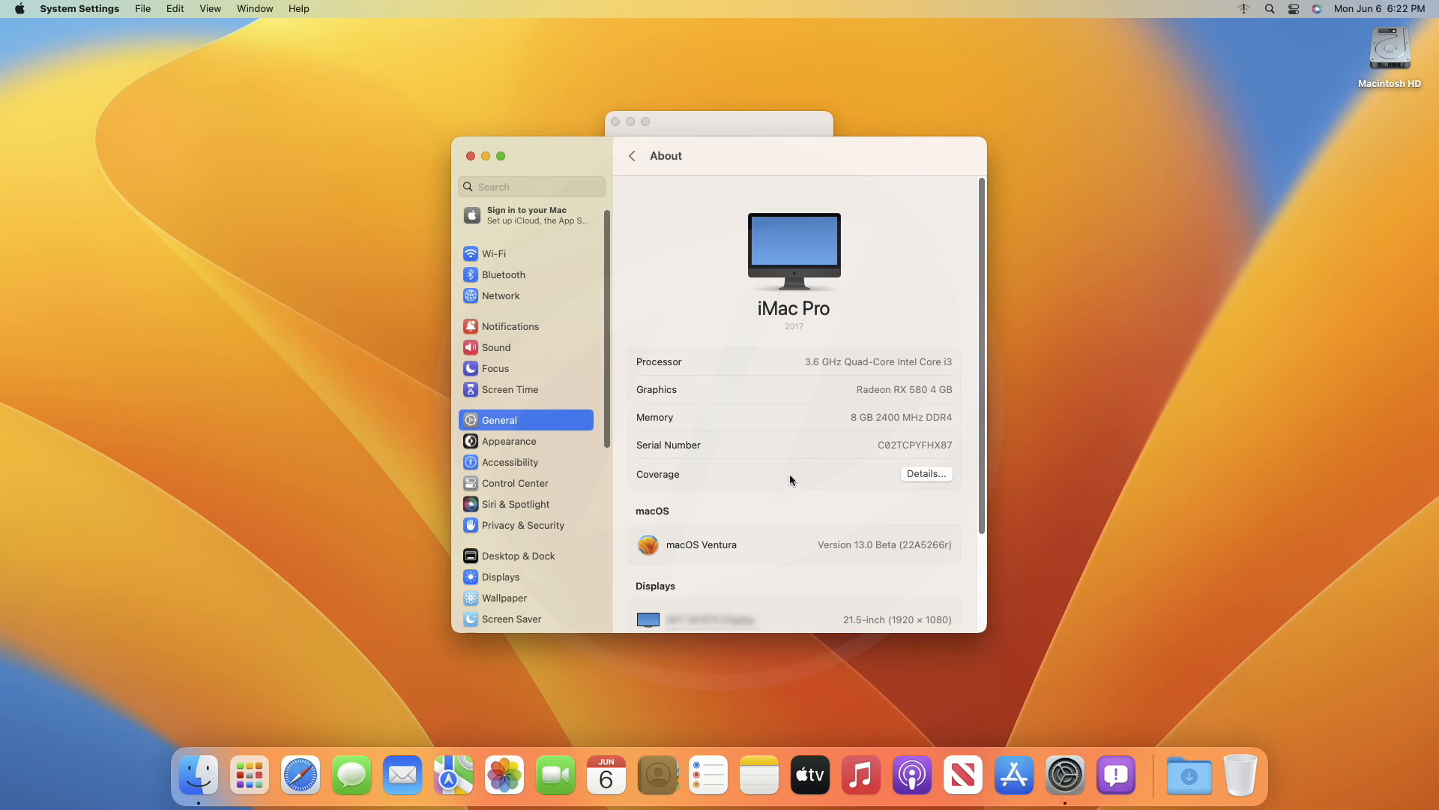
mouse_move(853, 517)
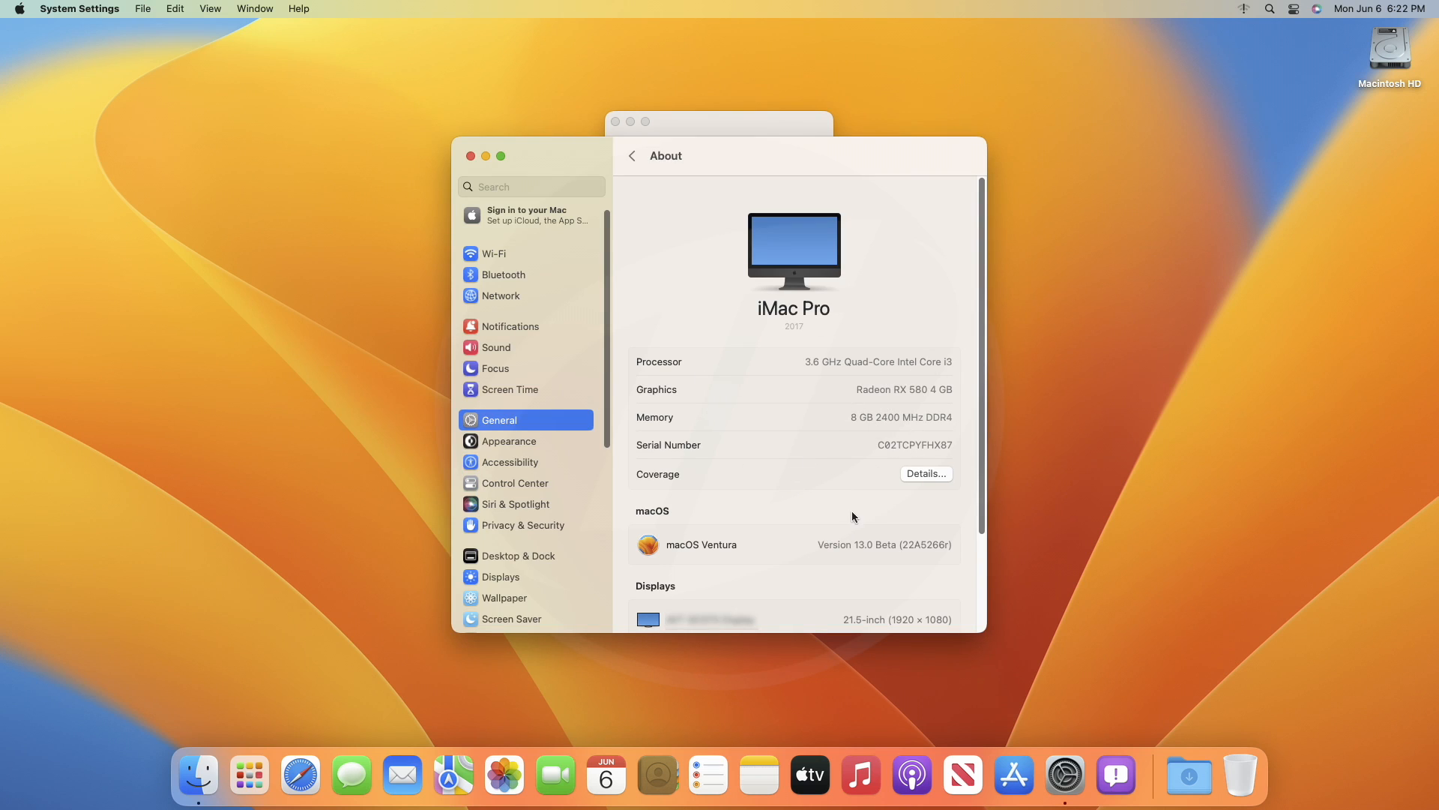
scroll(down, 3)
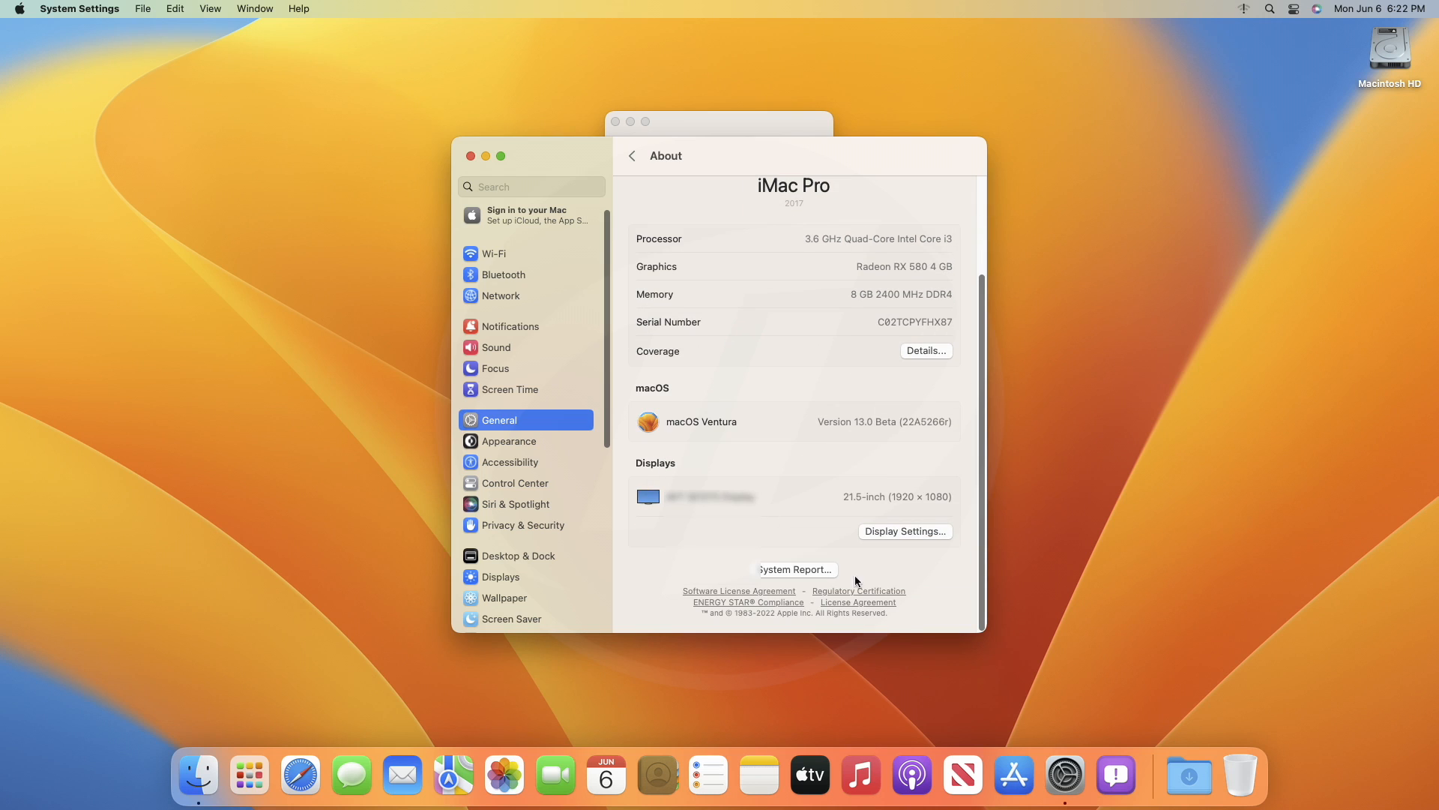
Step: Bring up the full System Report and check the Audio hardware details
click(793, 569)
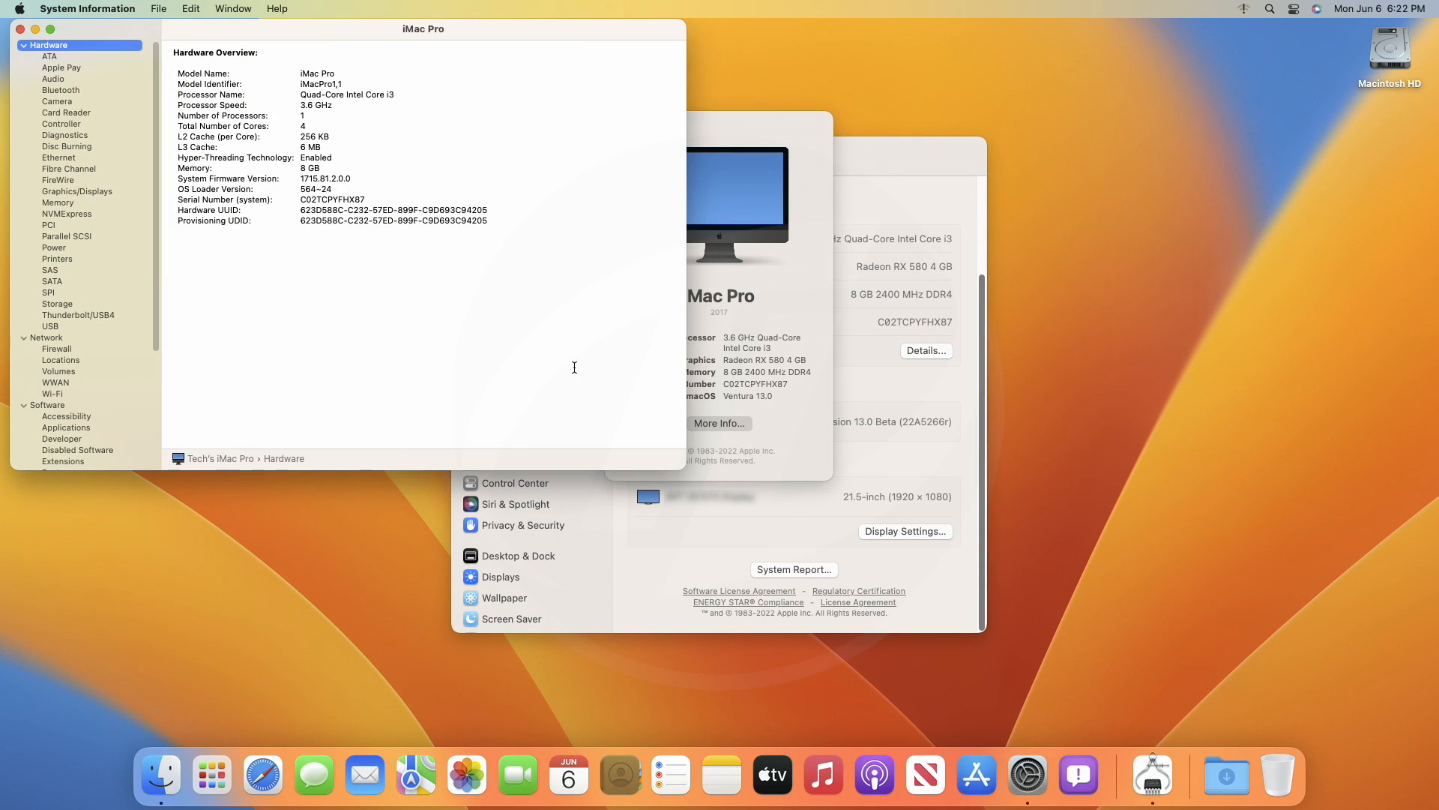
click(52, 79)
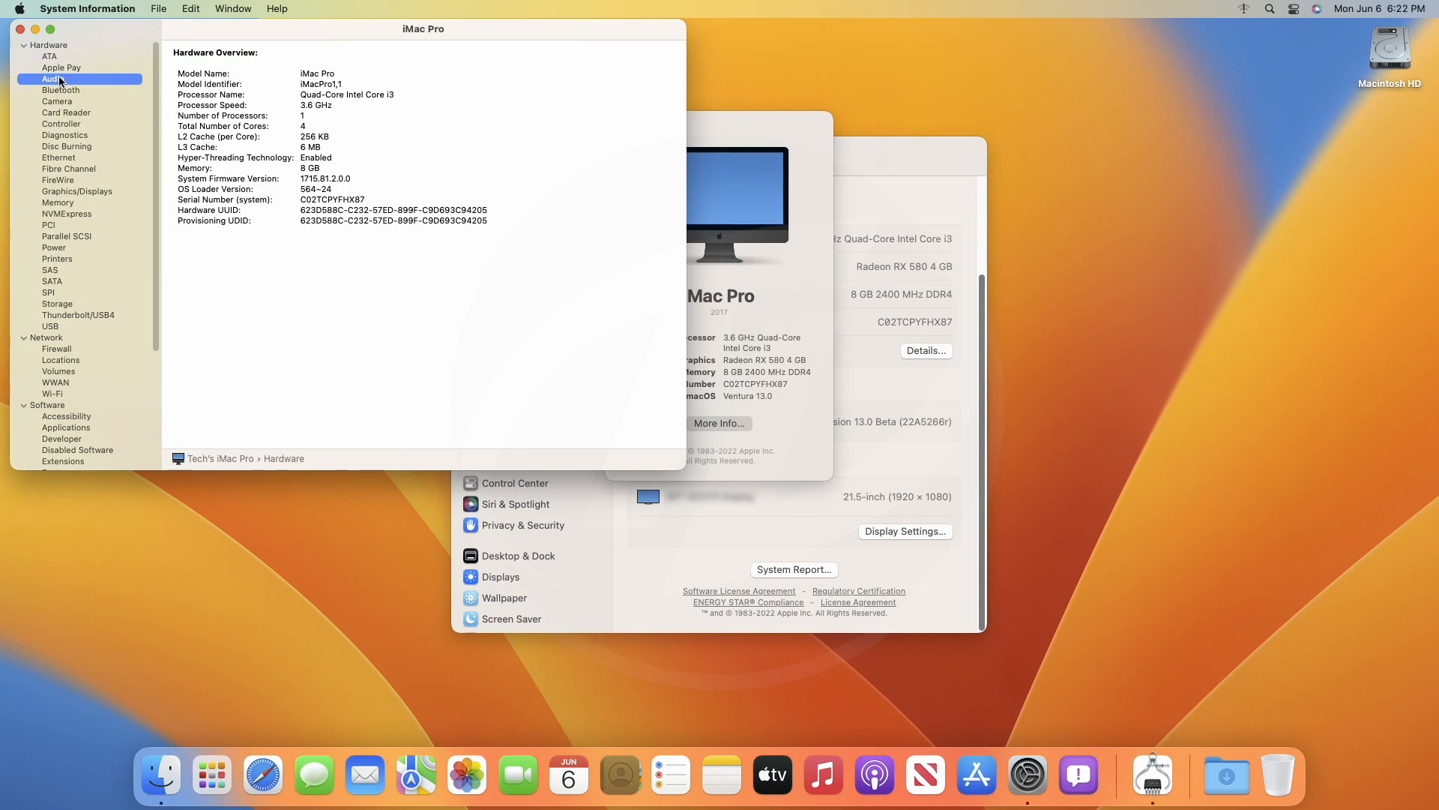
click(53, 79)
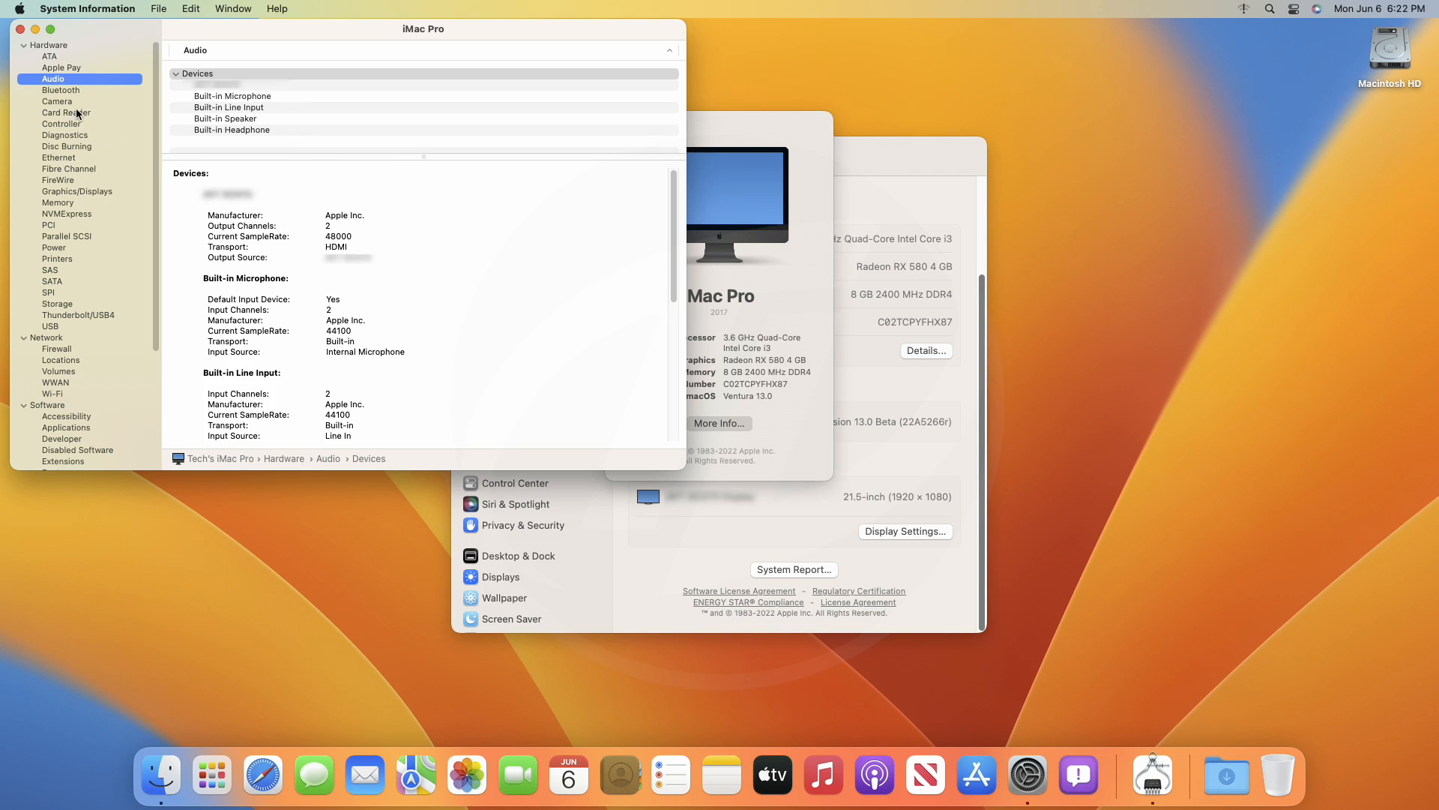
Step: Review the Ethernet adapter, Memory slots and SATA drive sections in System Information
click(59, 157)
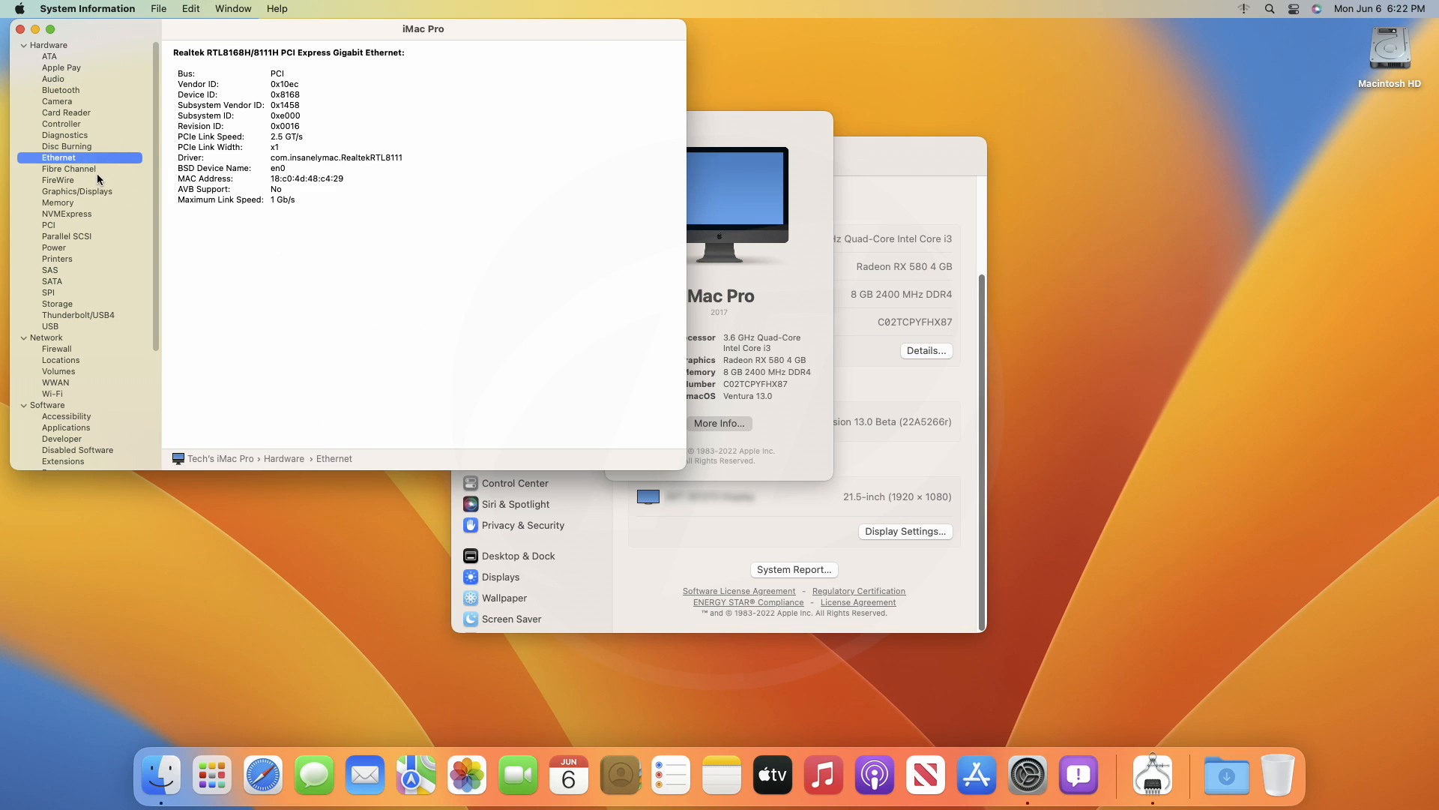
click(57, 203)
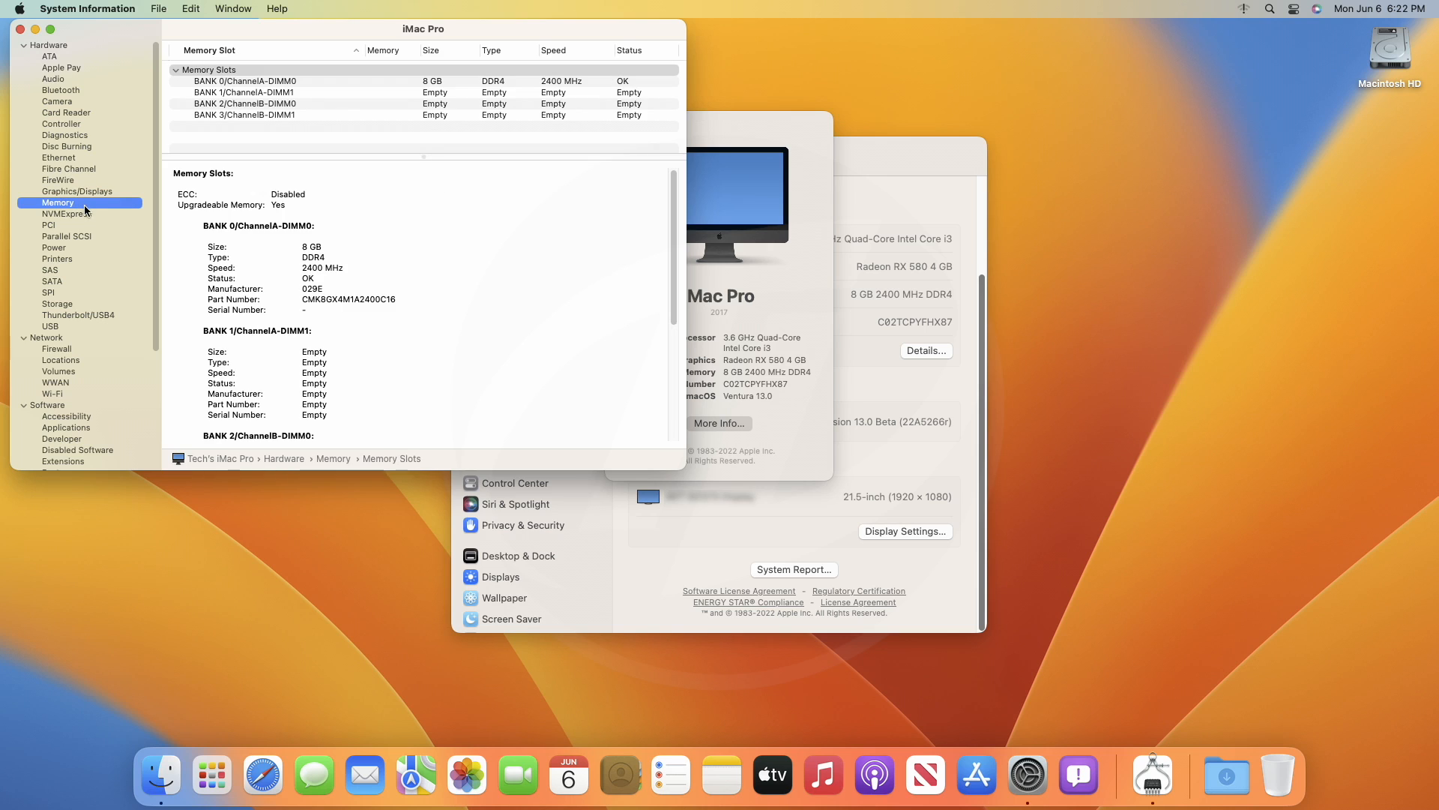
click(52, 280)
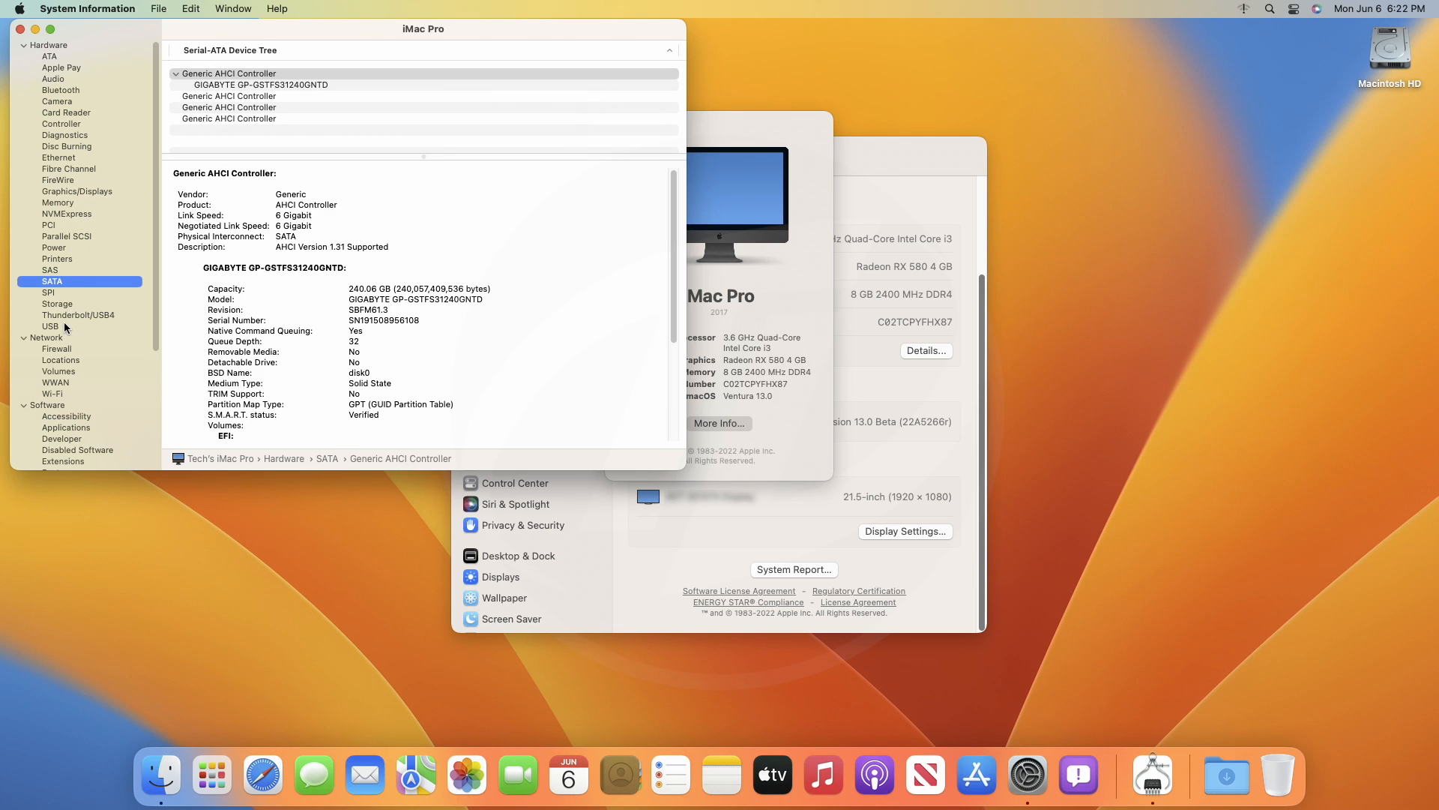
click(51, 325)
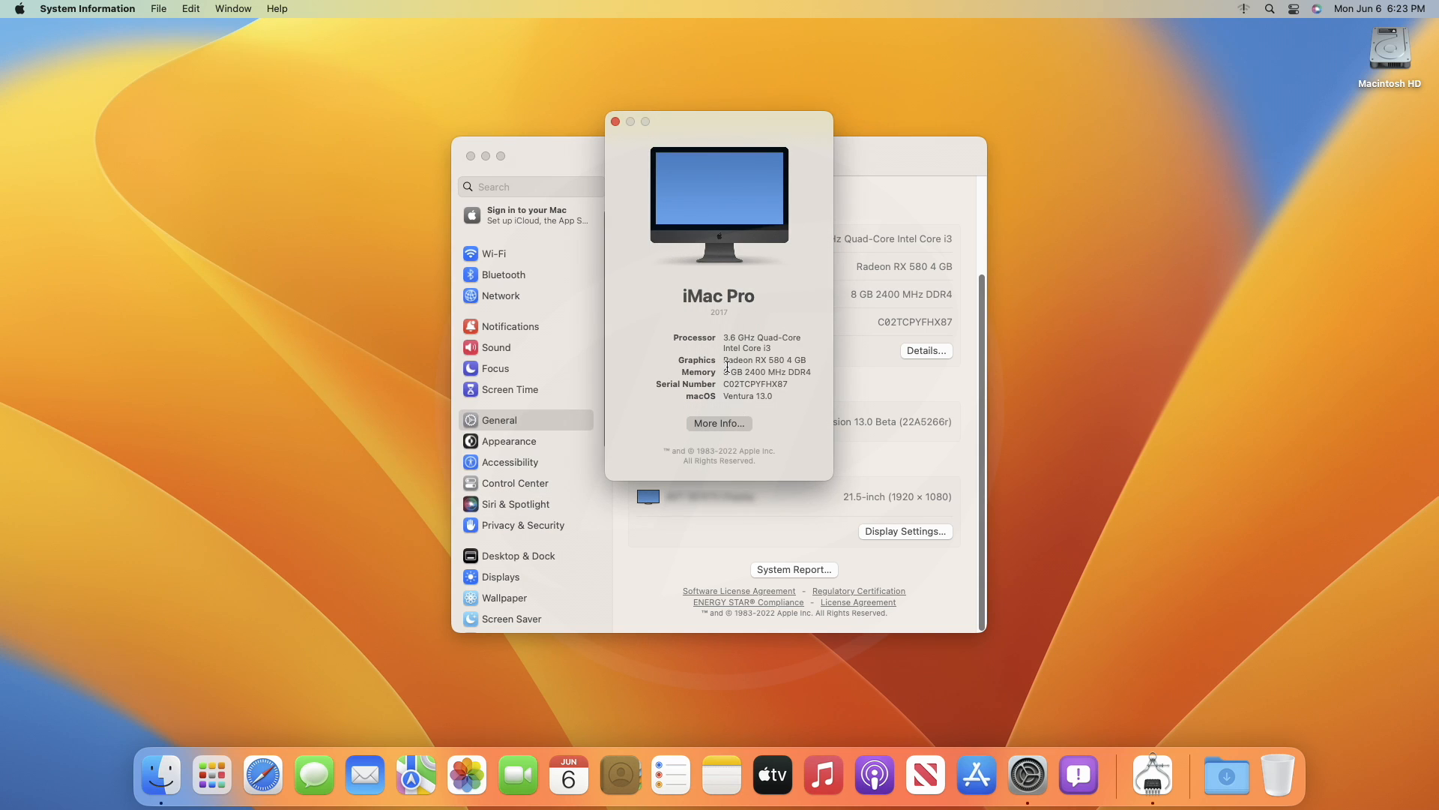
mouse_move(768, 309)
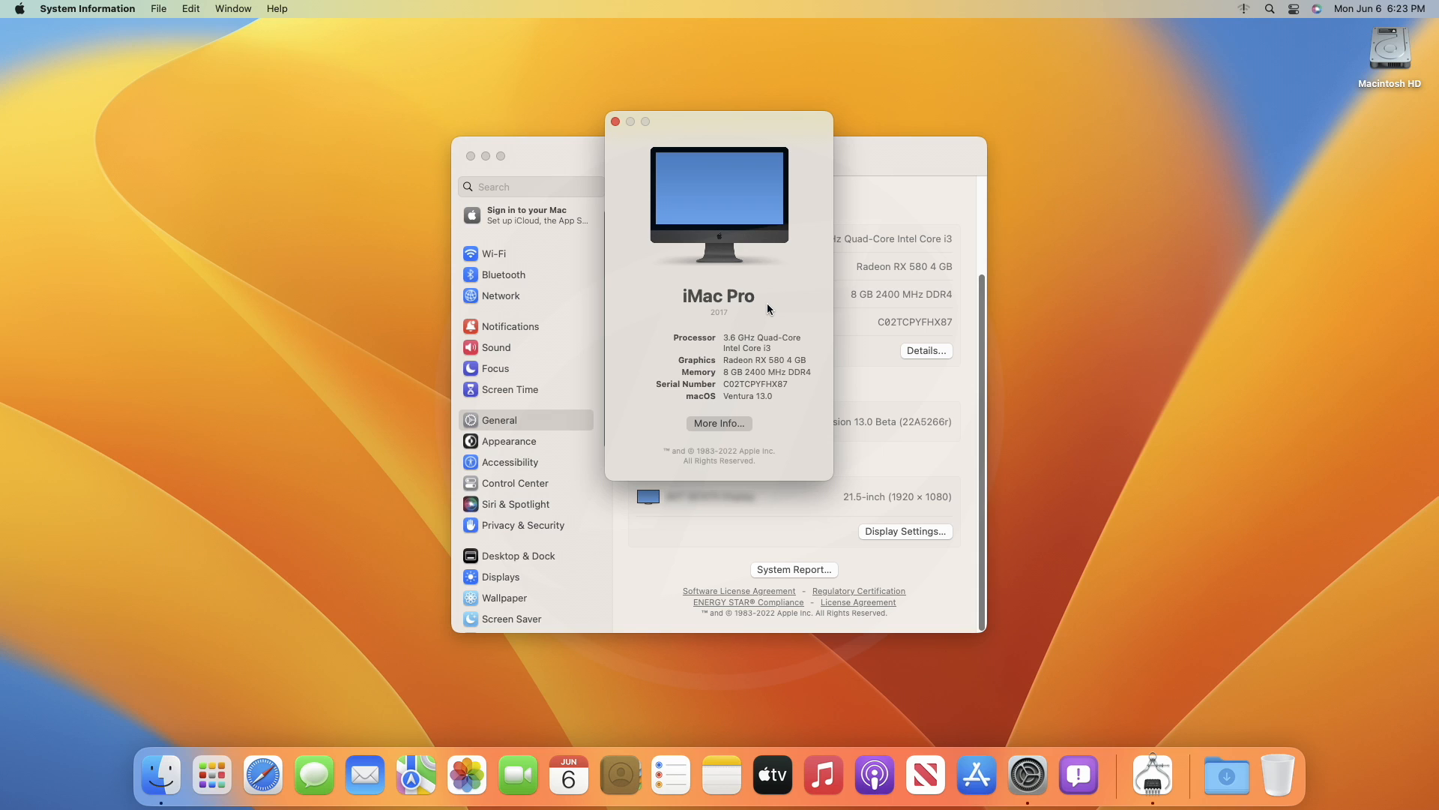
mouse_move(554, 300)
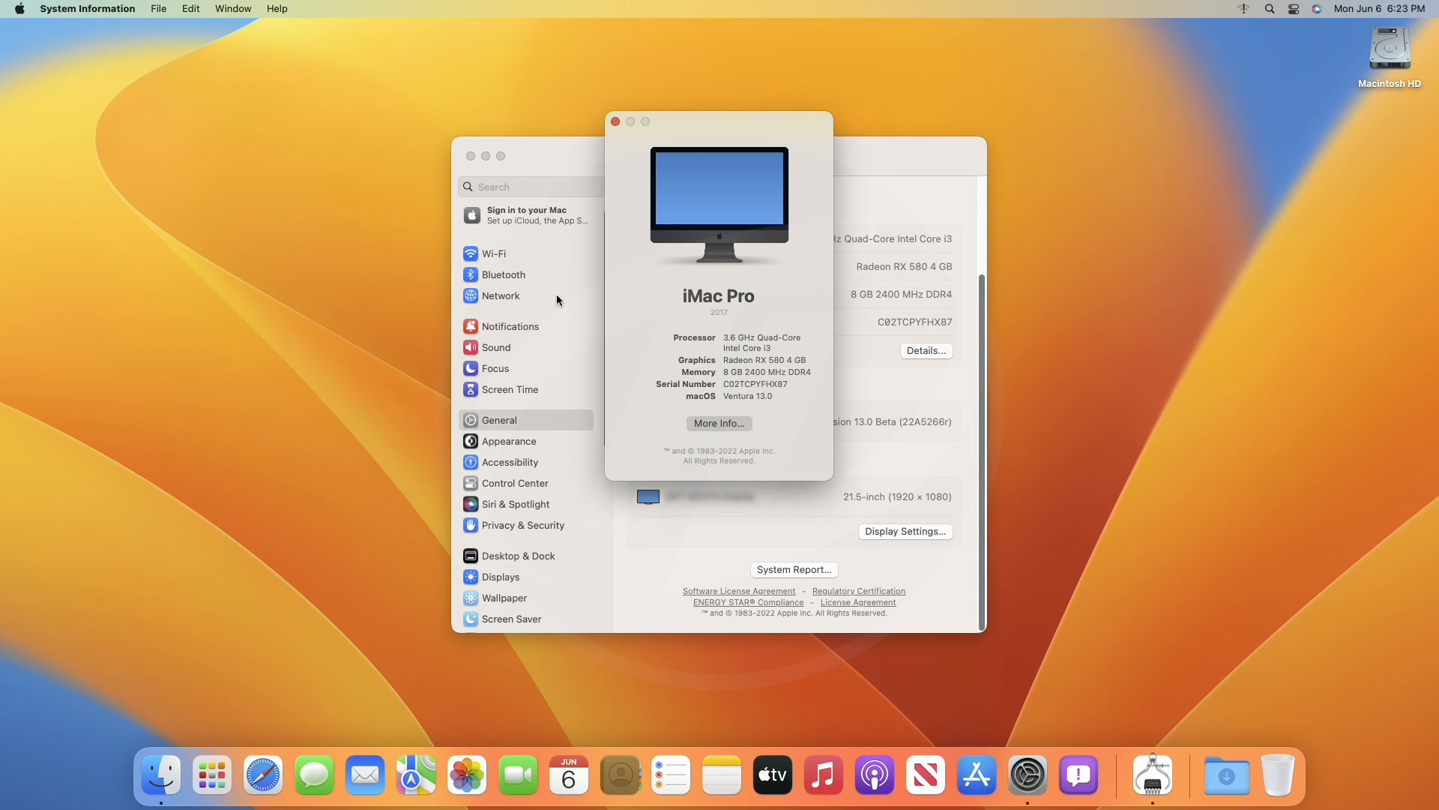